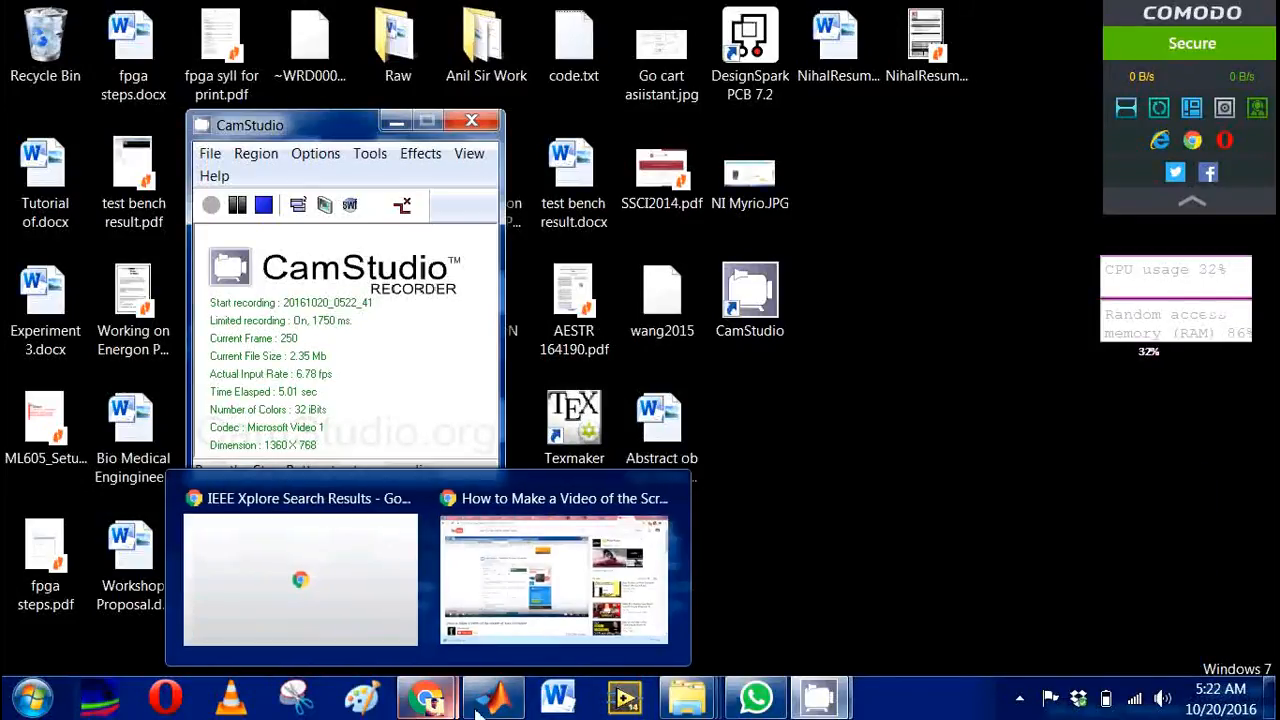
Bring MATLAB forward and run nnstart to open the Neural Network Start tool
{"action": "left_click", "coordinate": [492, 697]}
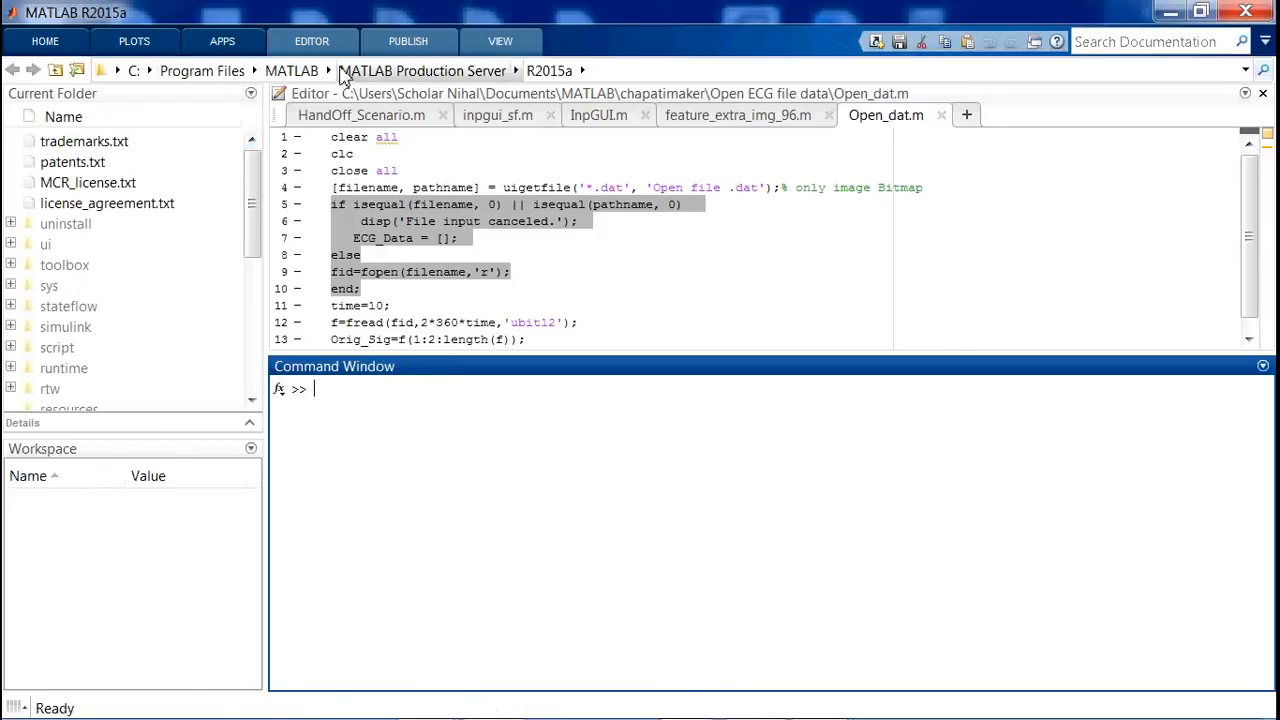
{"action": "mouse_move", "coordinate": [325, 200]}
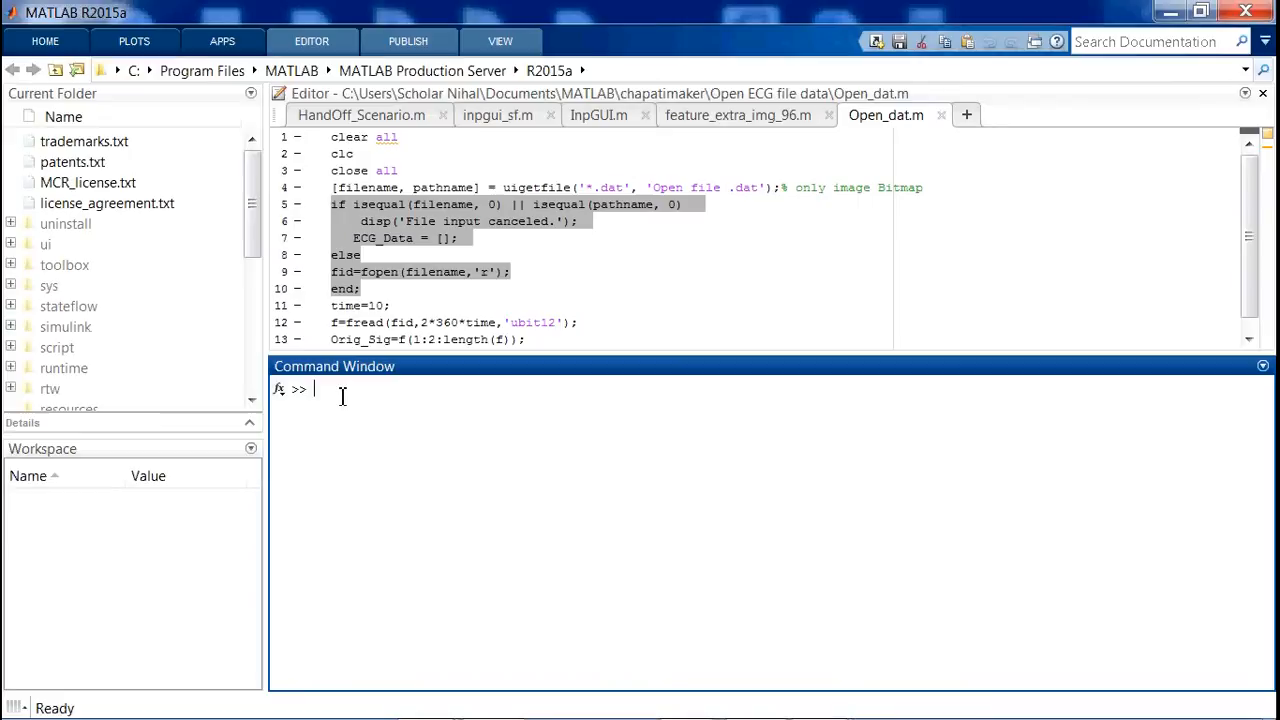
{"action": "type", "text": "nnstart"}
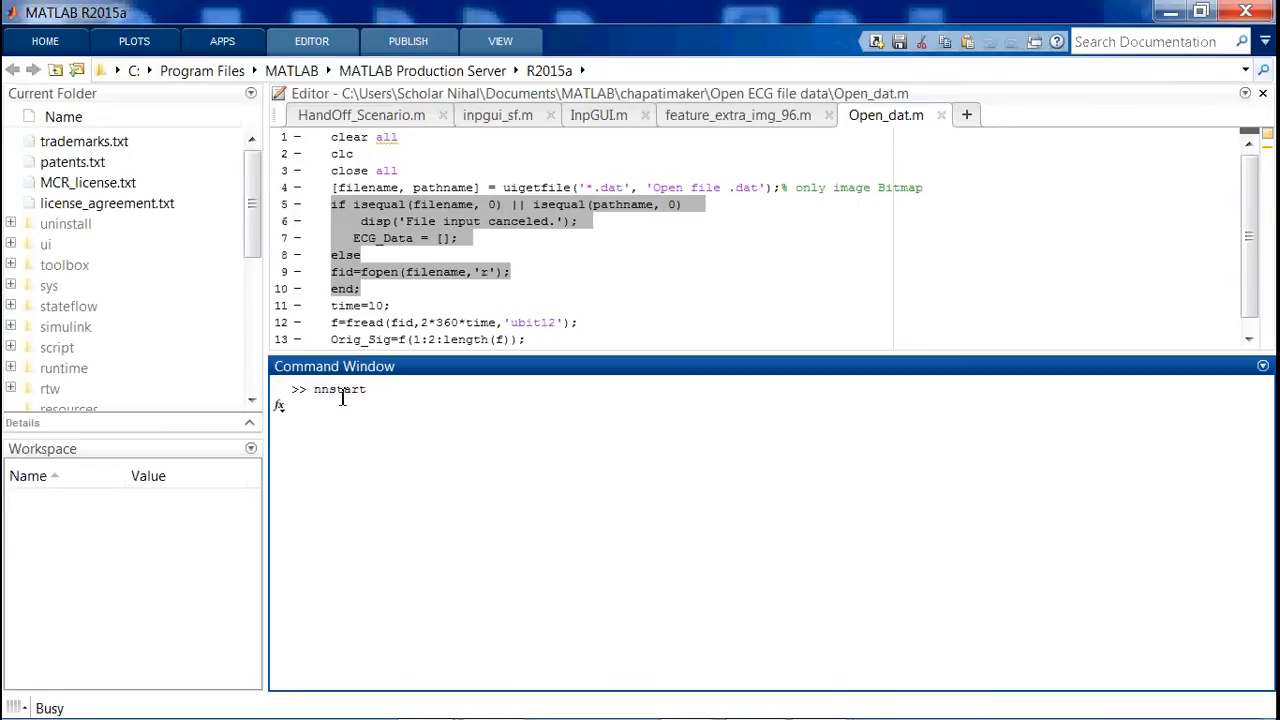
{"action": "key", "text": "enter"}
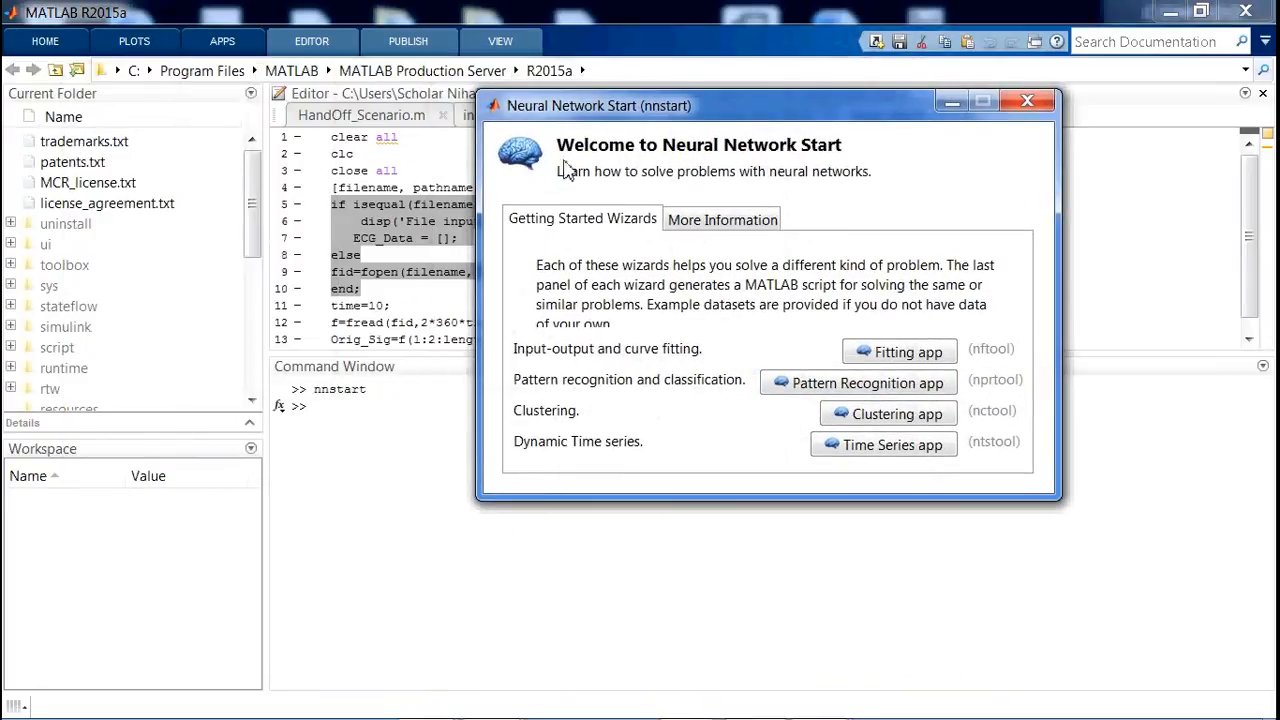
{"action": "mouse_move", "coordinate": [585, 190]}
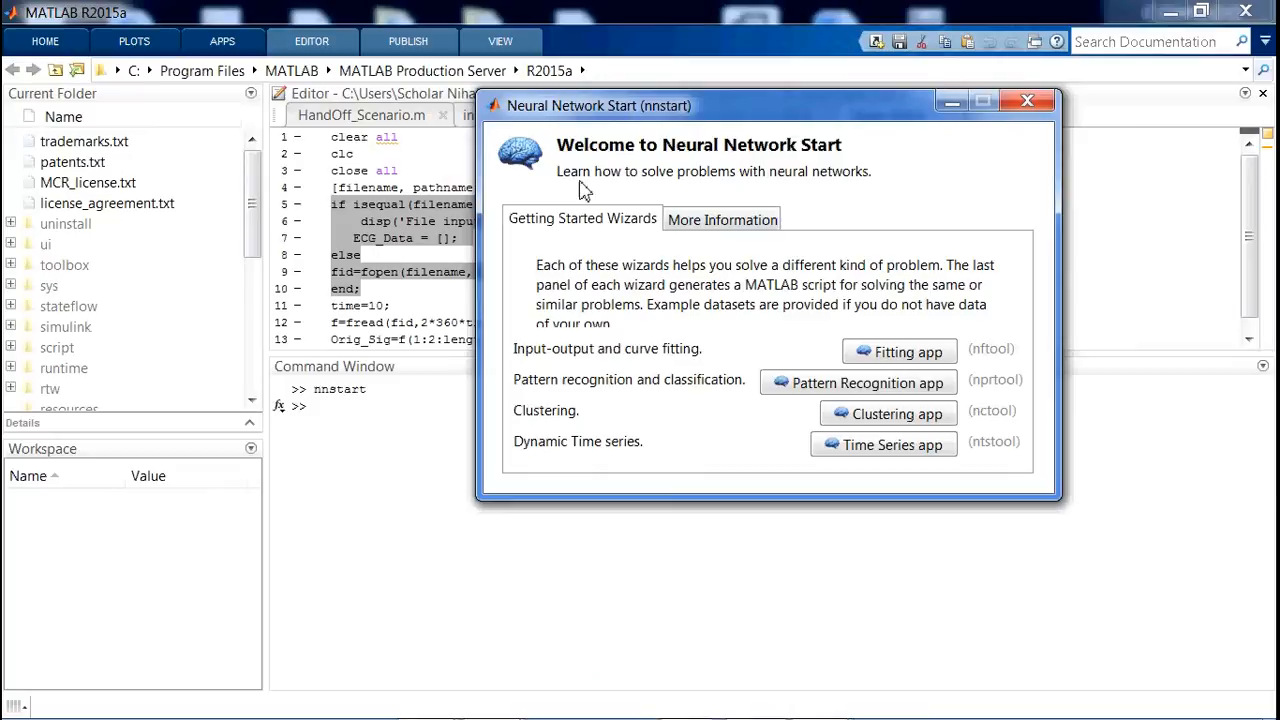
{"action": "mouse_move", "coordinate": [822, 181]}
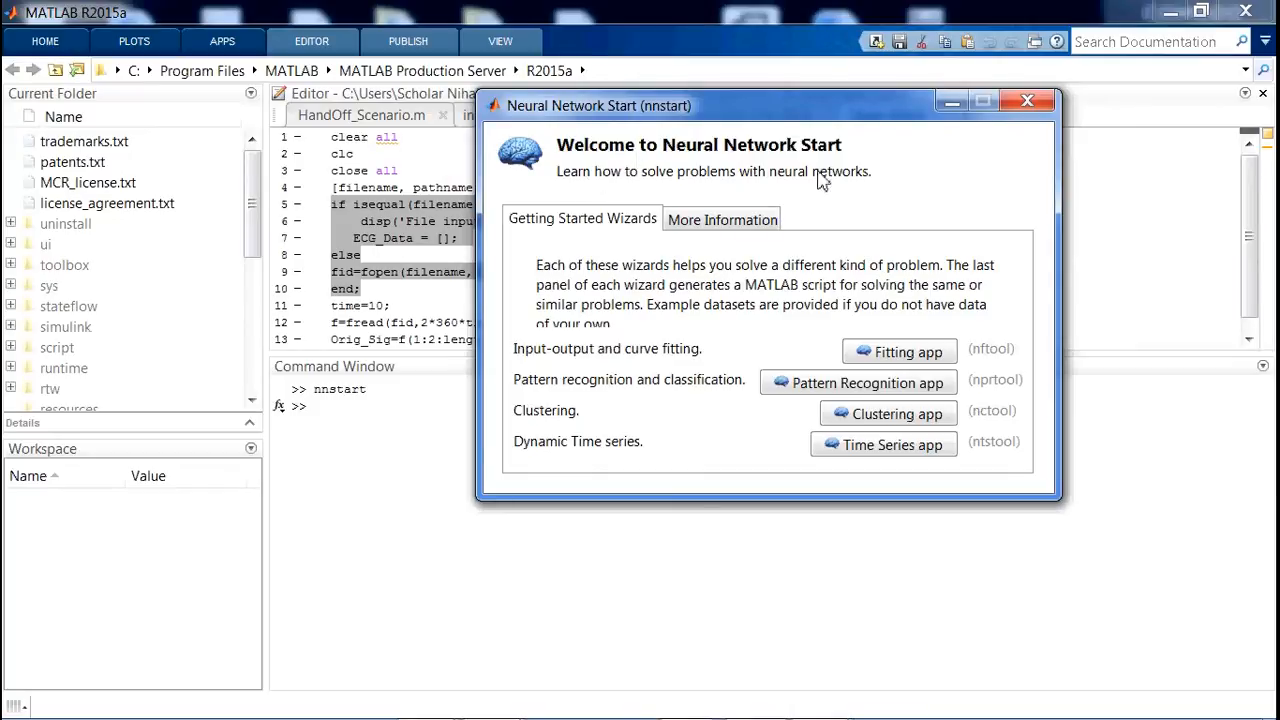
{"action": "mouse_move", "coordinate": [540, 183]}
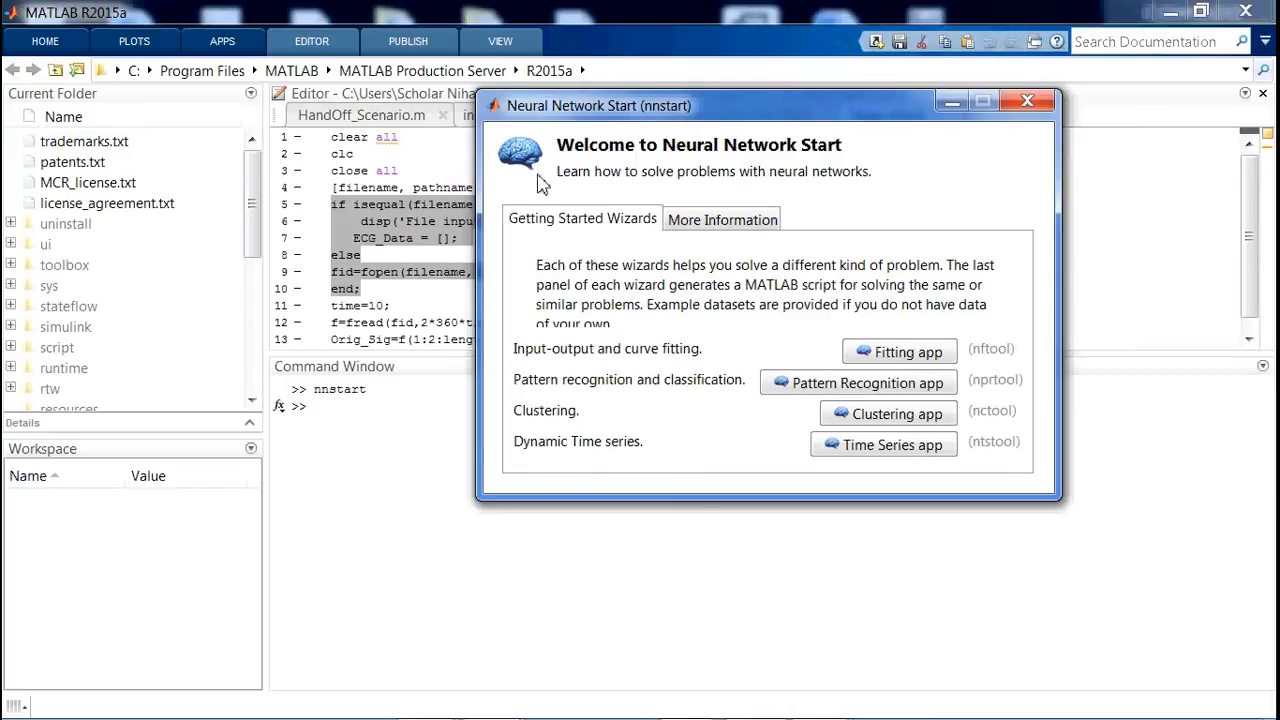
{"action": "mouse_move", "coordinate": [838, 160]}
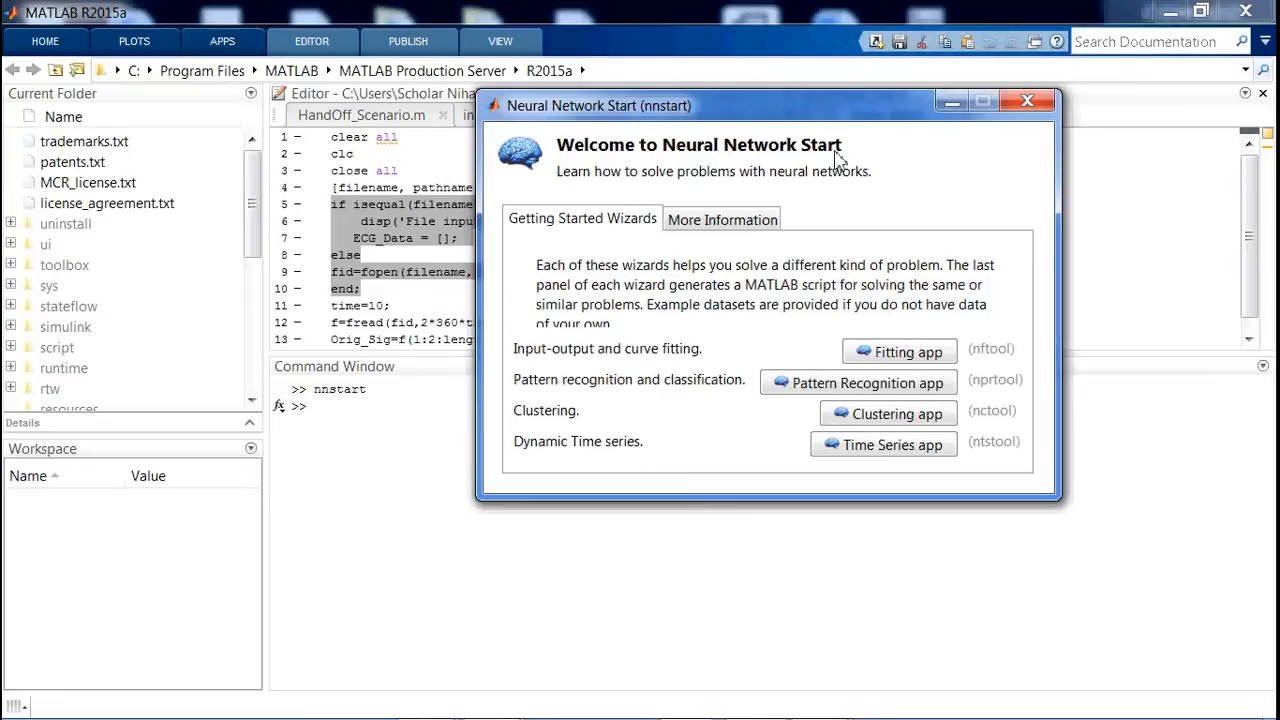
{"action": "mouse_move", "coordinate": [695, 190]}
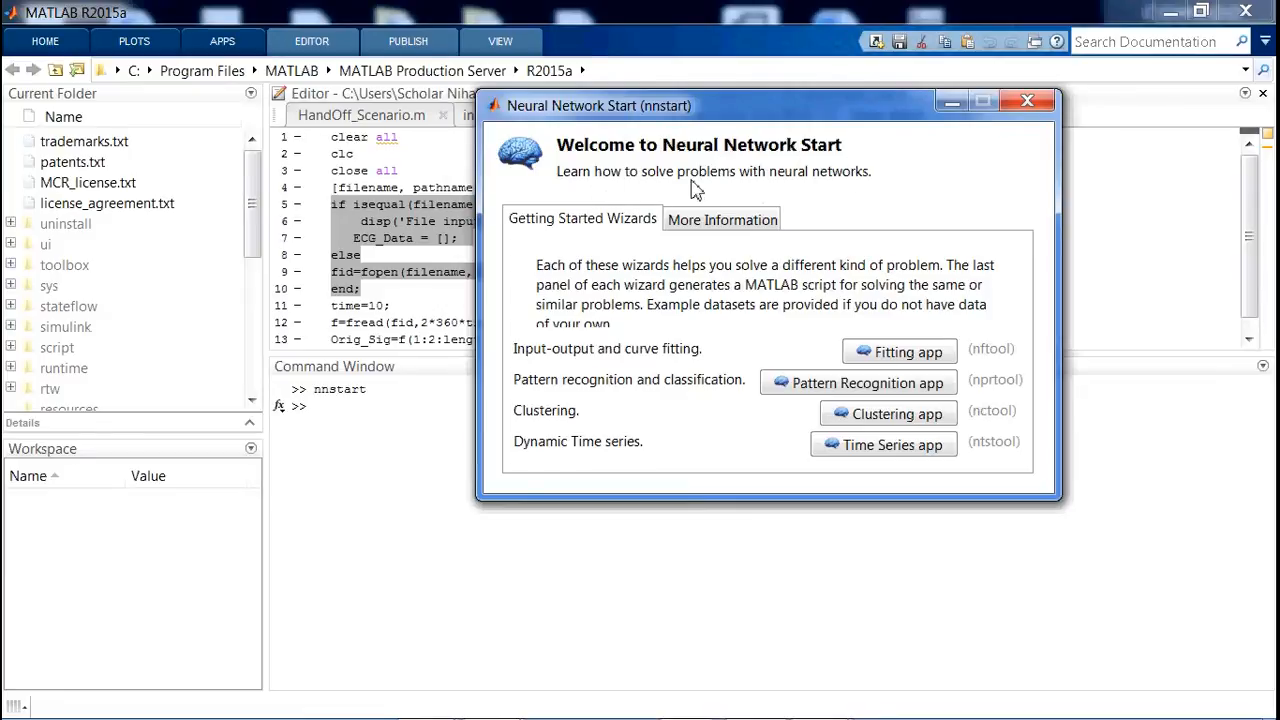
{"action": "mouse_move", "coordinate": [855, 192]}
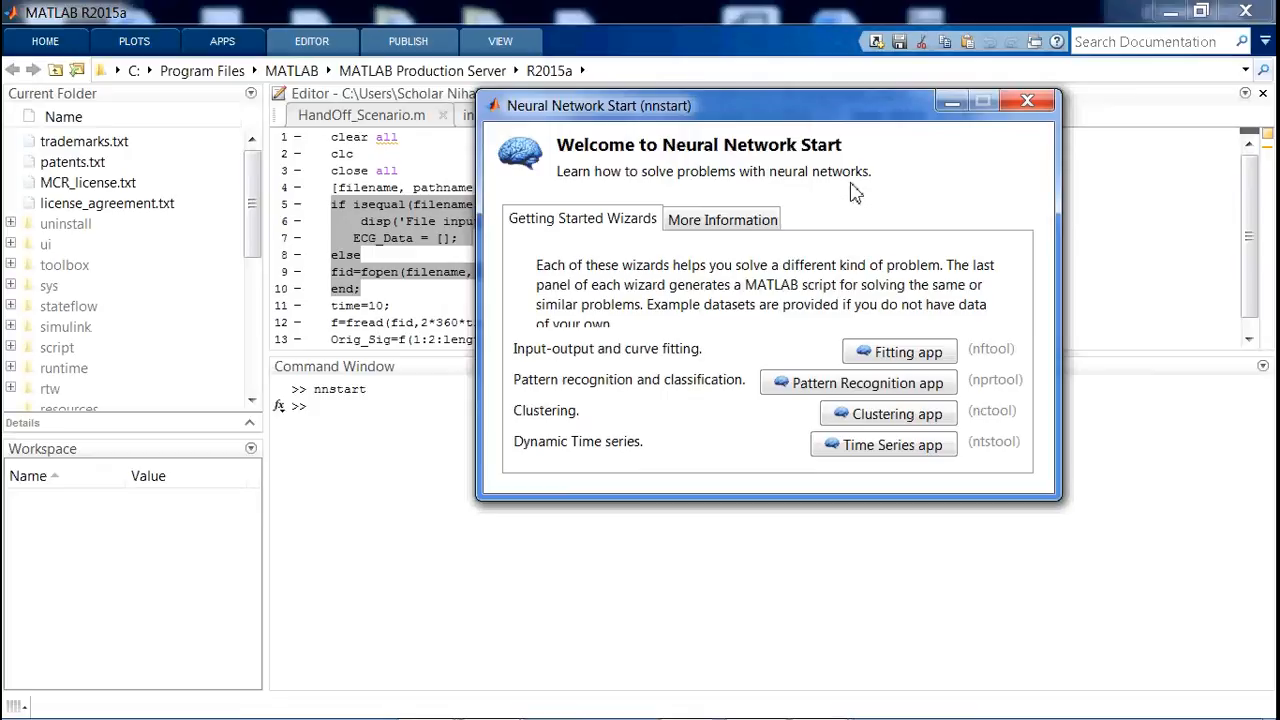
{"action": "mouse_move", "coordinate": [785, 243]}
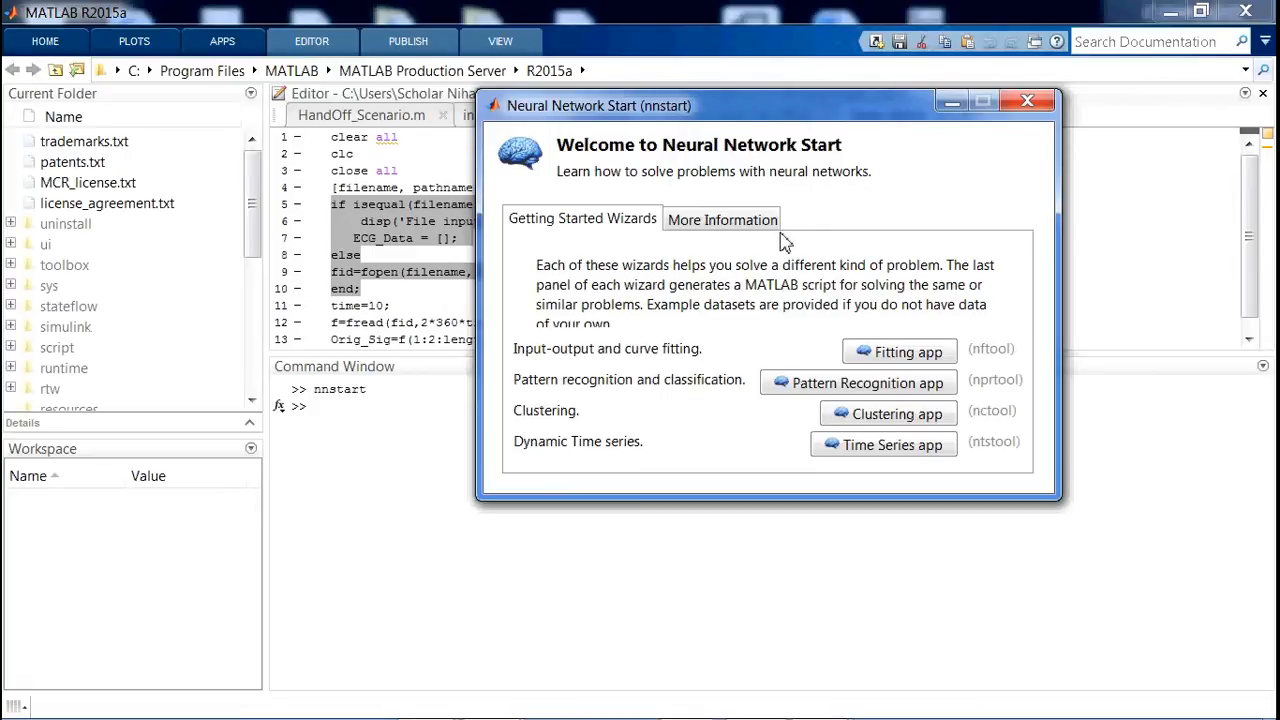
{"action": "mouse_move", "coordinate": [575, 303]}
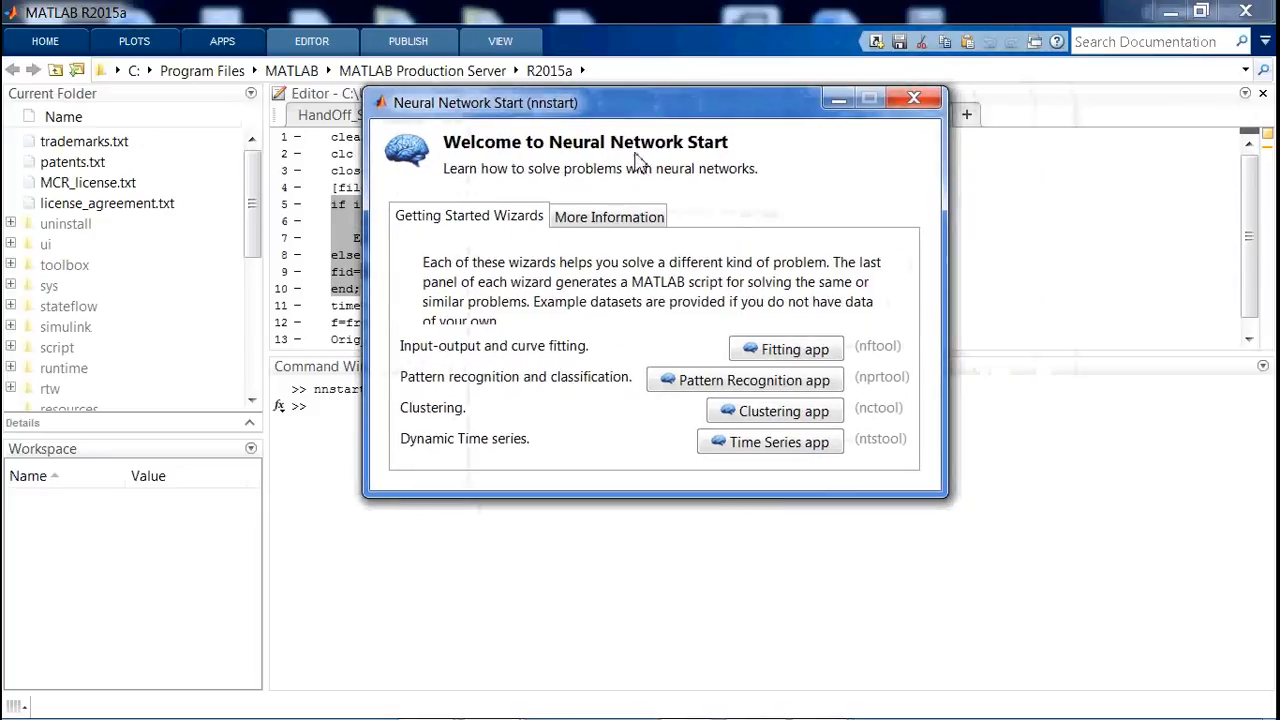
{"action": "mouse_move", "coordinate": [753, 408]}
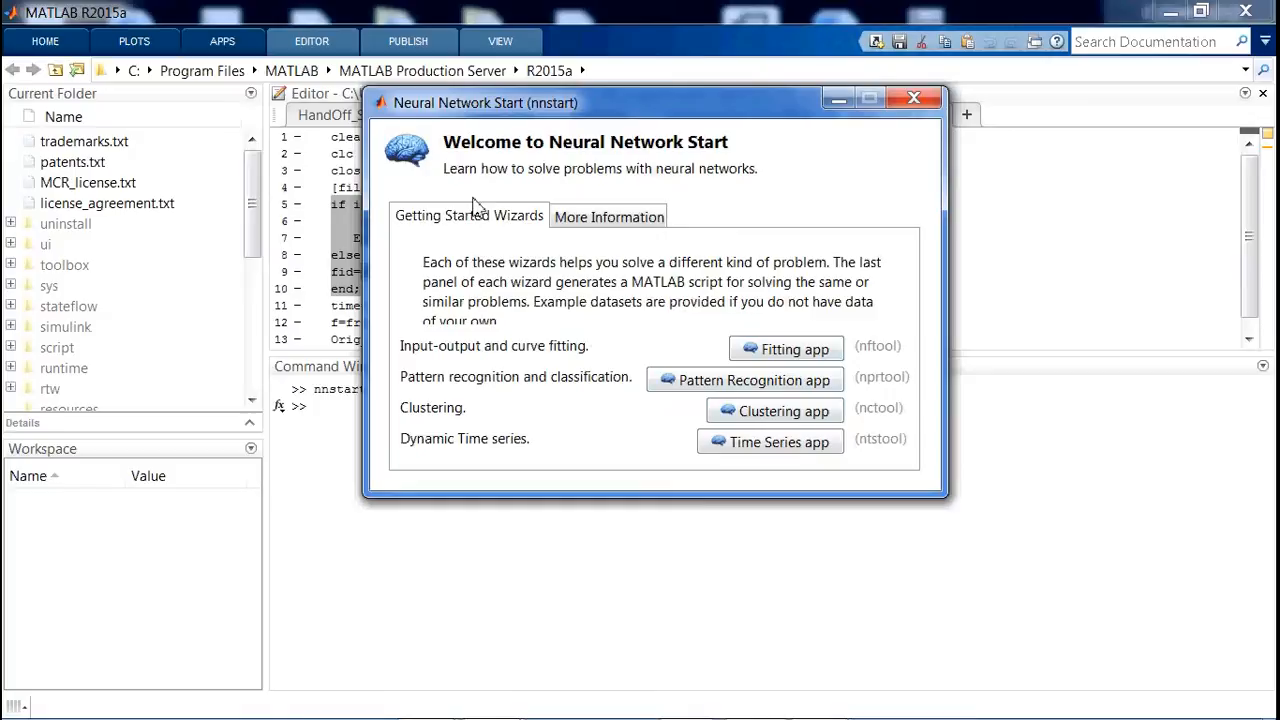
{"action": "mouse_move", "coordinate": [675, 367]}
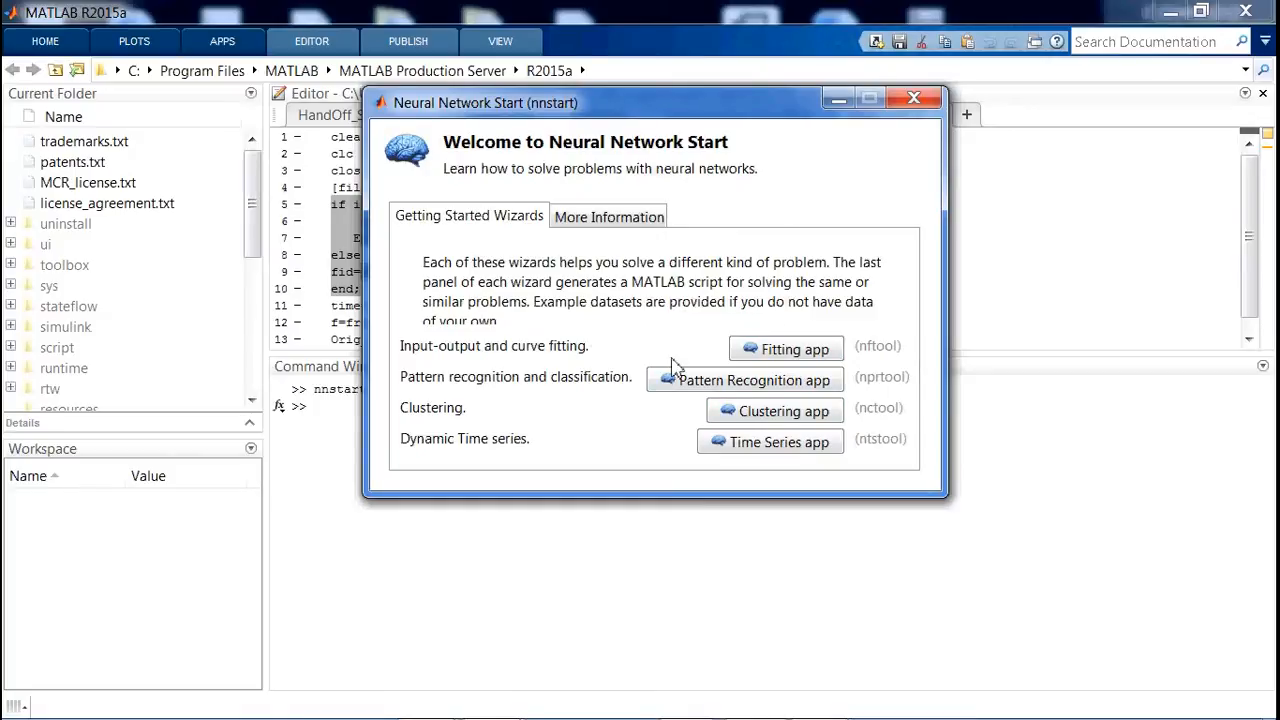
{"action": "mouse_move", "coordinate": [710, 380]}
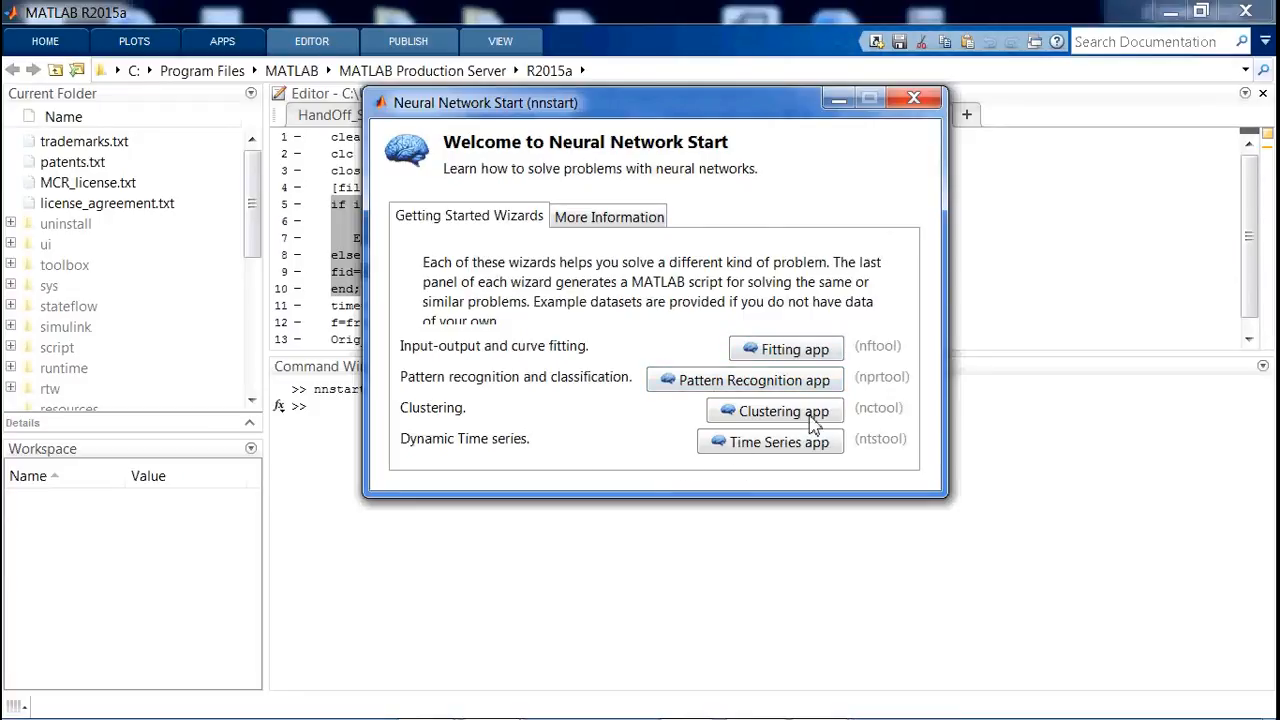
{"action": "mouse_move", "coordinate": [478, 394]}
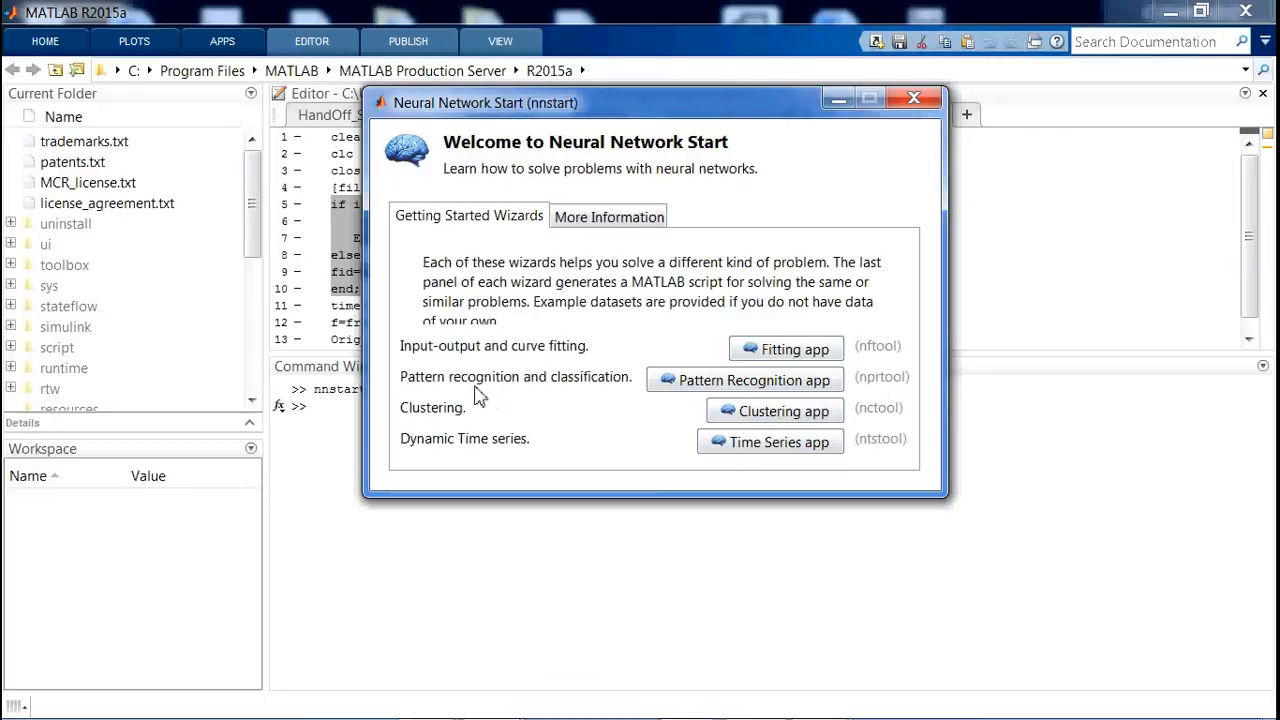
{"action": "mouse_move", "coordinate": [447, 370]}
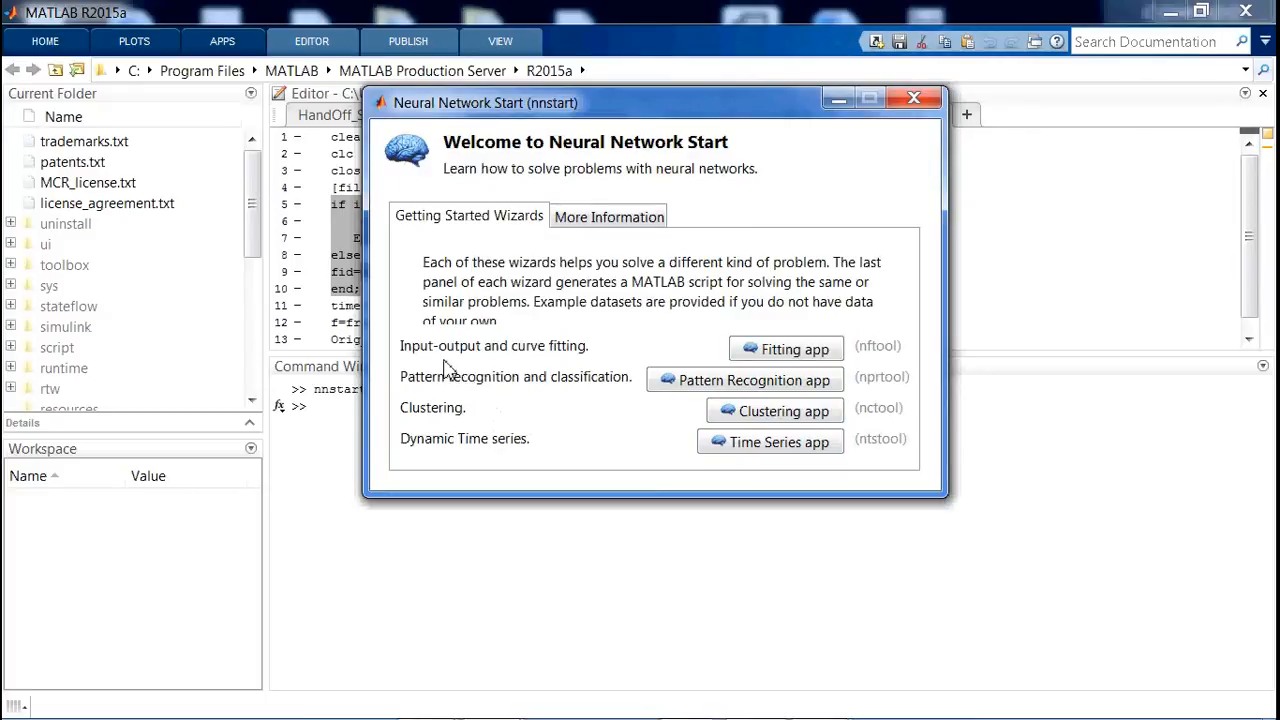
{"action": "mouse_move", "coordinate": [512, 364]}
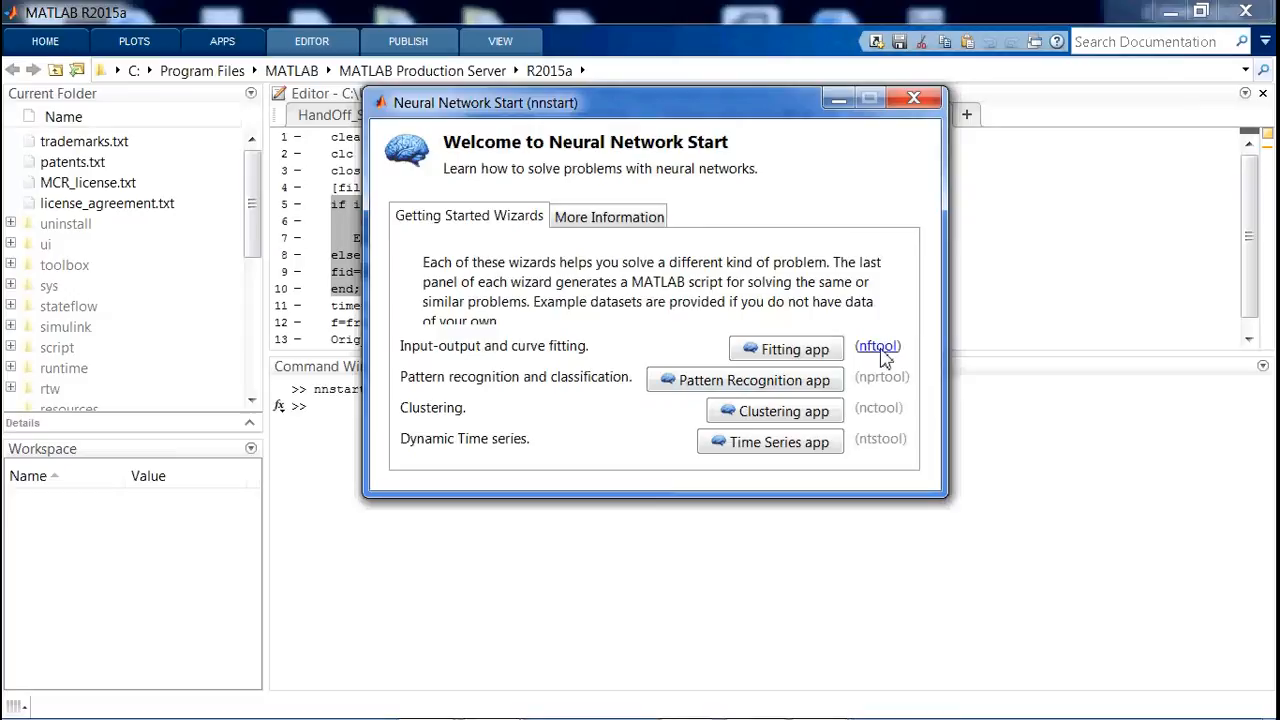
{"action": "mouse_move", "coordinate": [510, 388]}
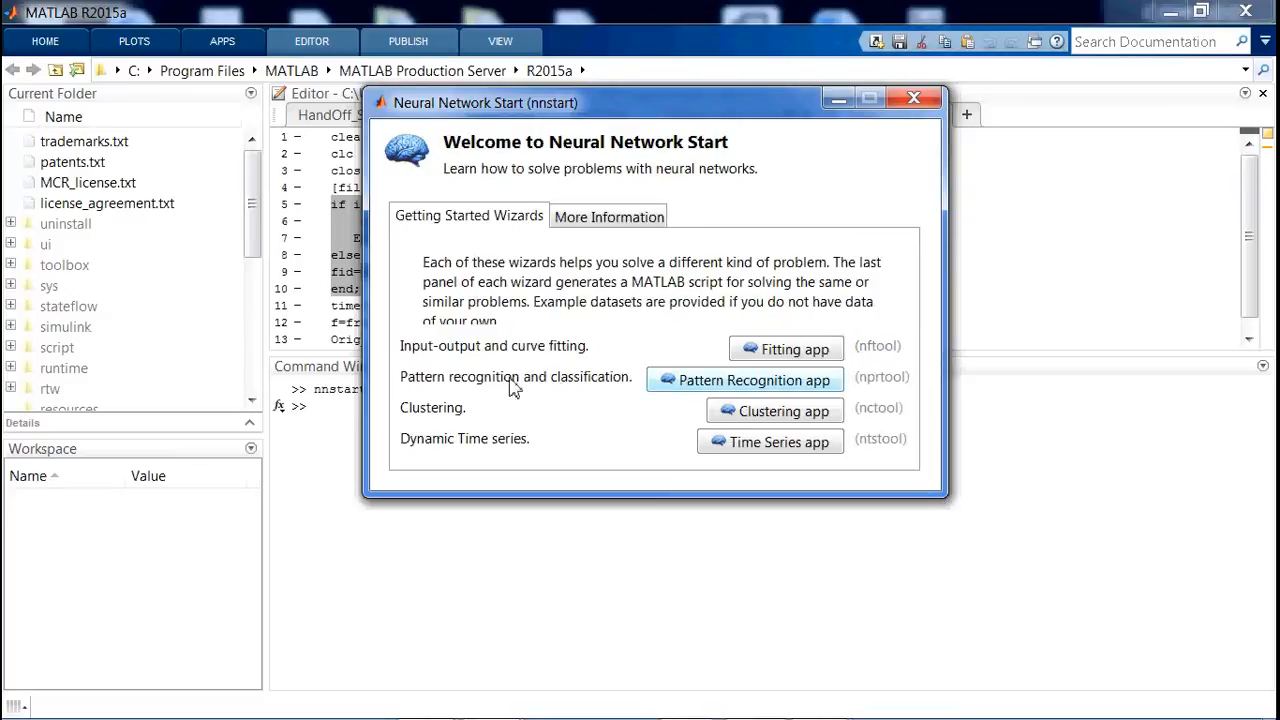
{"action": "mouse_move", "coordinate": [547, 388]}
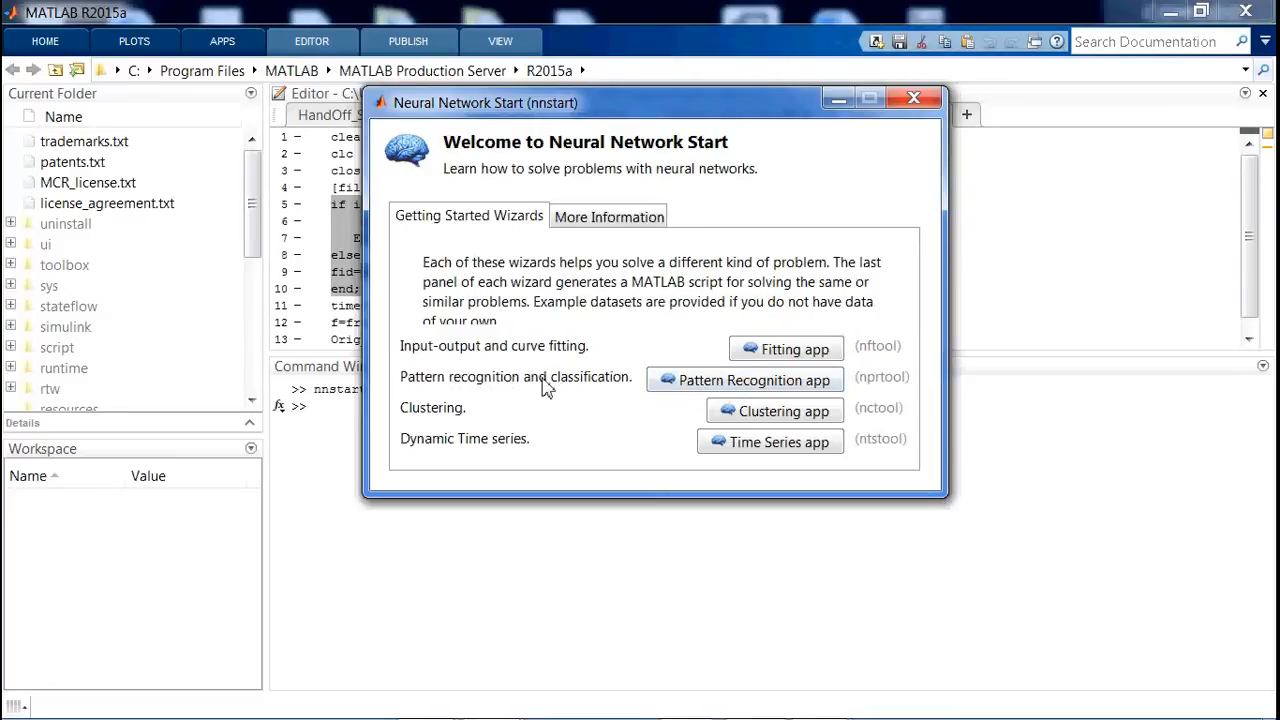
{"action": "mouse_move", "coordinate": [510, 392]}
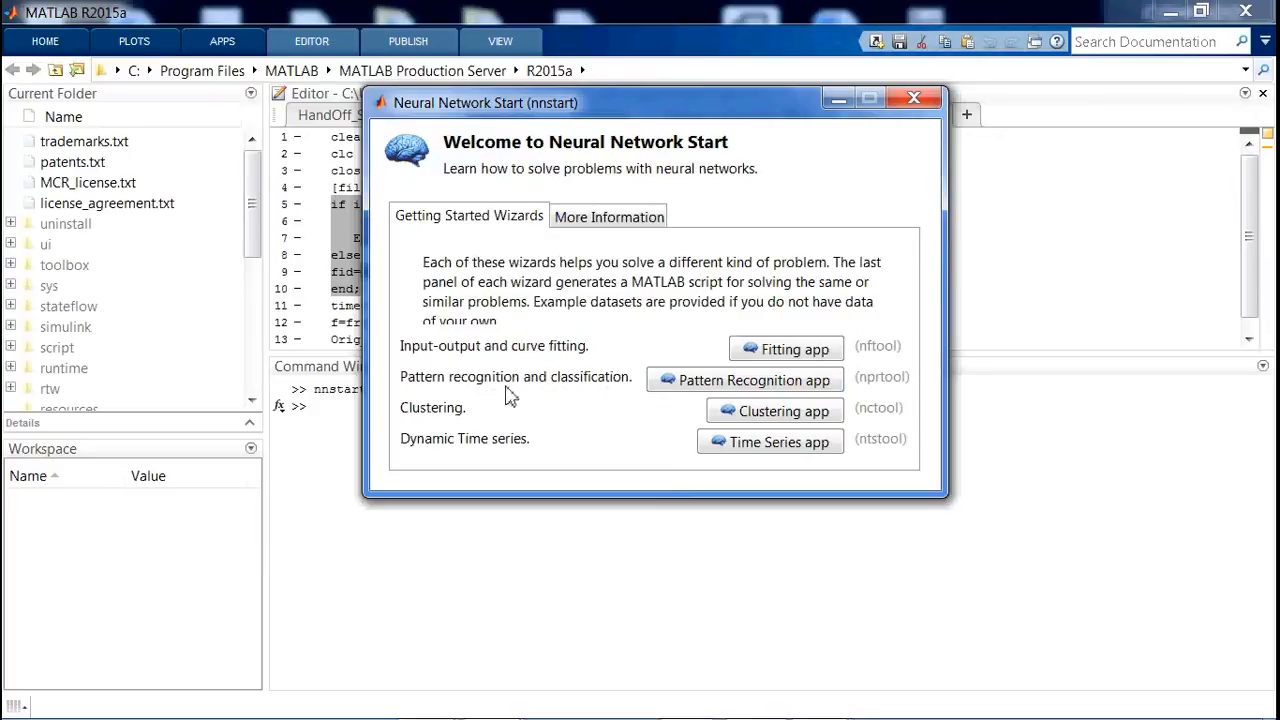
{"action": "mouse_move", "coordinate": [590, 388]}
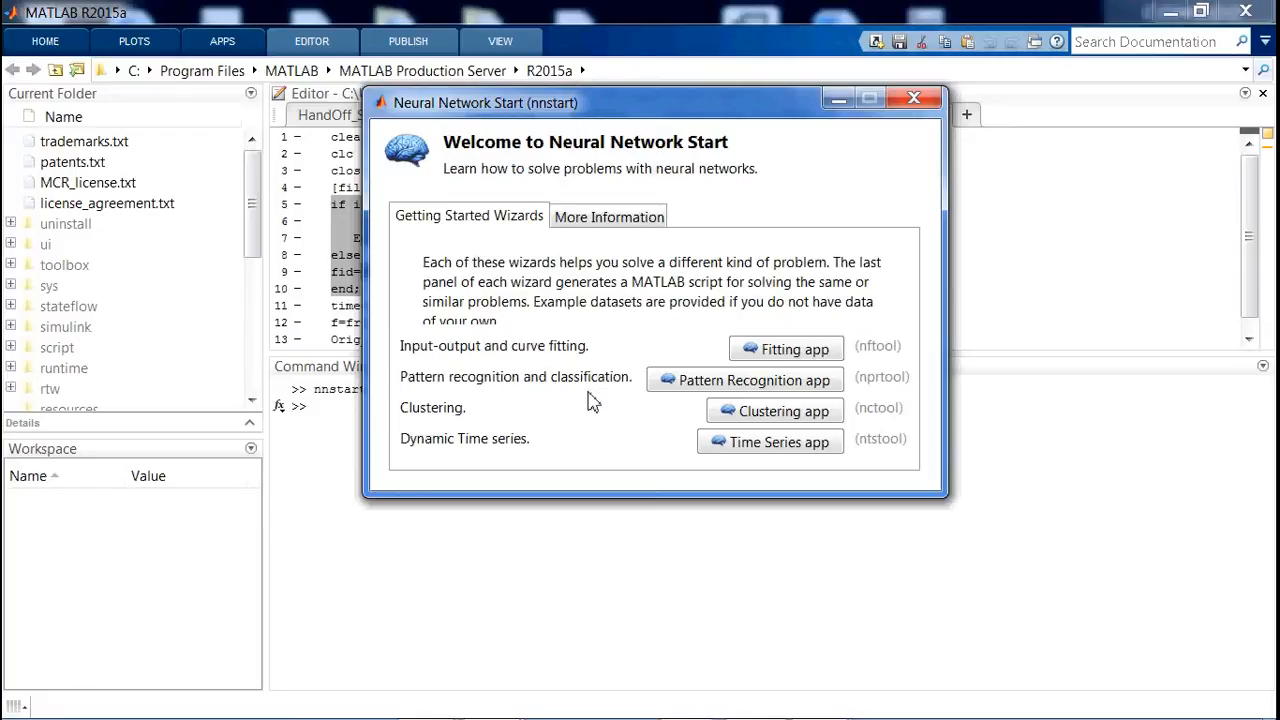
{"action": "mouse_move", "coordinate": [437, 290]}
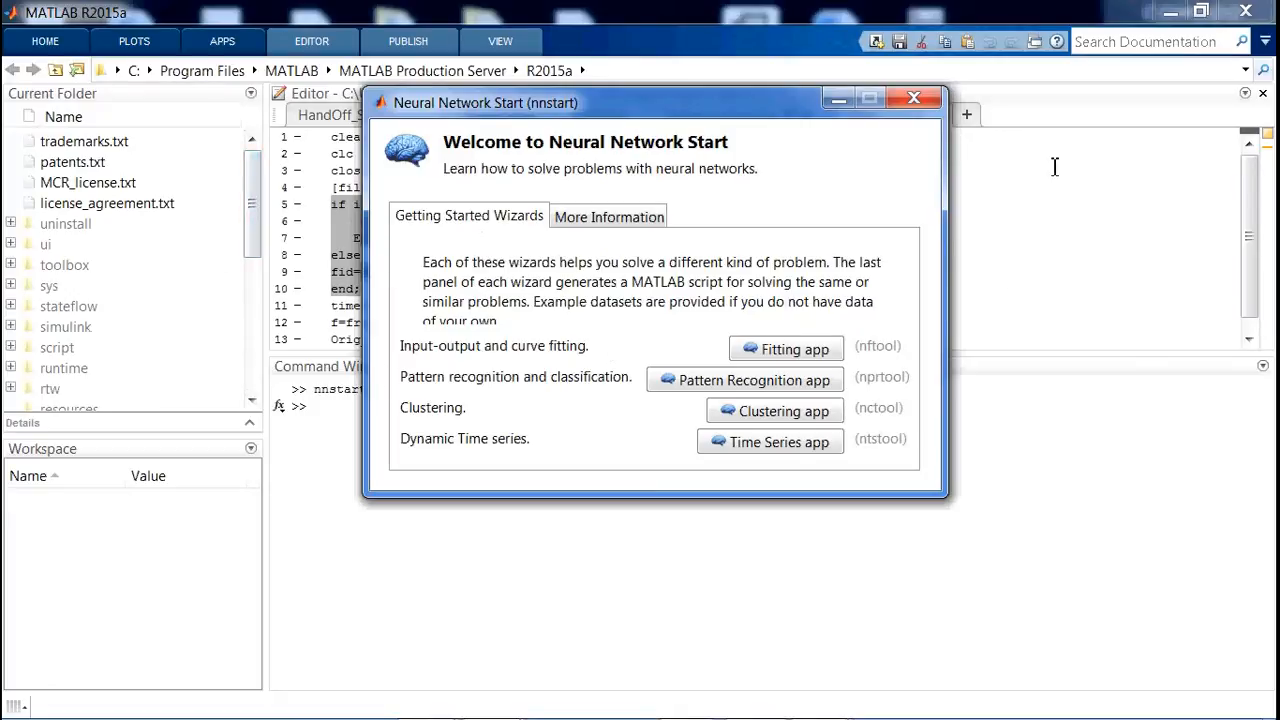
{"action": "mouse_move", "coordinate": [538, 398]}
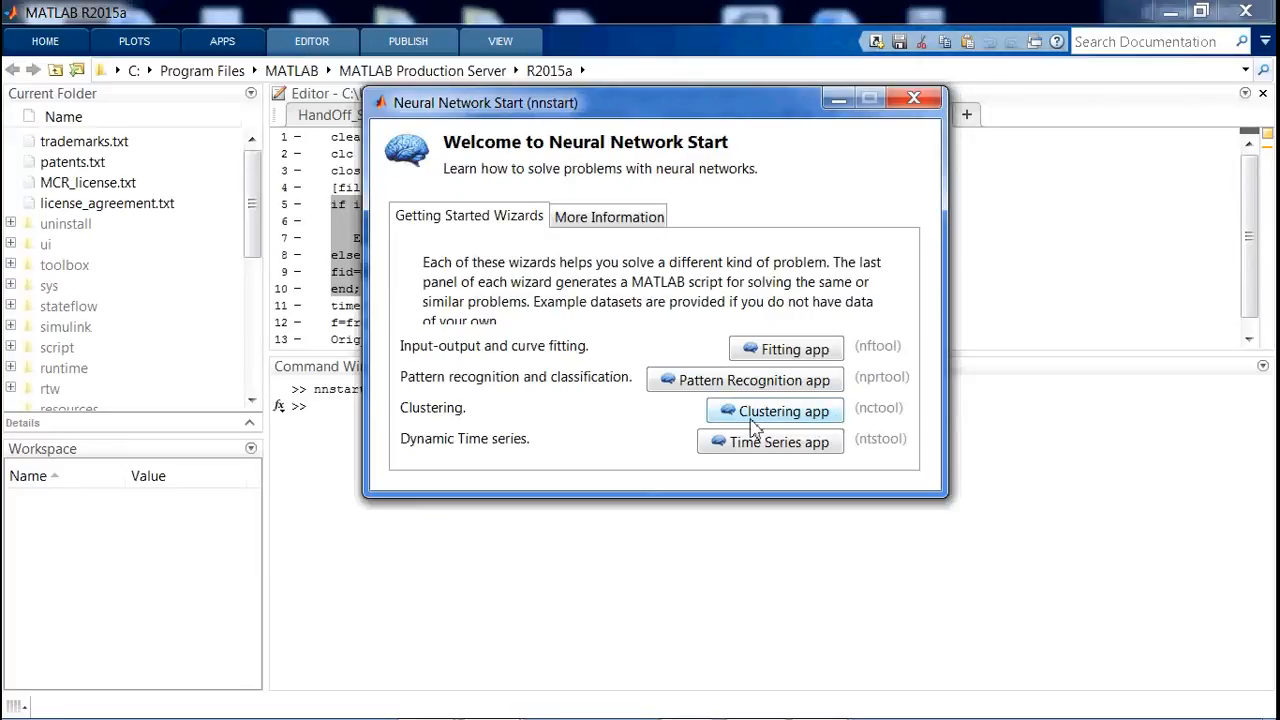
{"action": "mouse_move", "coordinate": [857, 428]}
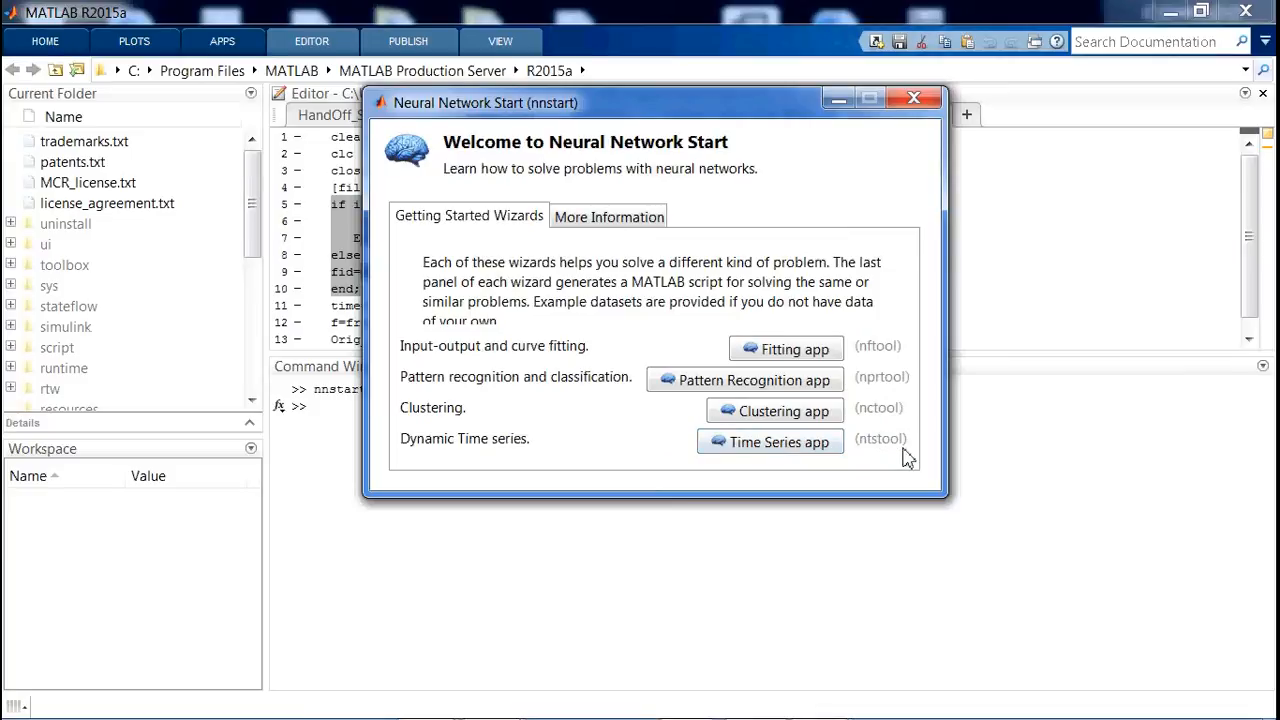
{"action": "mouse_move", "coordinate": [1004, 506]}
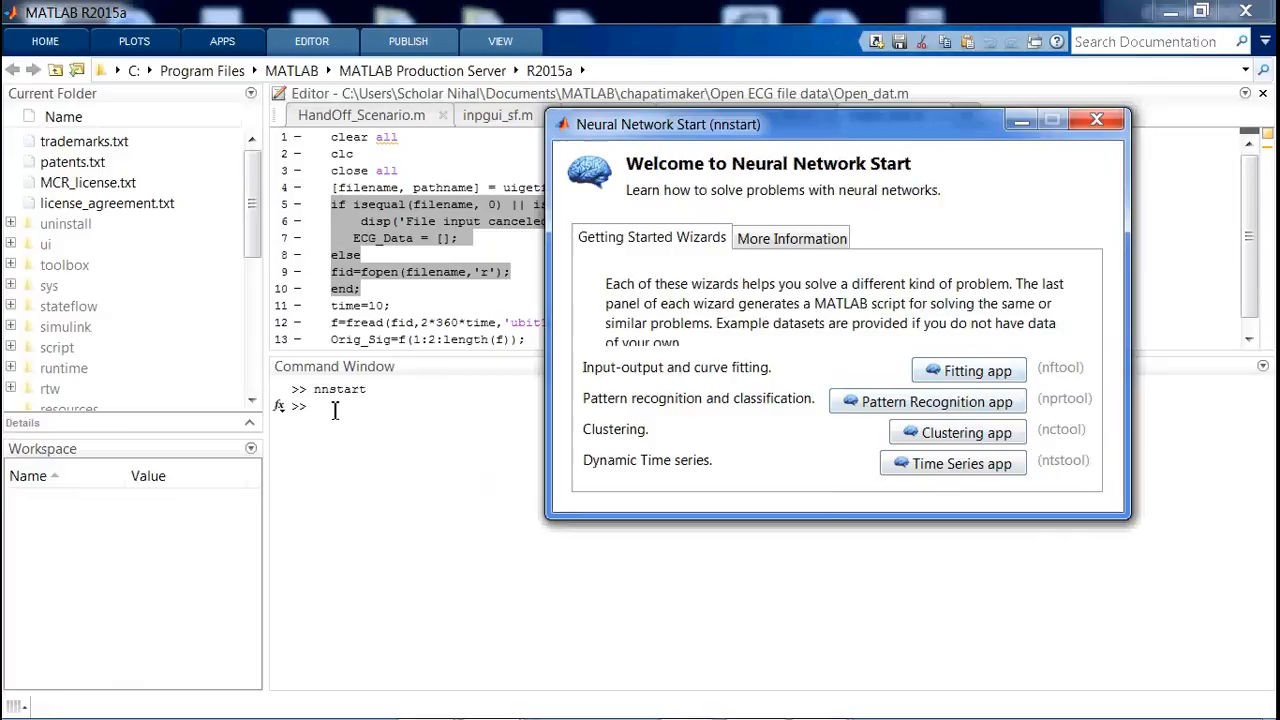
{"action": "mouse_move", "coordinate": [695, 340]}
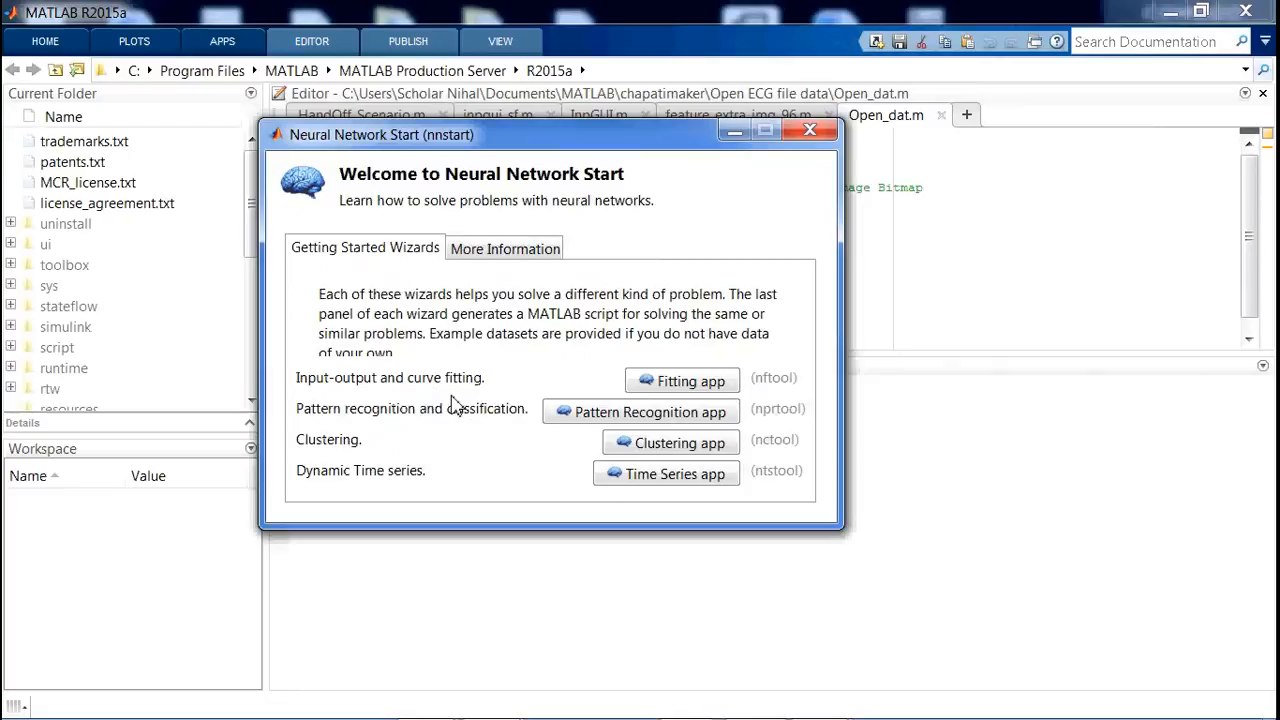
{"action": "mouse_move", "coordinate": [420, 392]}
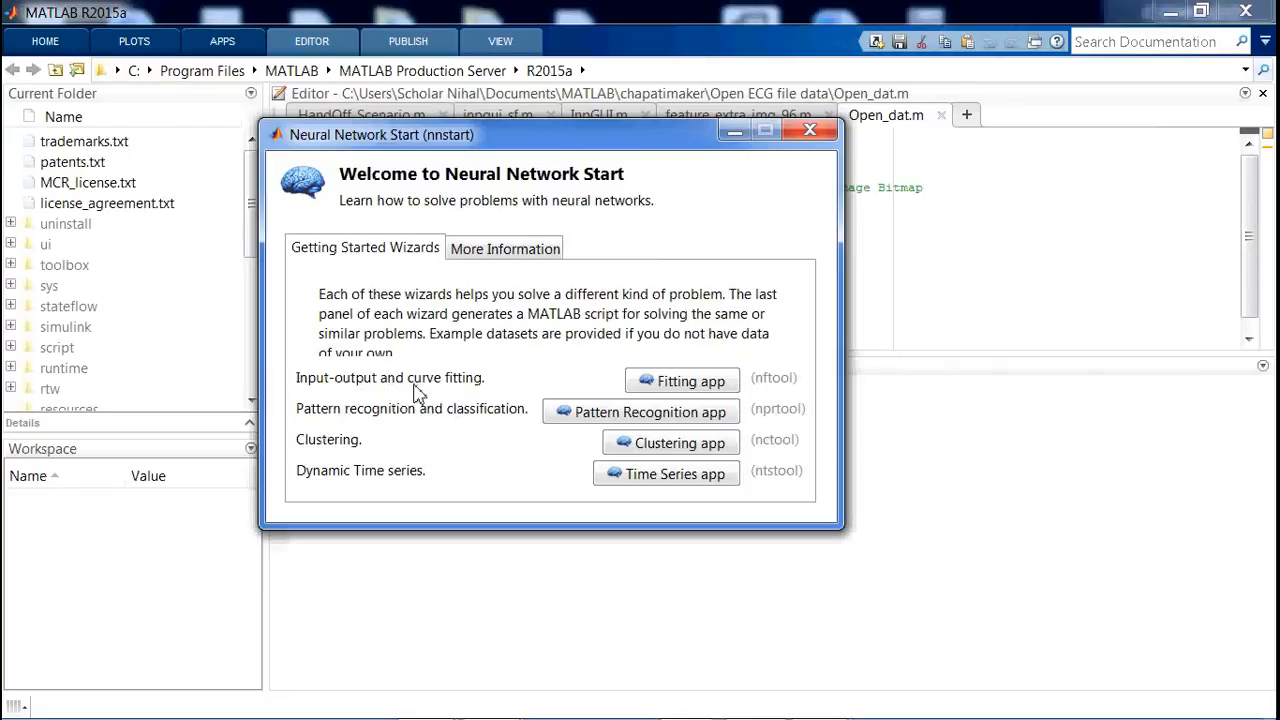
{"action": "mouse_move", "coordinate": [535, 395]}
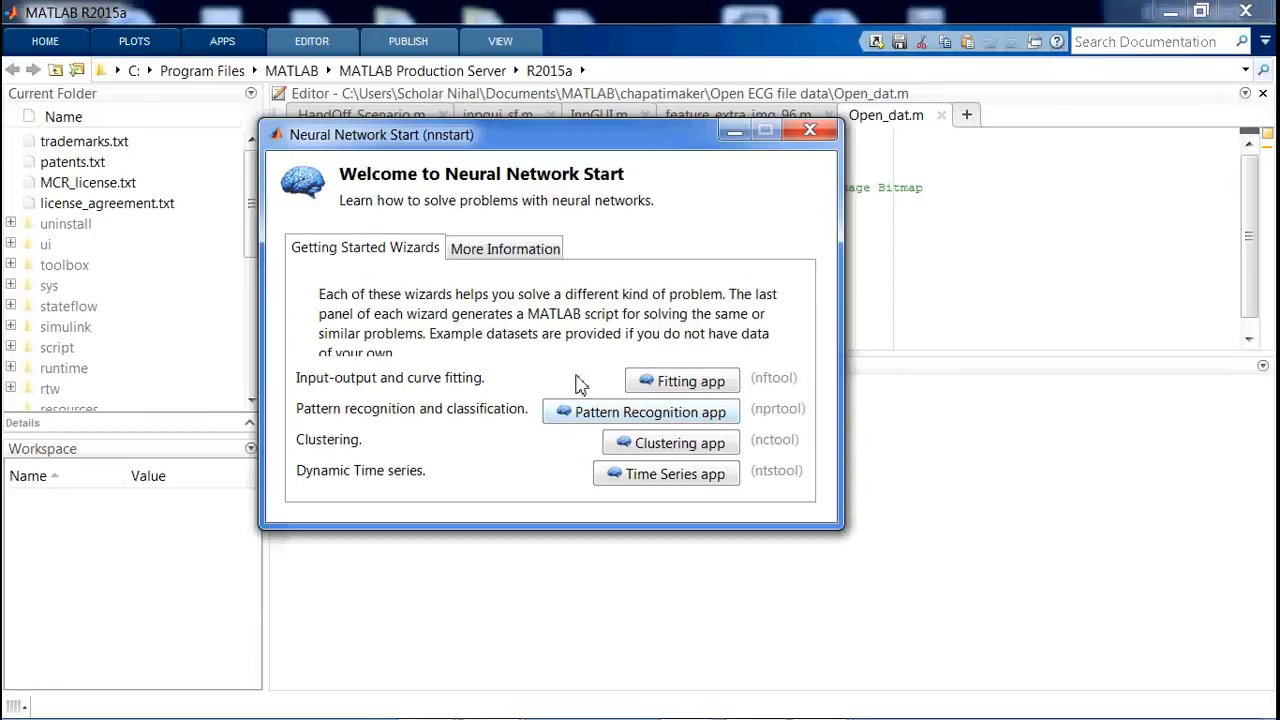
{"action": "mouse_move", "coordinate": [620, 397]}
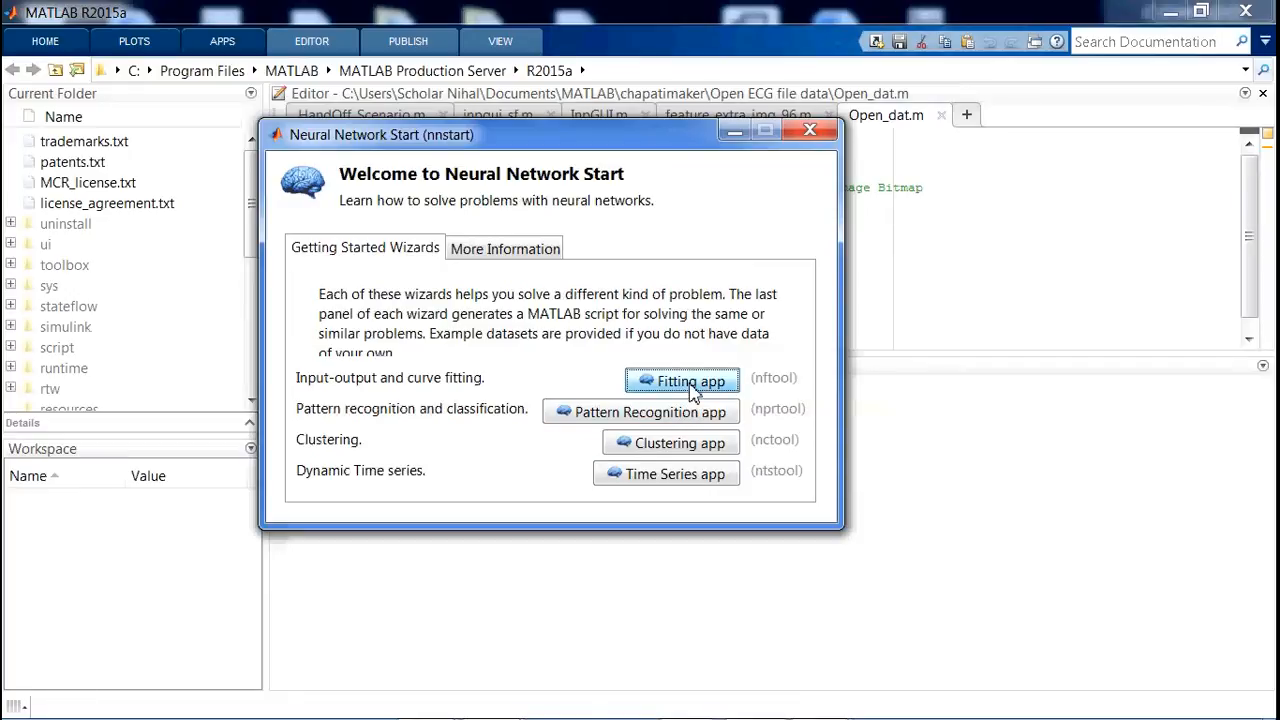
{"action": "left_click", "coordinate": [682, 381]}
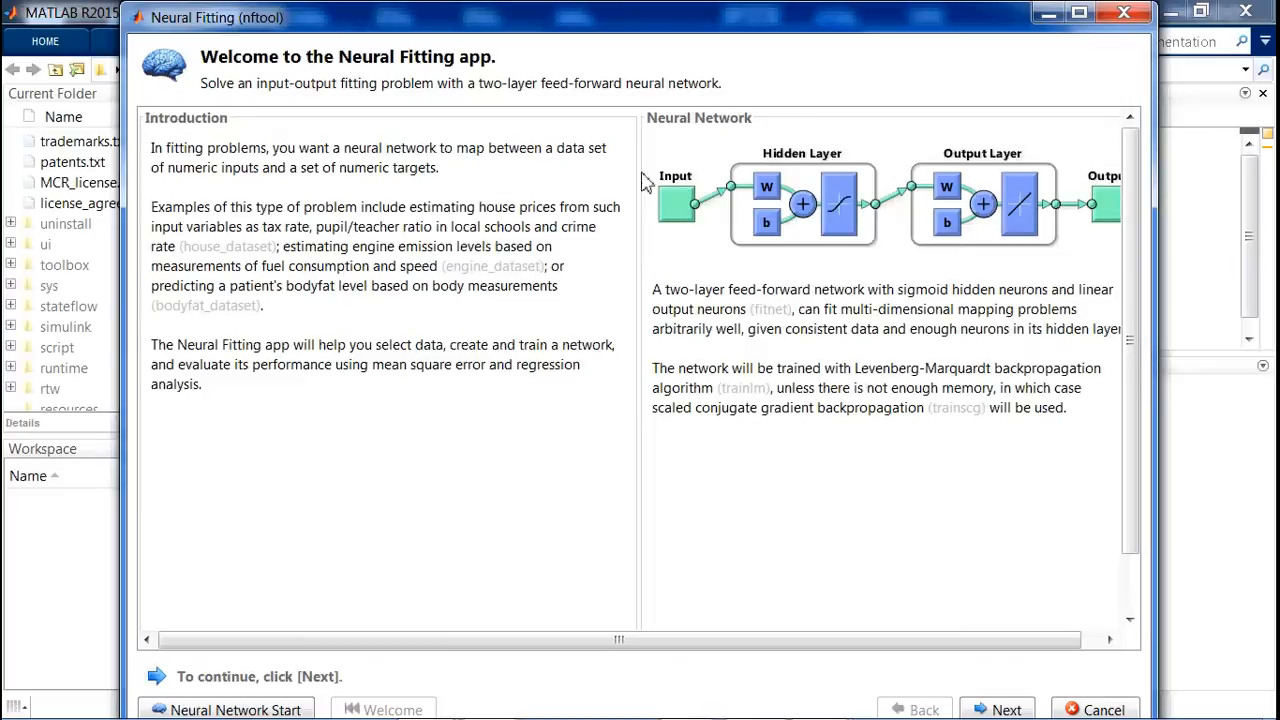
{"action": "mouse_move", "coordinate": [255, 42]}
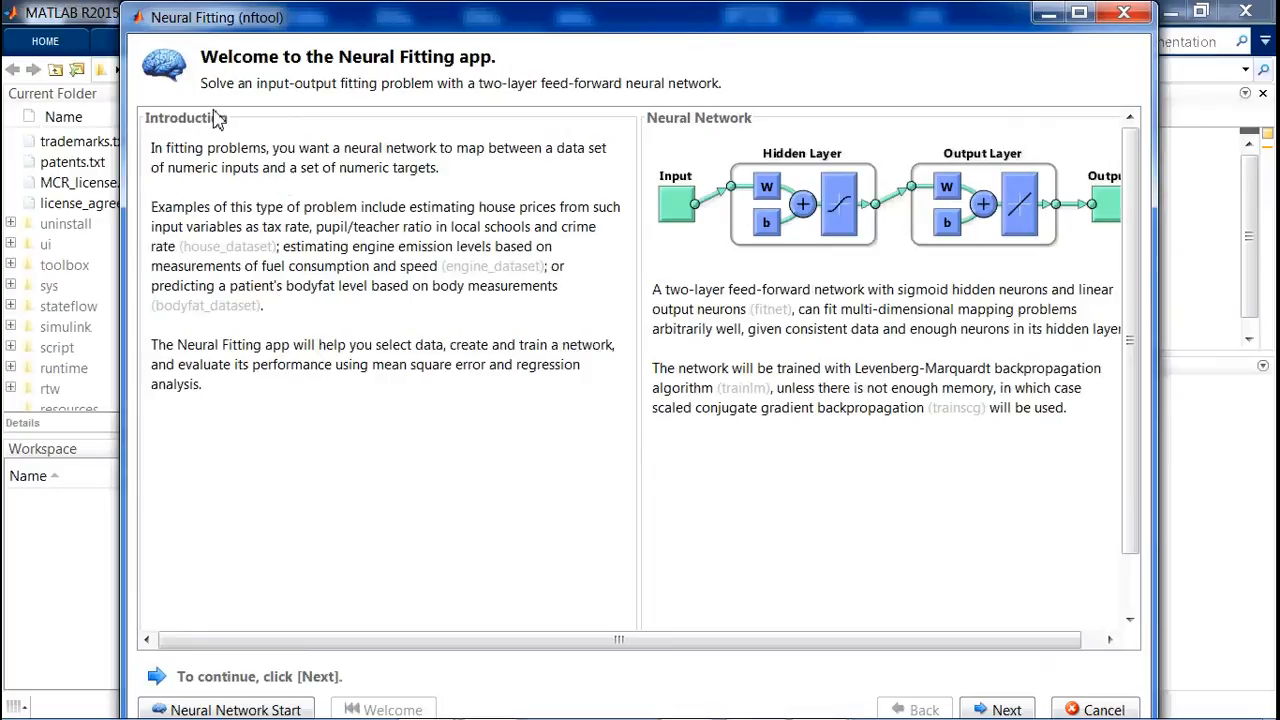
{"action": "mouse_move", "coordinate": [453, 70]}
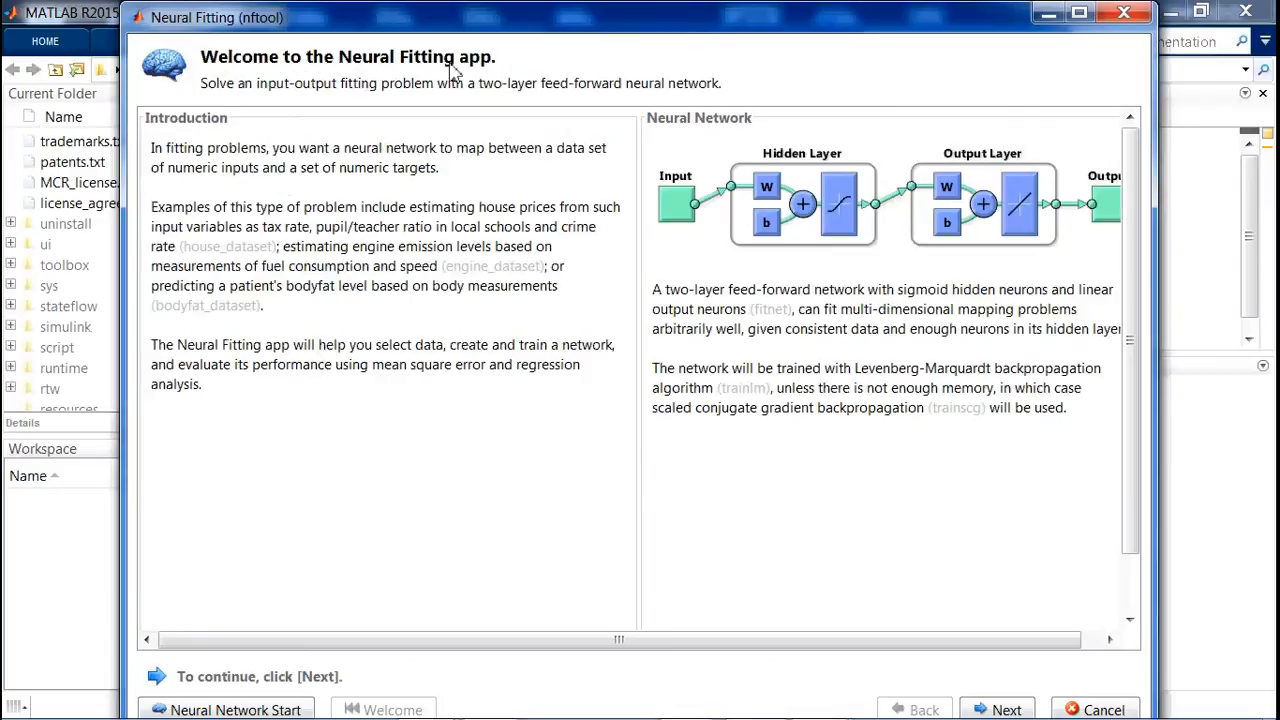
{"action": "mouse_move", "coordinate": [490, 75]}
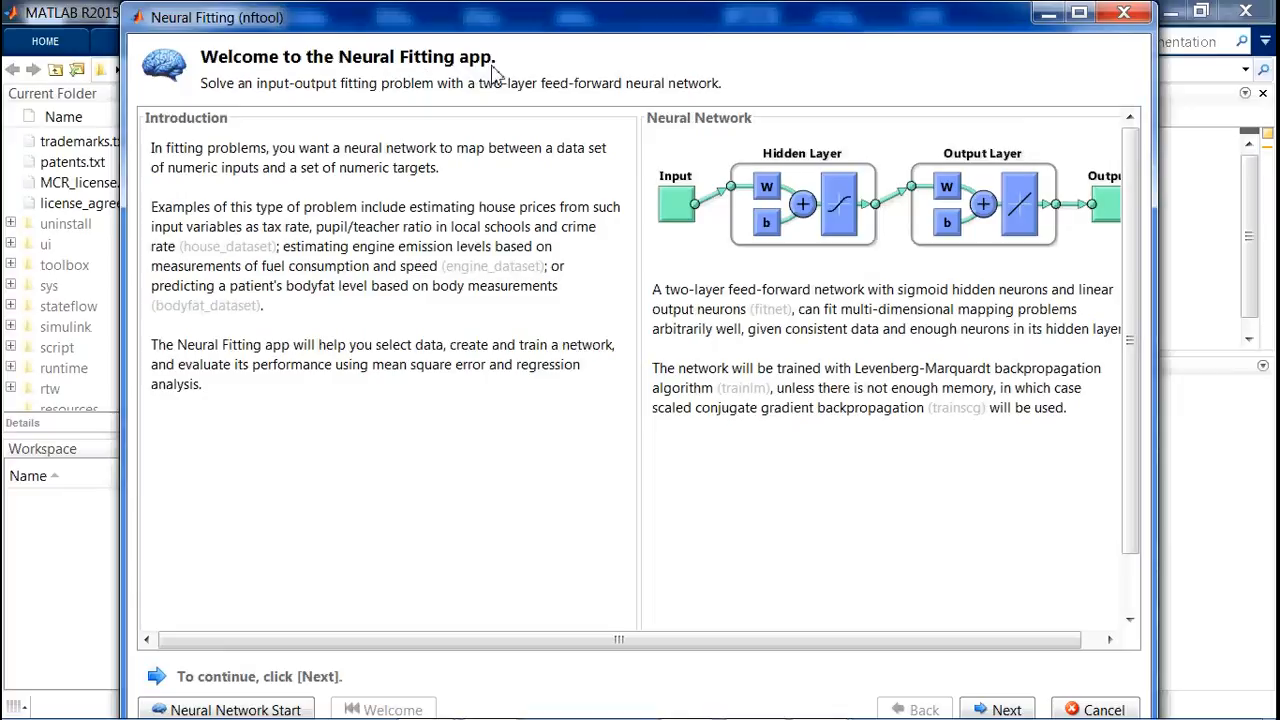
{"action": "mouse_move", "coordinate": [672, 227]}
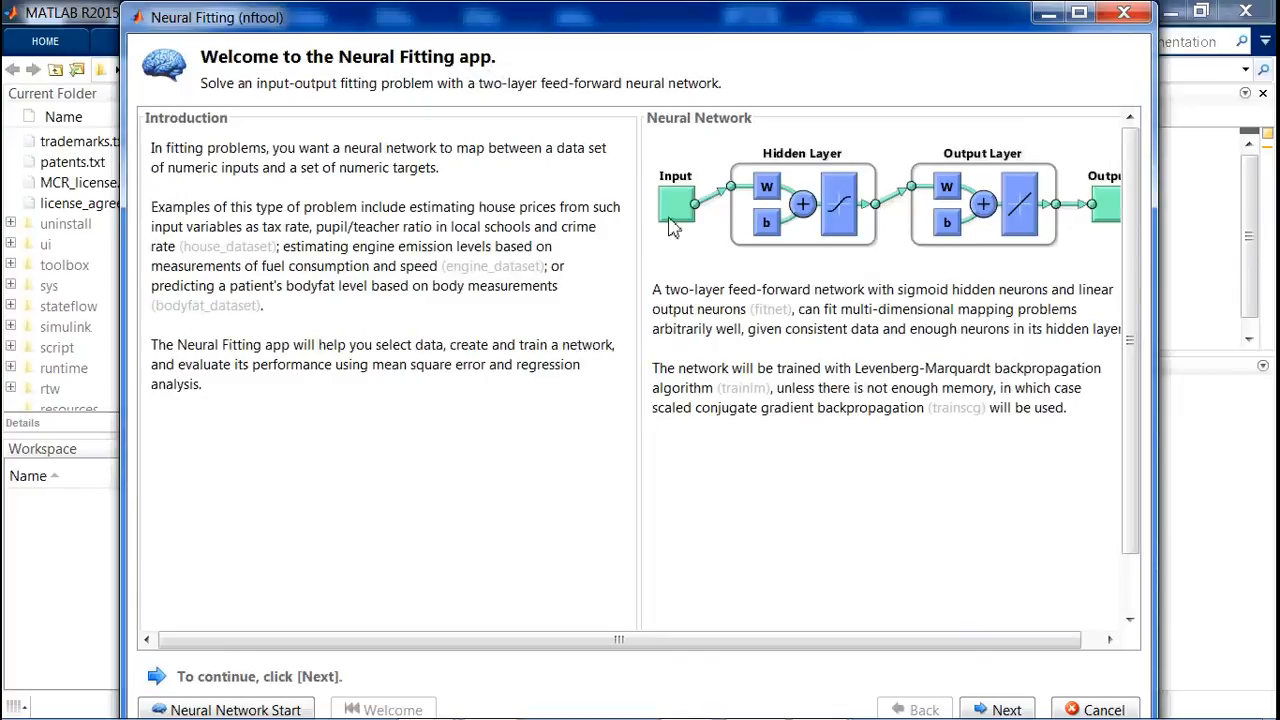
{"action": "mouse_move", "coordinate": [595, 393]}
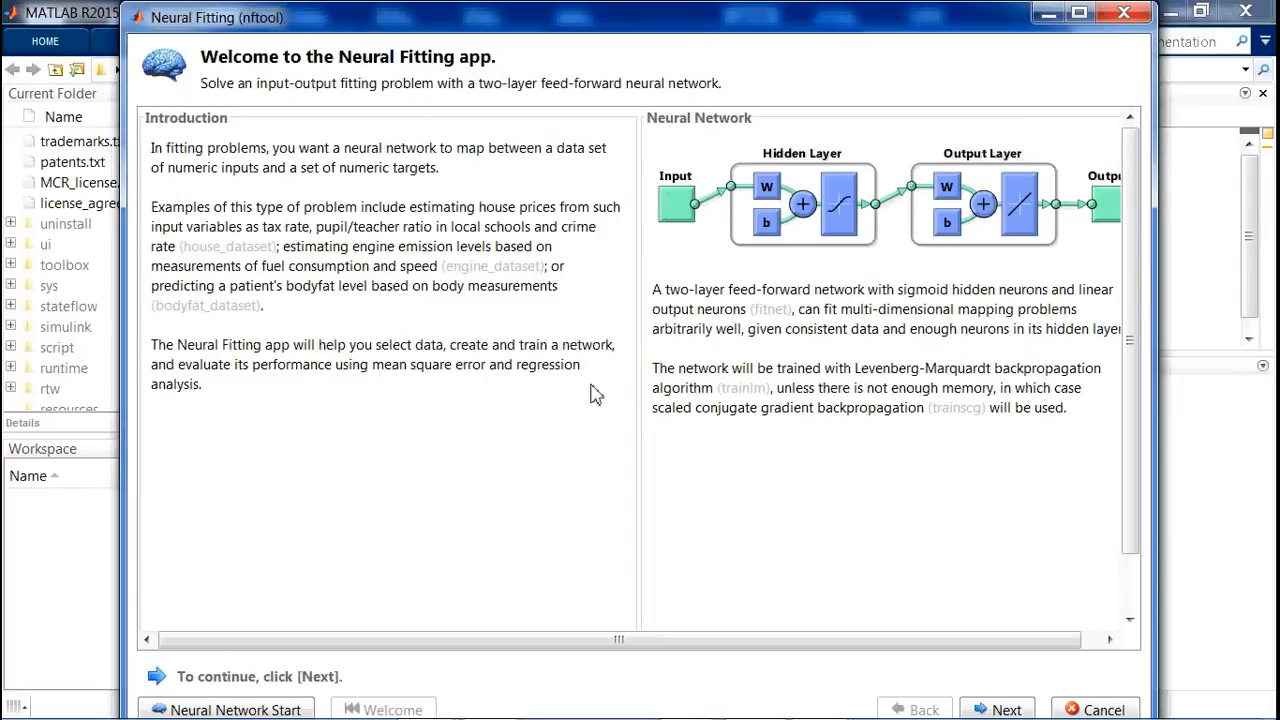
{"action": "mouse_move", "coordinate": [815, 237]}
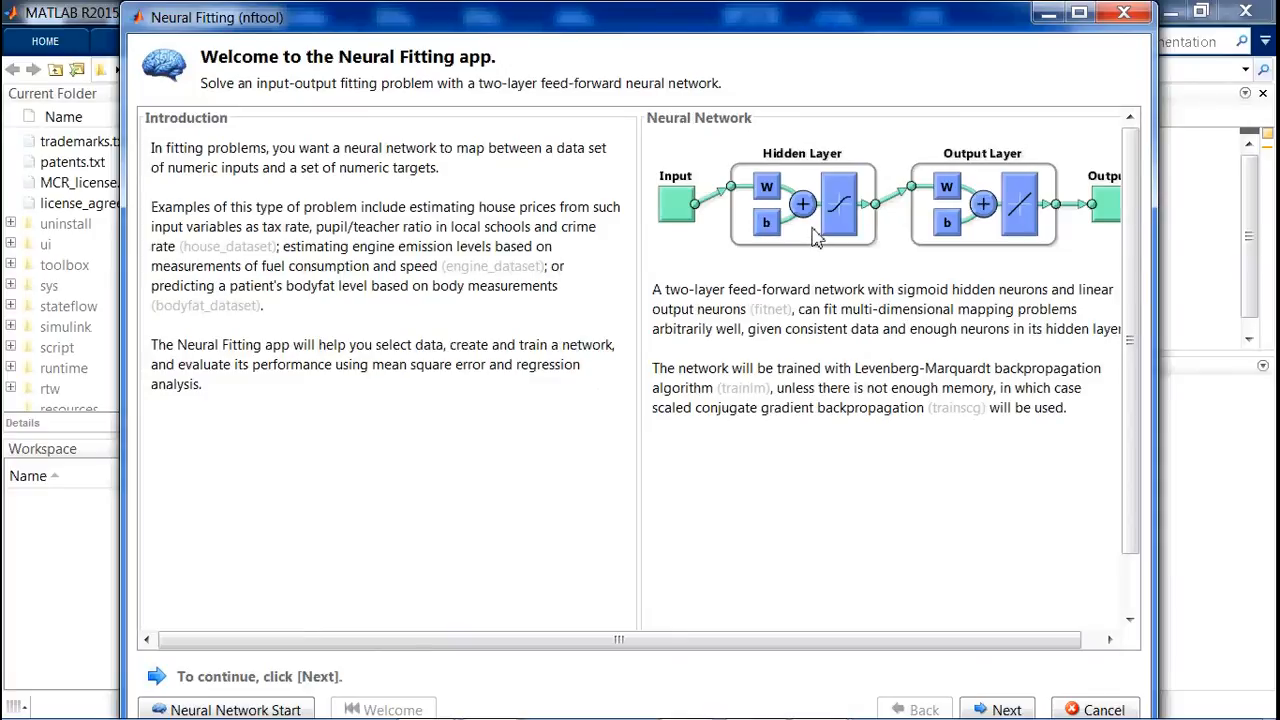
{"action": "mouse_move", "coordinate": [838, 188]}
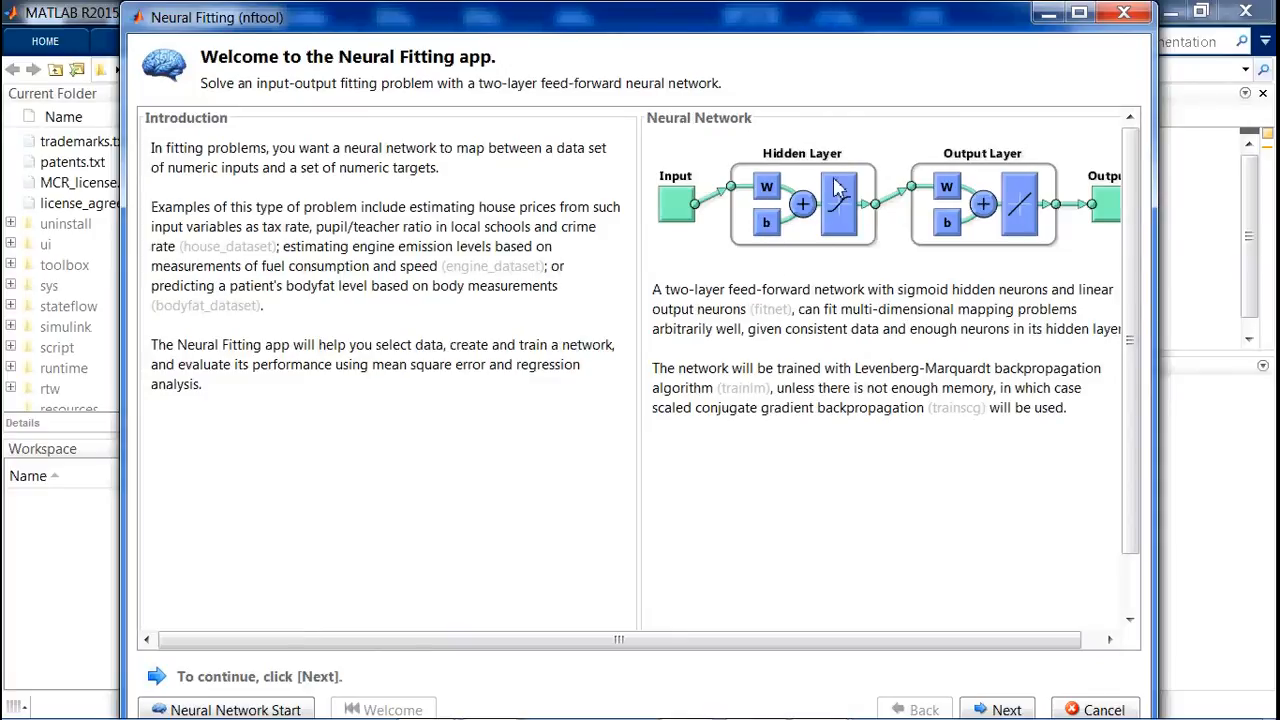
{"action": "mouse_move", "coordinate": [783, 262]}
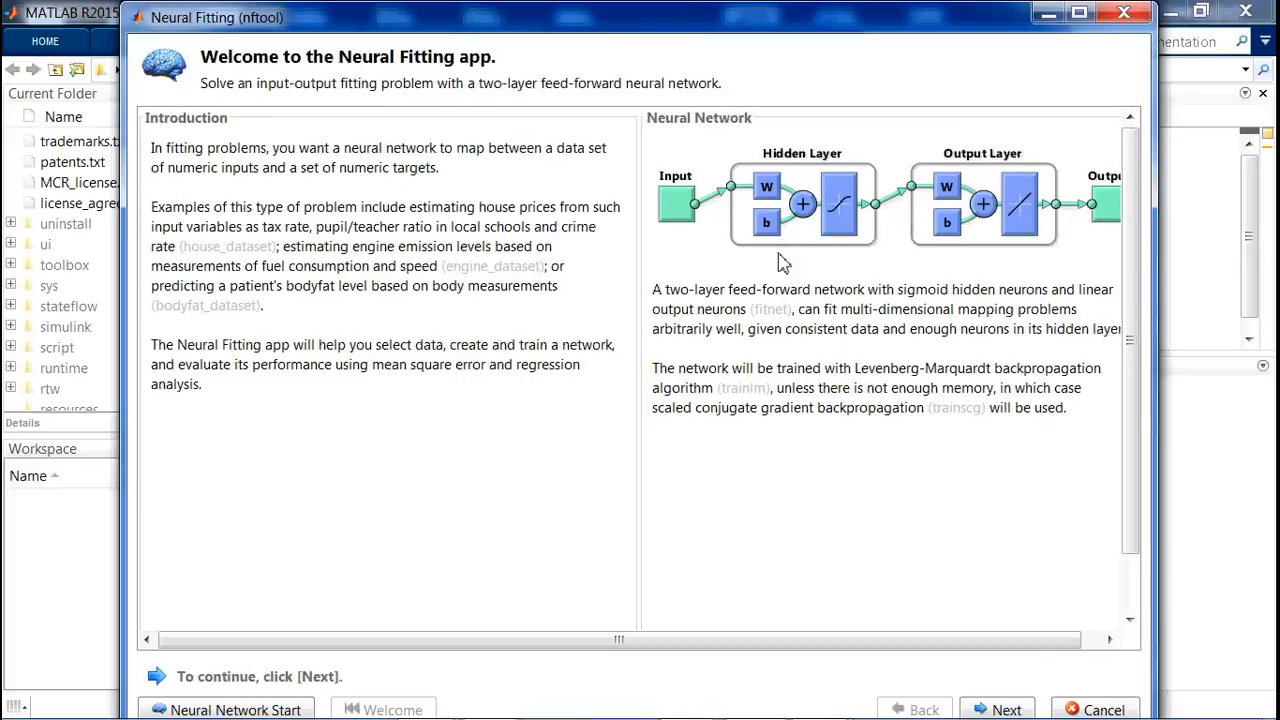
{"action": "mouse_move", "coordinate": [950, 270]}
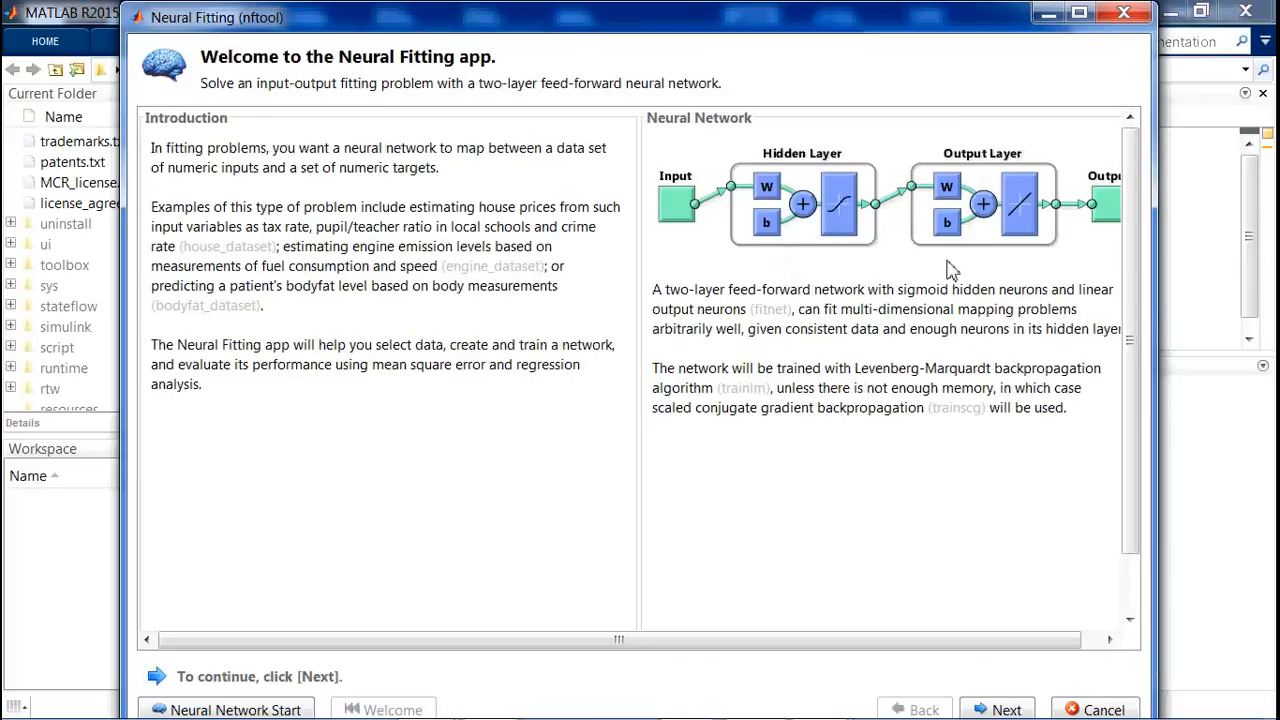
{"action": "mouse_move", "coordinate": [478, 377]}
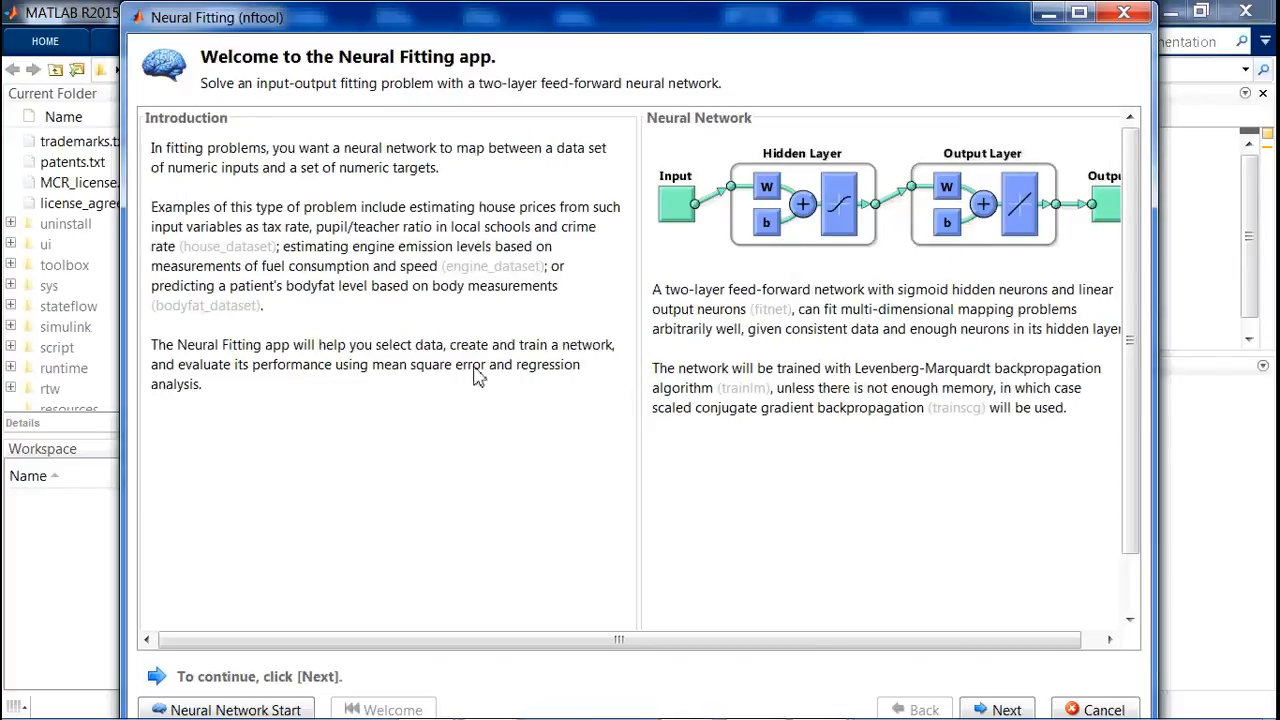
{"action": "mouse_move", "coordinate": [788, 214]}
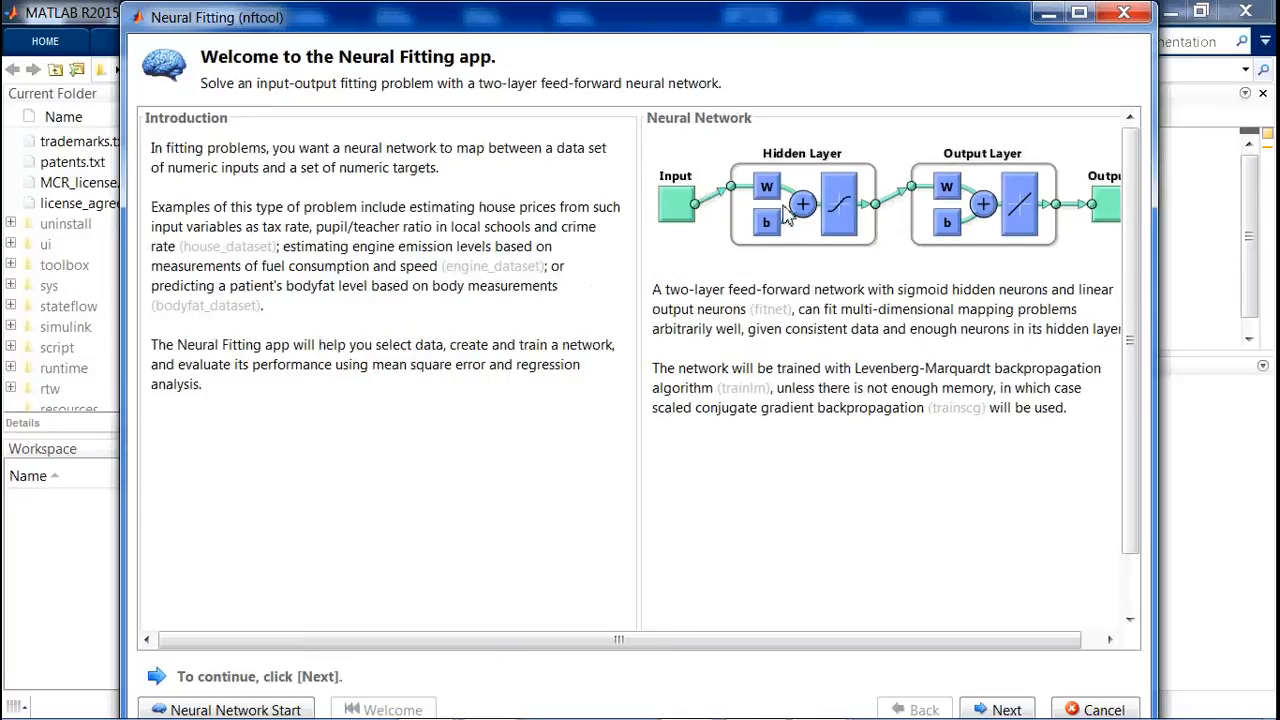
{"action": "mouse_move", "coordinate": [420, 388]}
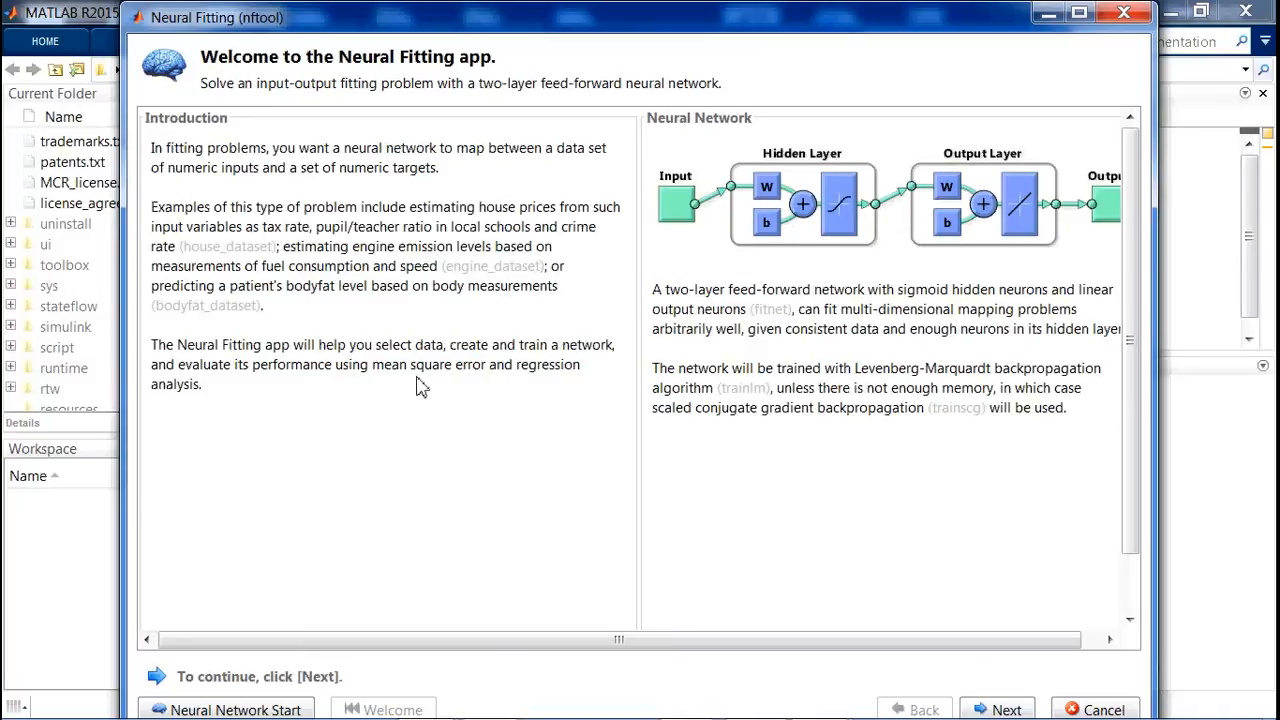
{"action": "mouse_move", "coordinate": [775, 350]}
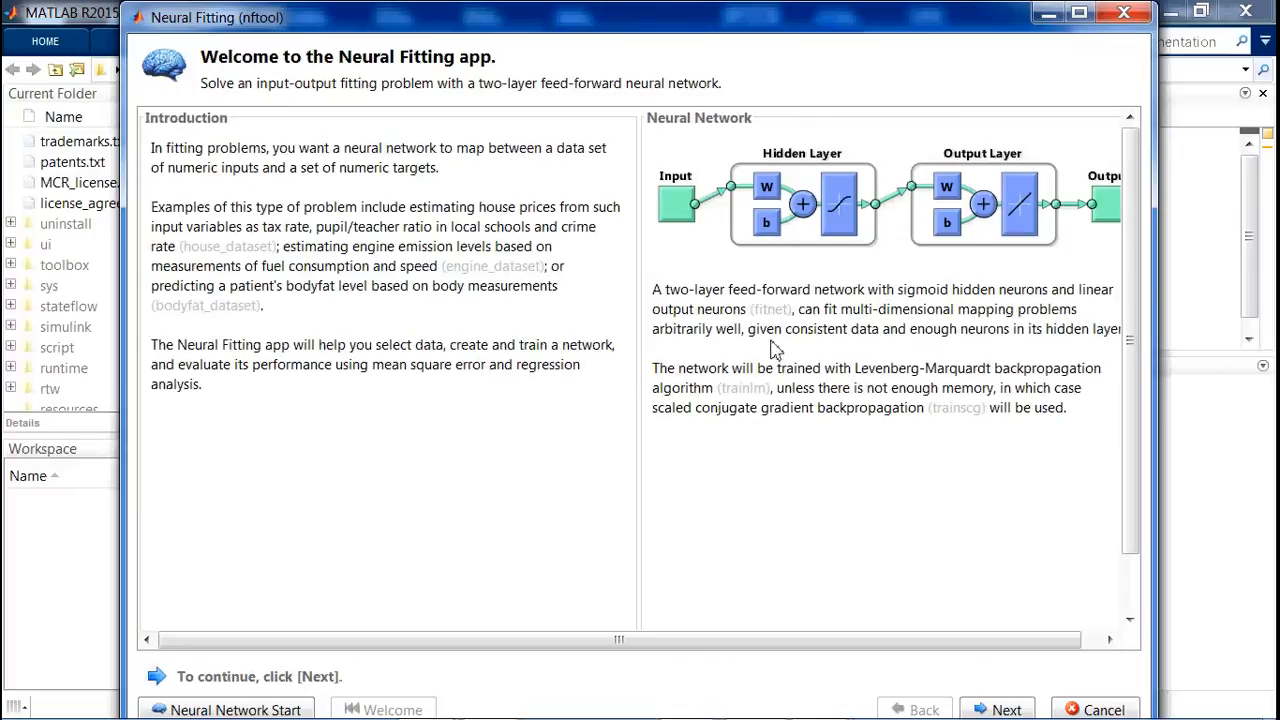
{"action": "mouse_move", "coordinate": [450, 435]}
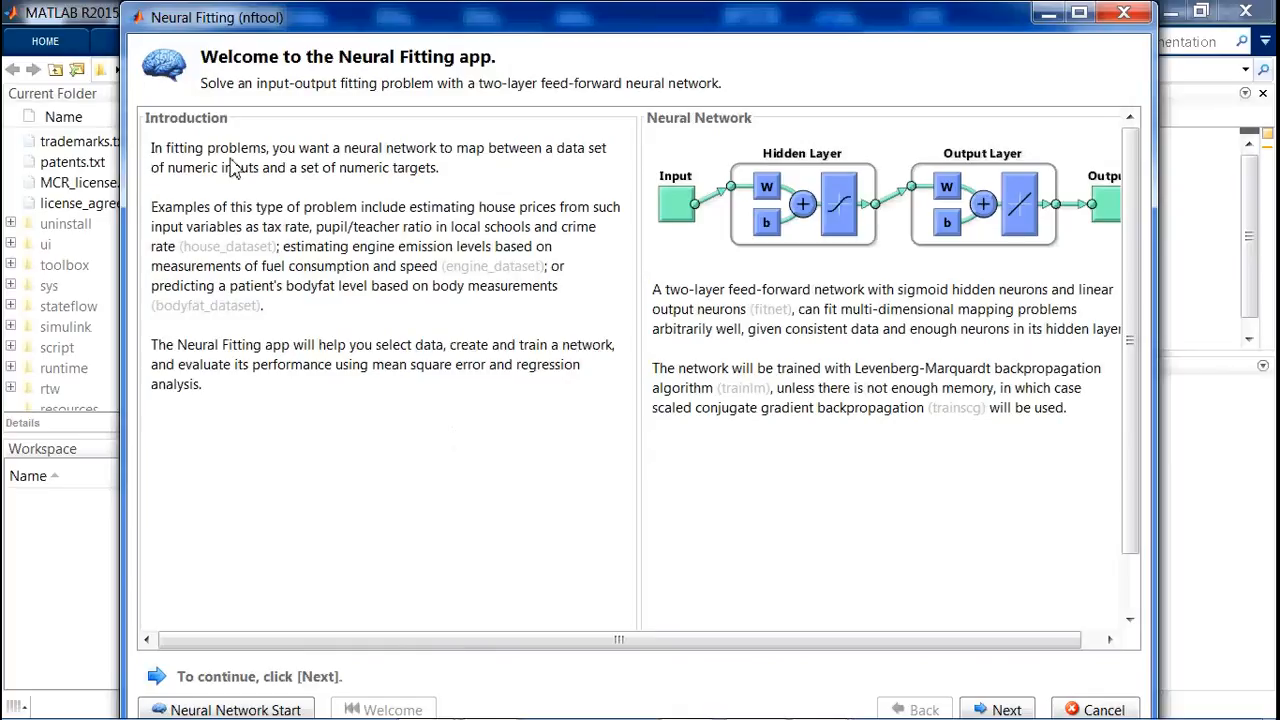
{"action": "mouse_move", "coordinate": [519, 170]}
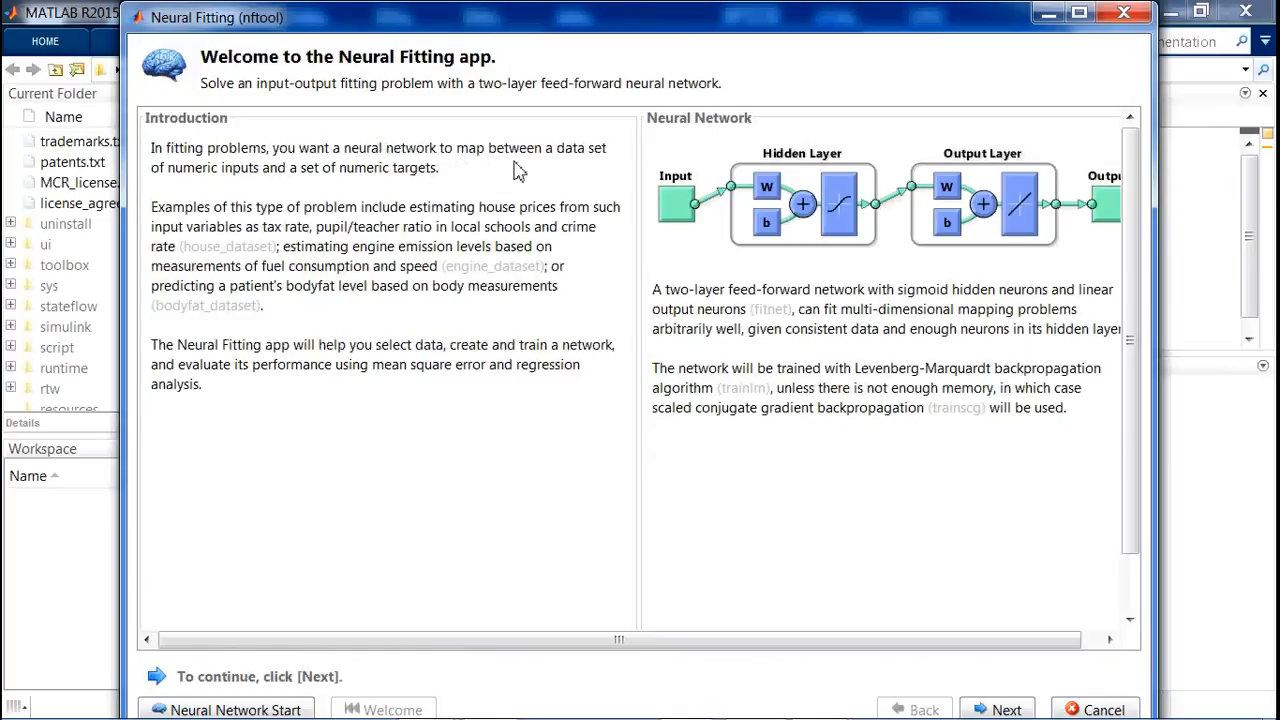
{"action": "mouse_move", "coordinate": [219, 180]}
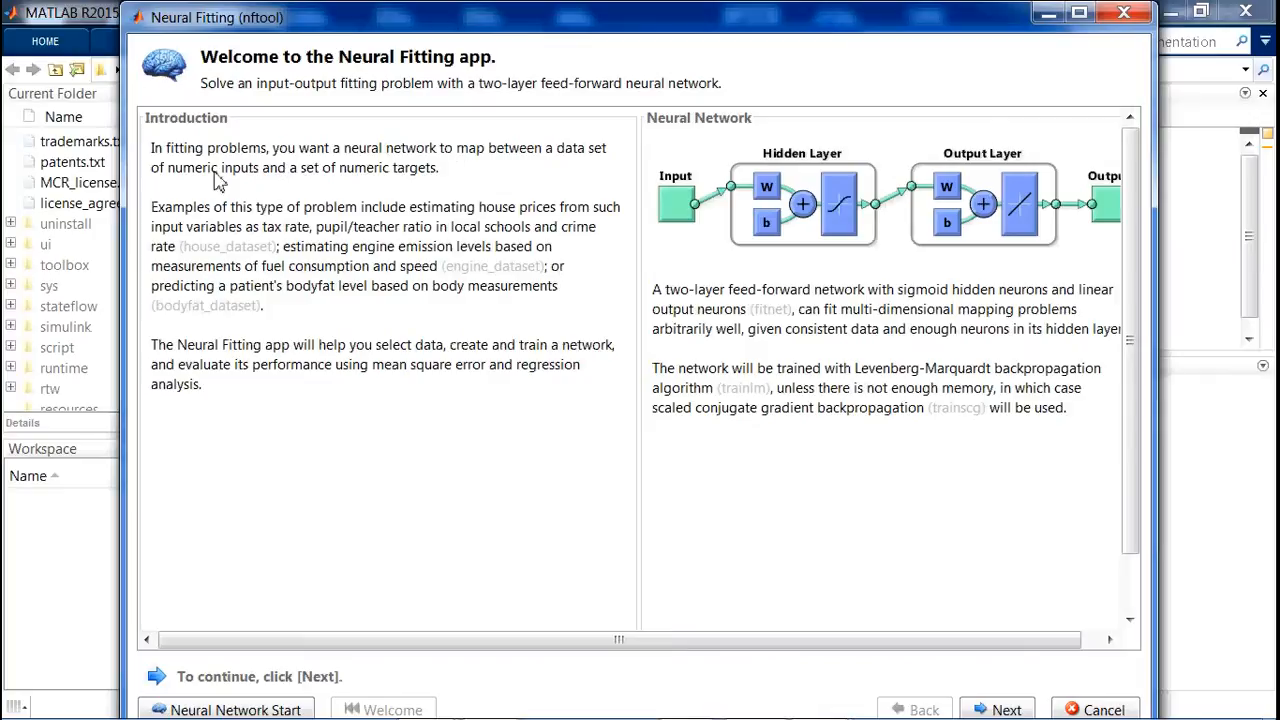
{"action": "mouse_move", "coordinate": [207, 185]}
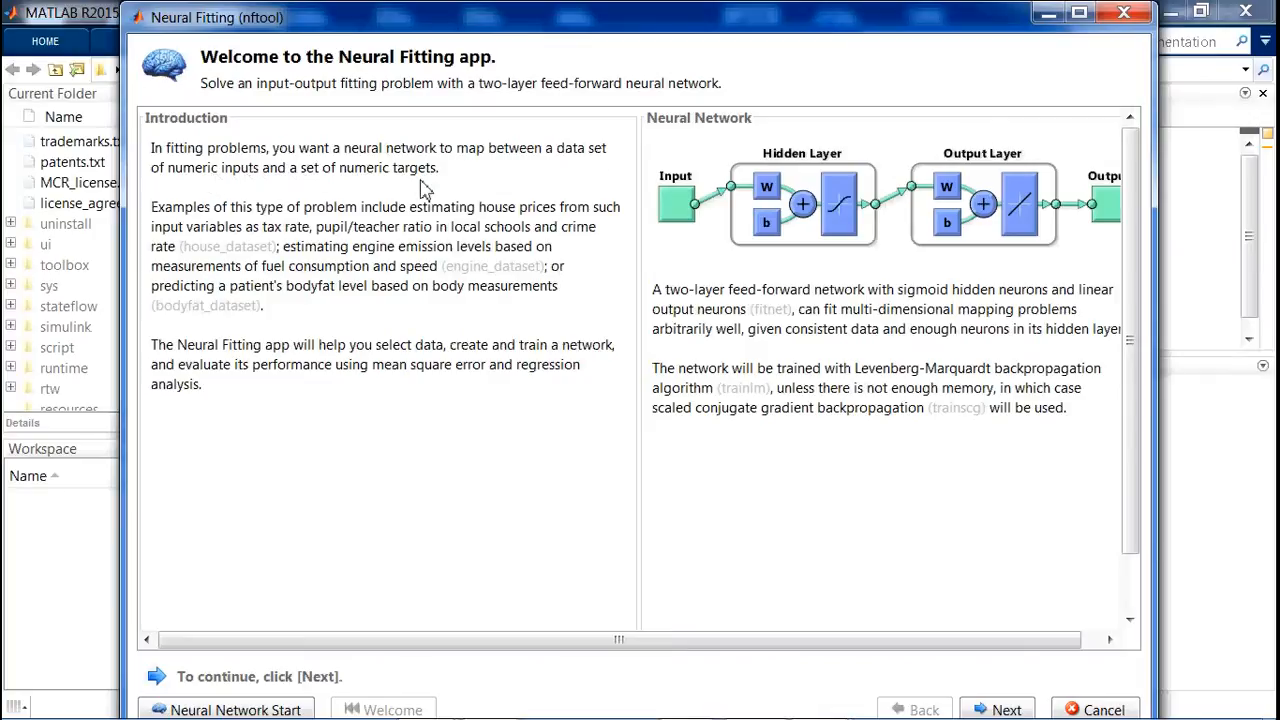
{"action": "mouse_move", "coordinate": [230, 163]}
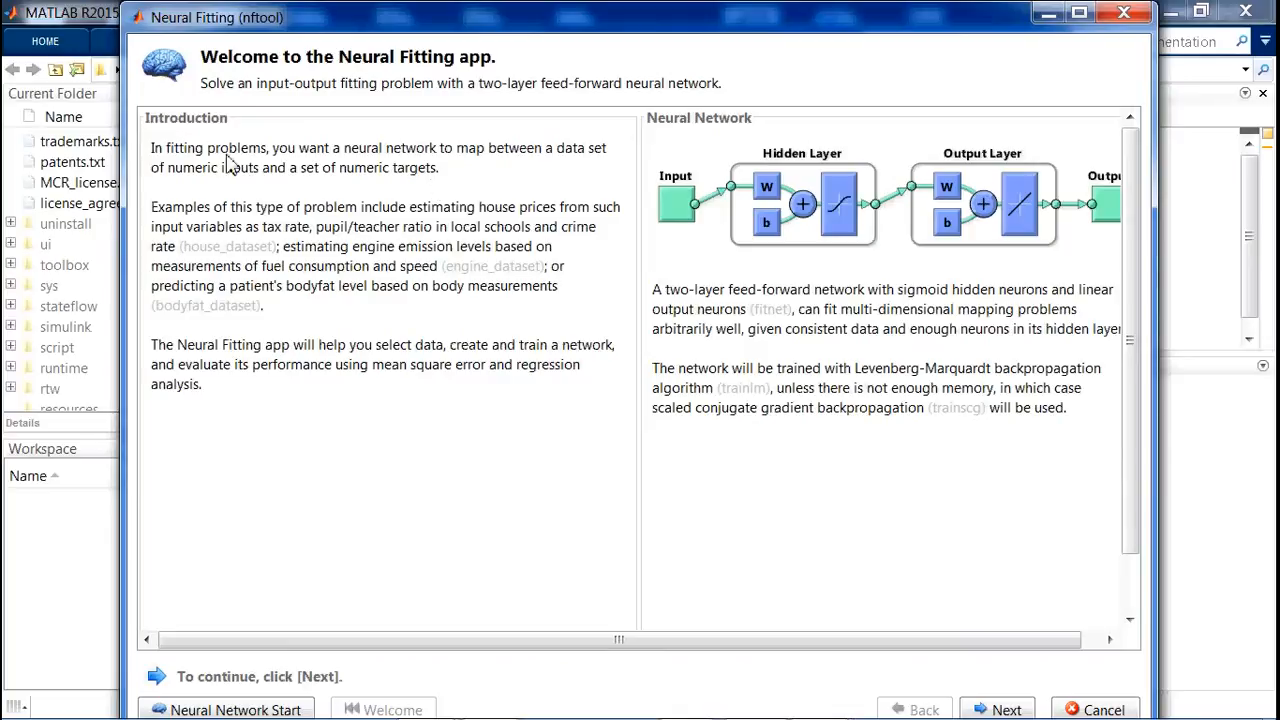
{"action": "mouse_move", "coordinate": [262, 168]}
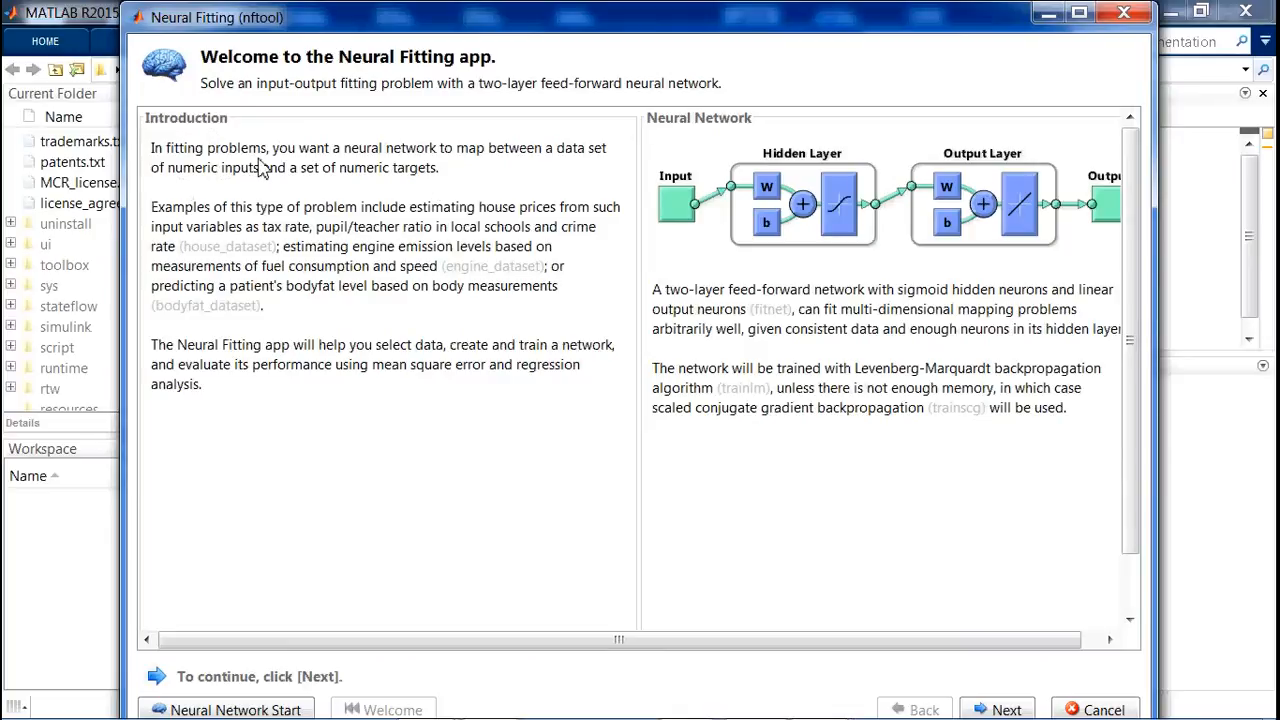
{"action": "mouse_move", "coordinate": [262, 197]}
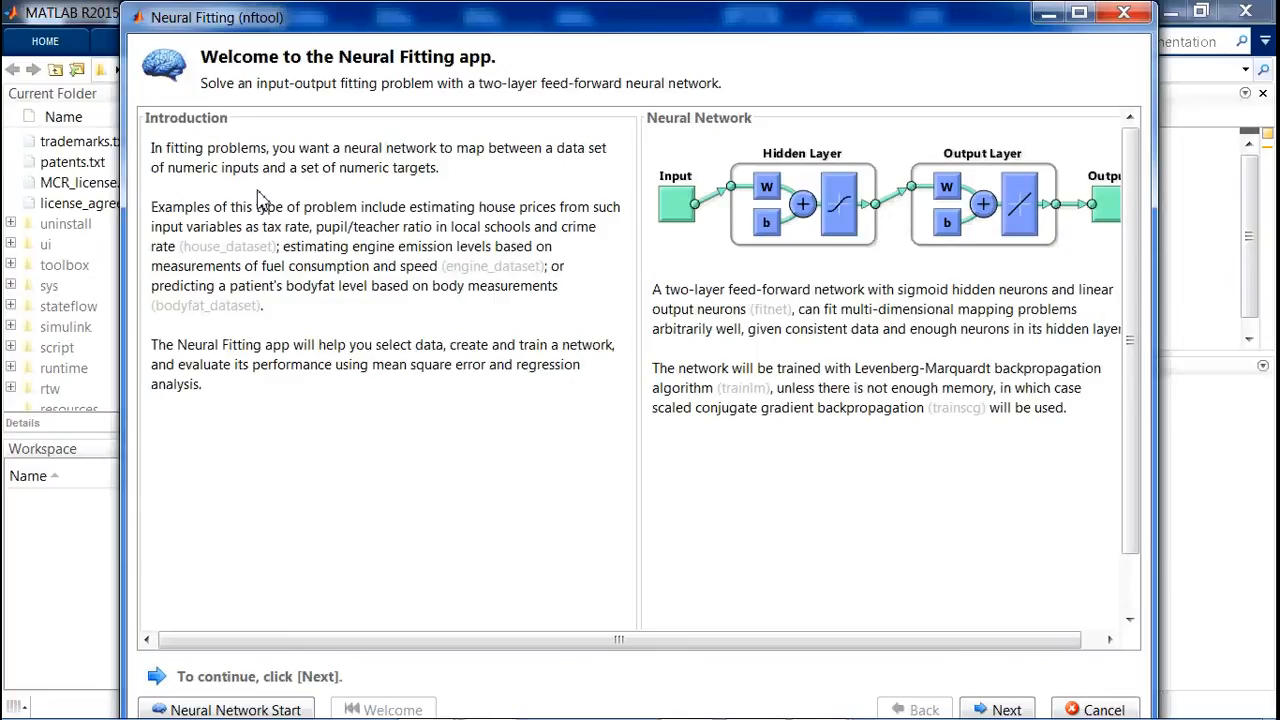
{"action": "mouse_move", "coordinate": [305, 175]}
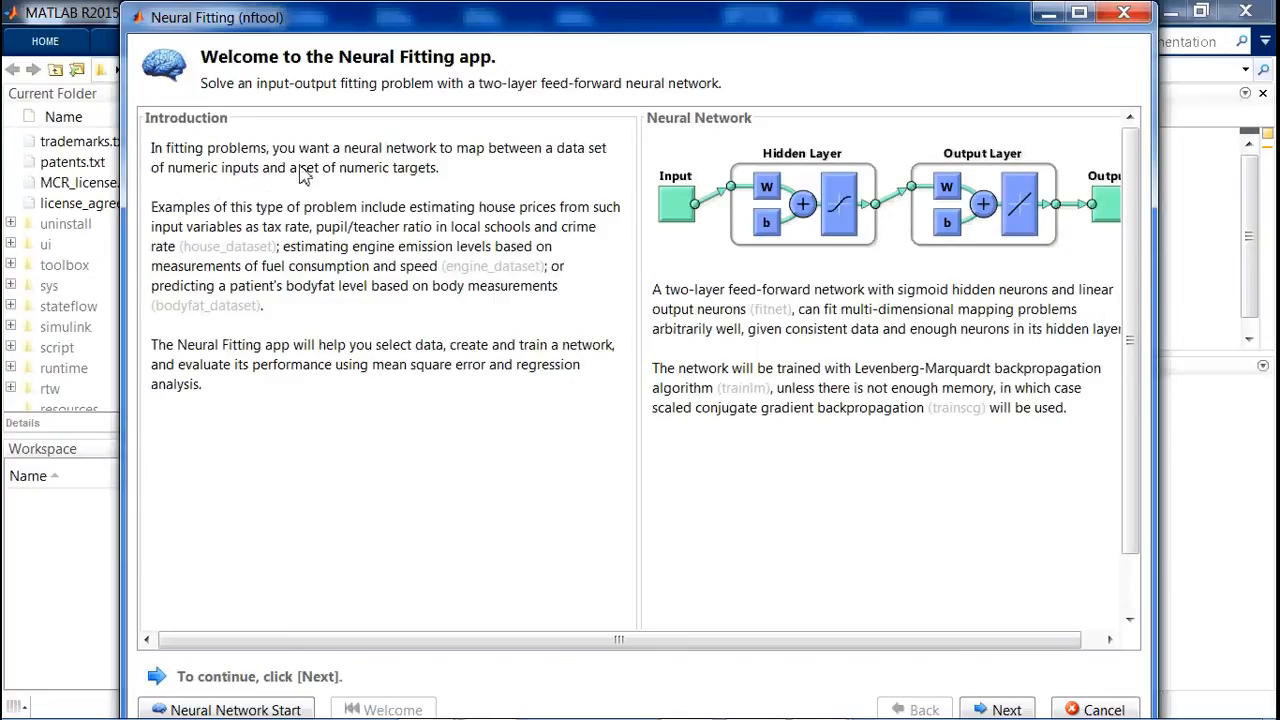
{"action": "mouse_move", "coordinate": [418, 191]}
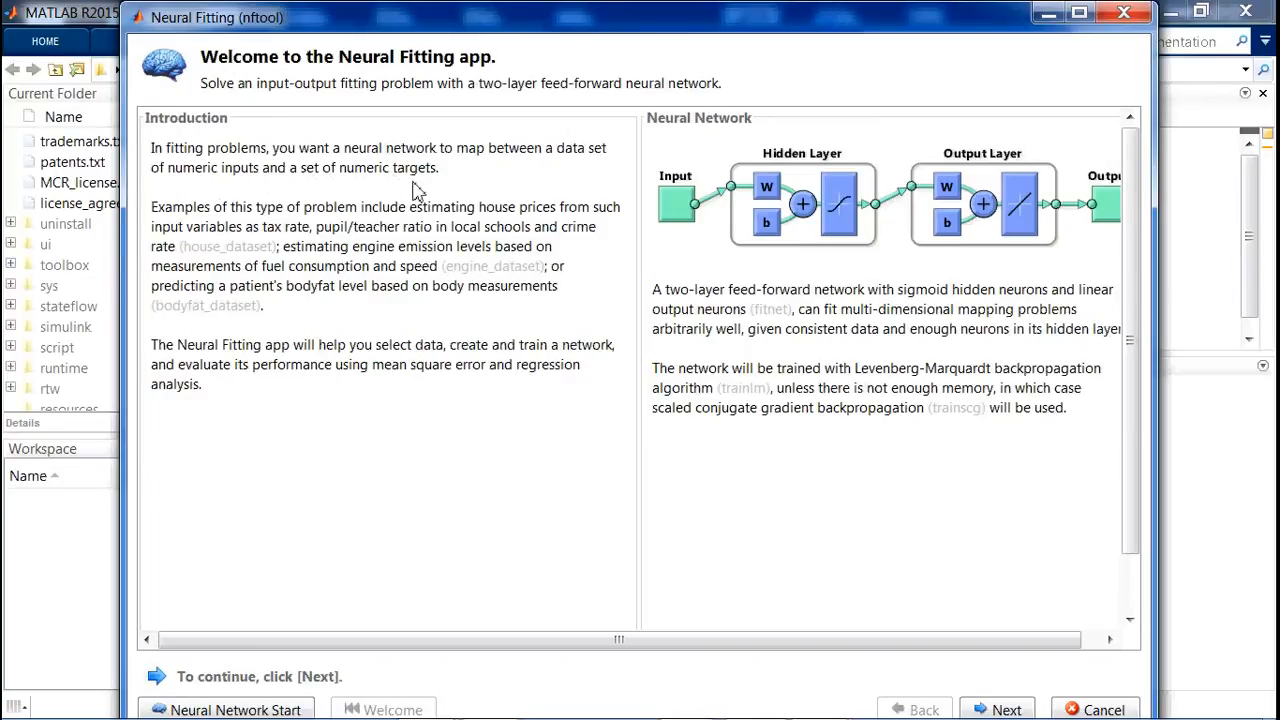
{"action": "mouse_move", "coordinate": [417, 245]}
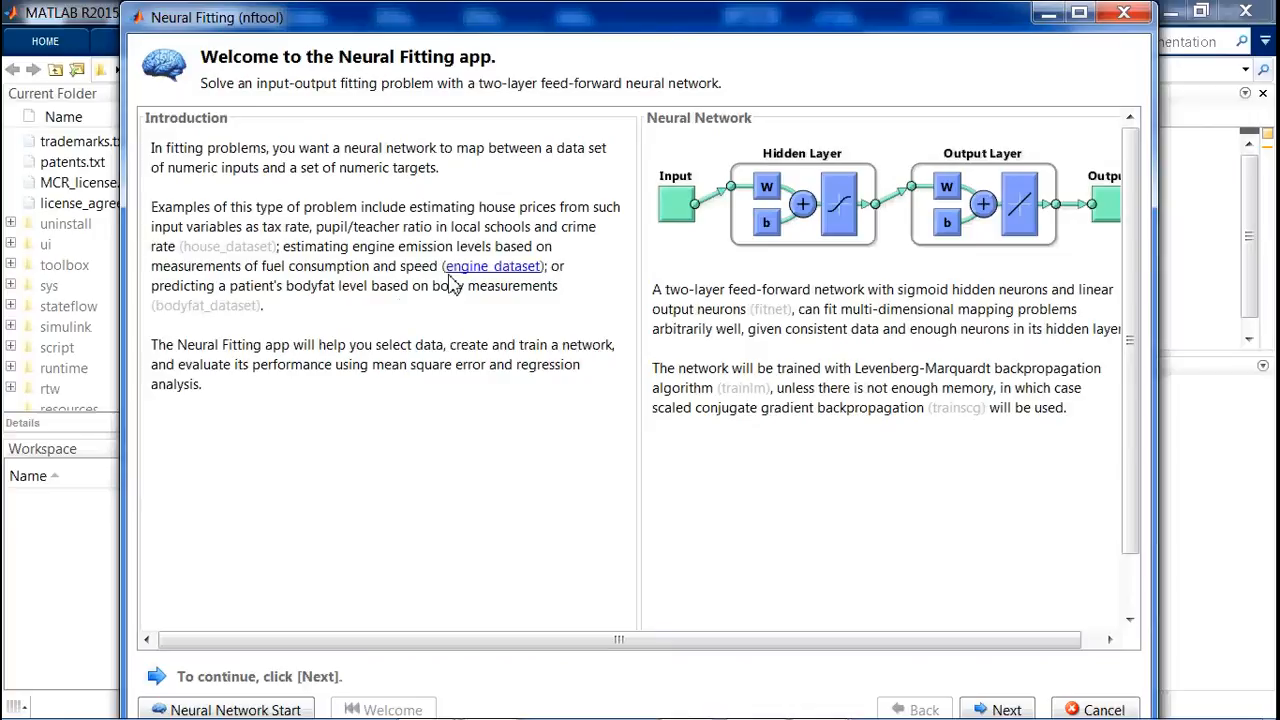
{"action": "mouse_move", "coordinate": [308, 515]}
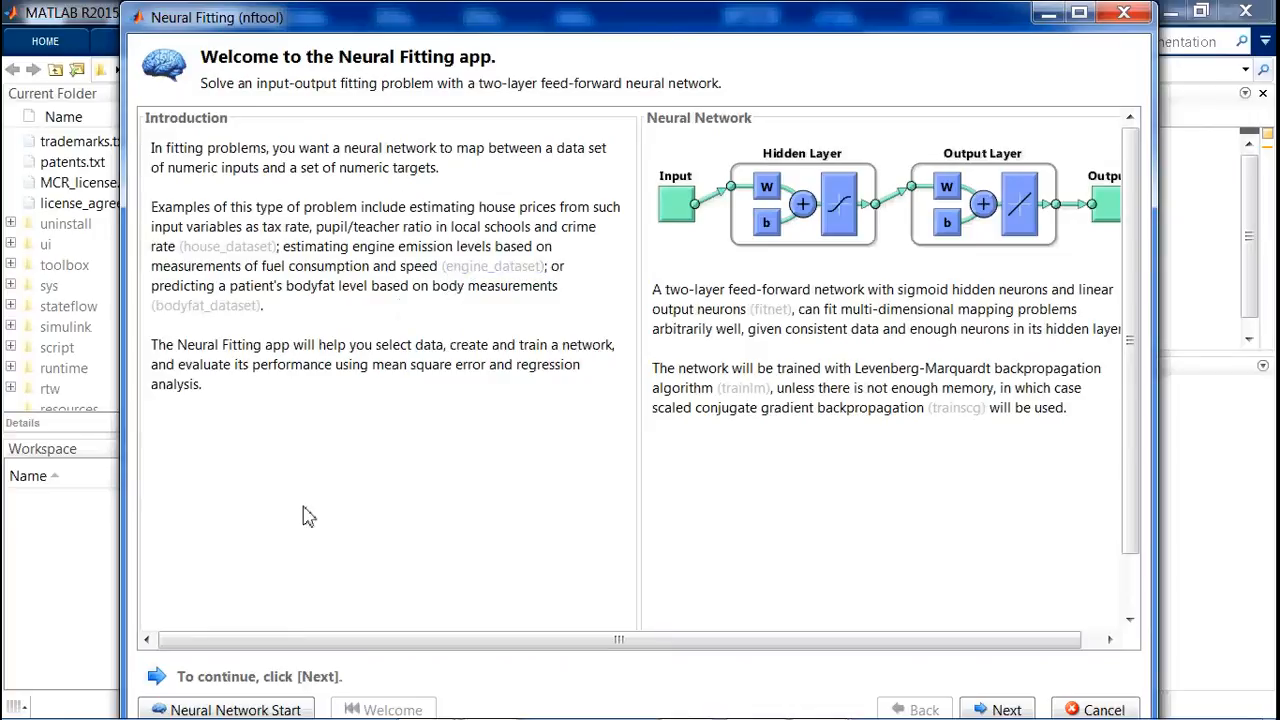
{"action": "mouse_move", "coordinate": [810, 368]}
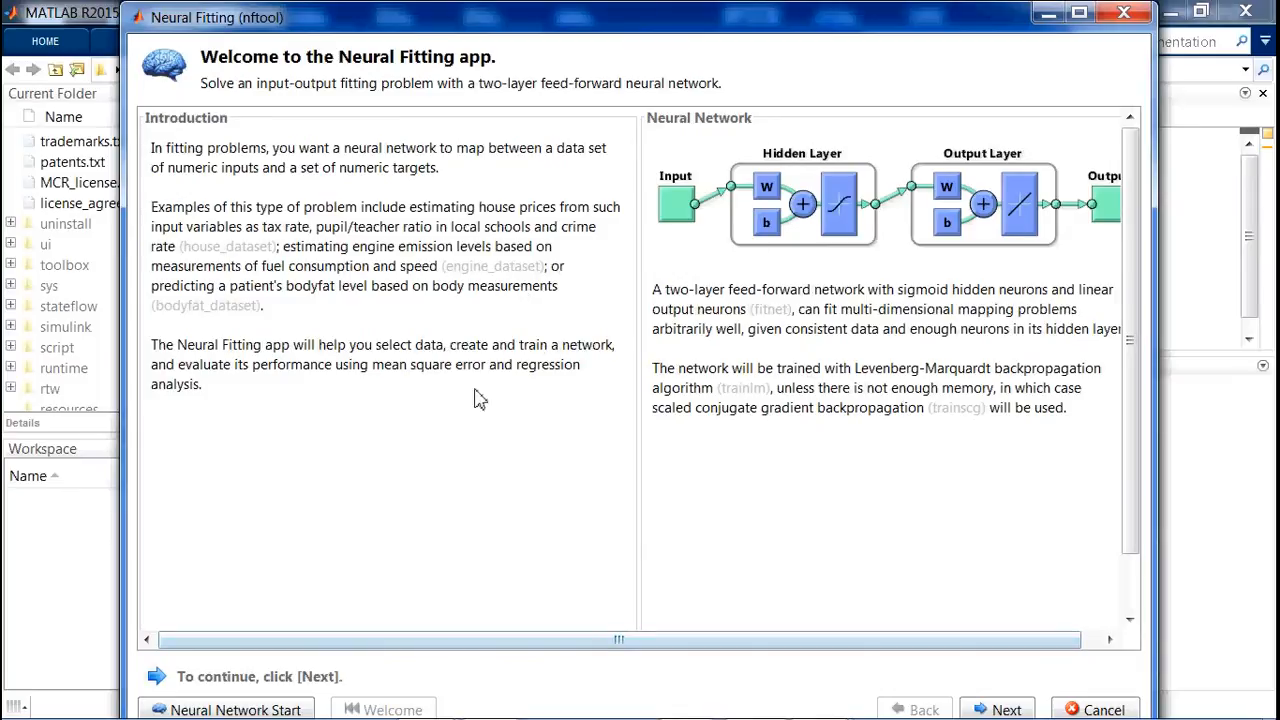
{"action": "mouse_move", "coordinate": [660, 200]}
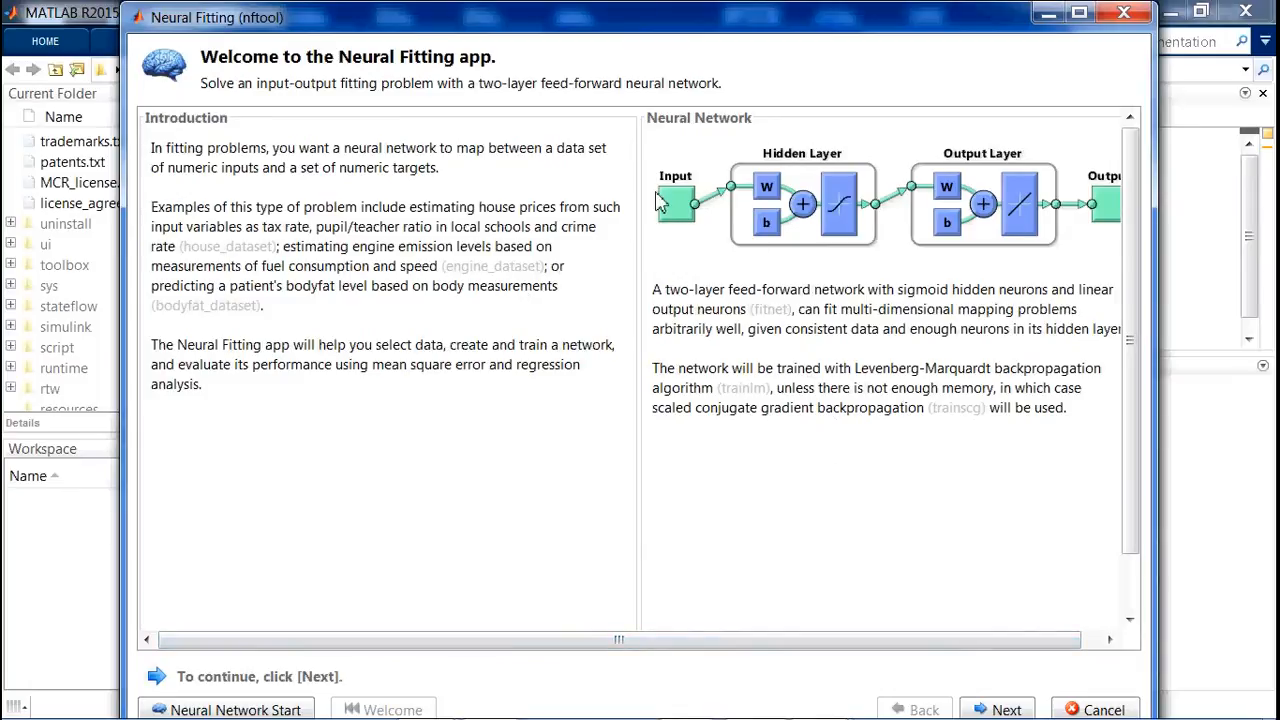
{"action": "mouse_move", "coordinate": [443, 137]}
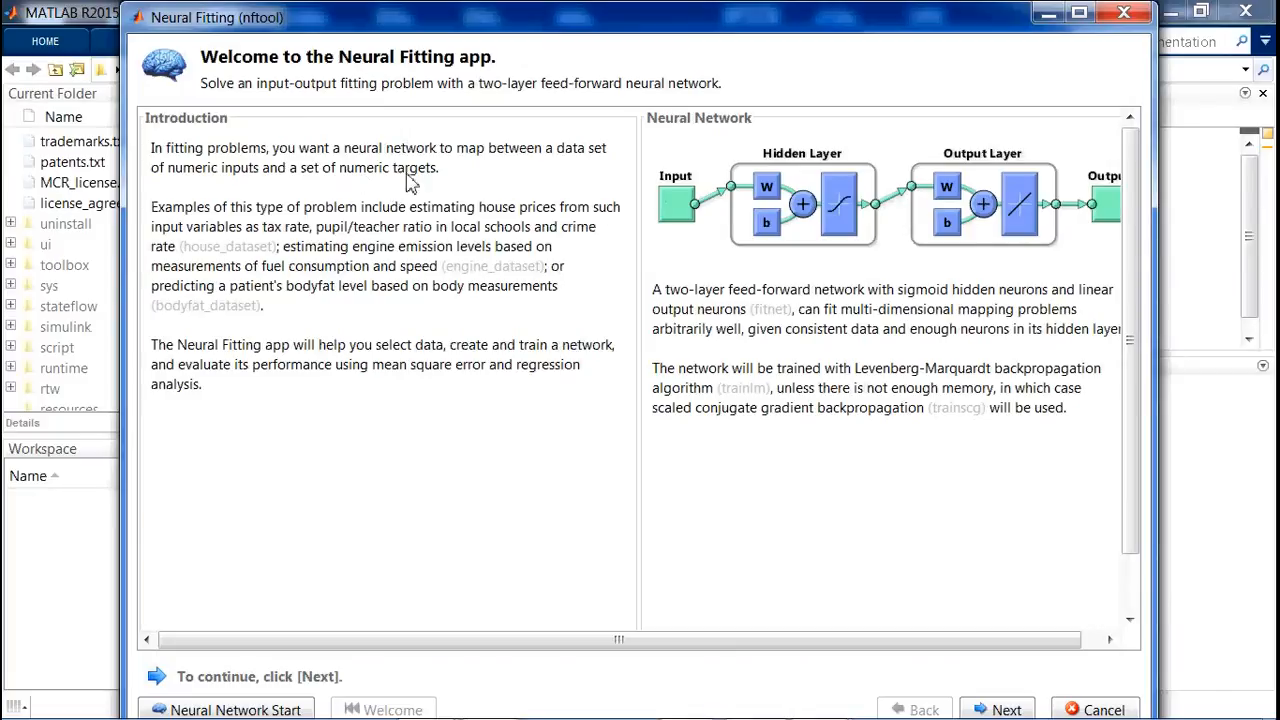
{"action": "mouse_move", "coordinate": [441, 378]}
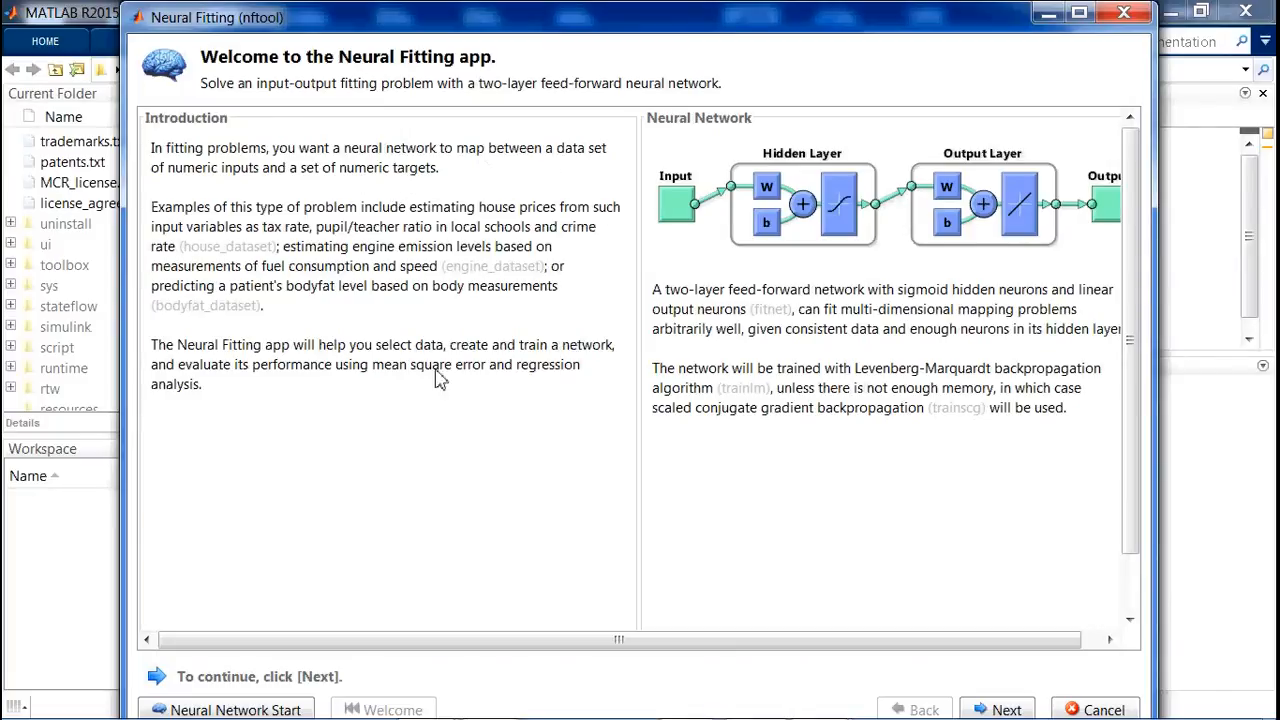
{"action": "mouse_move", "coordinate": [966, 412]}
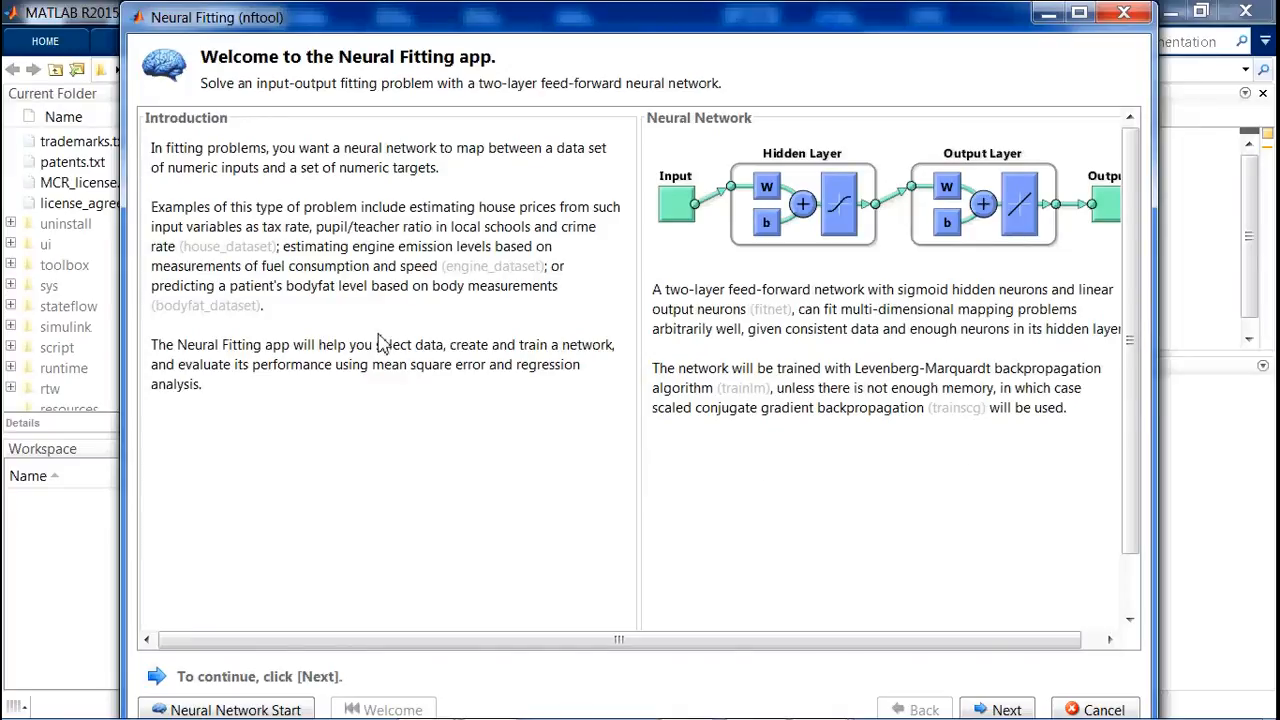
{"action": "mouse_move", "coordinate": [220, 247]}
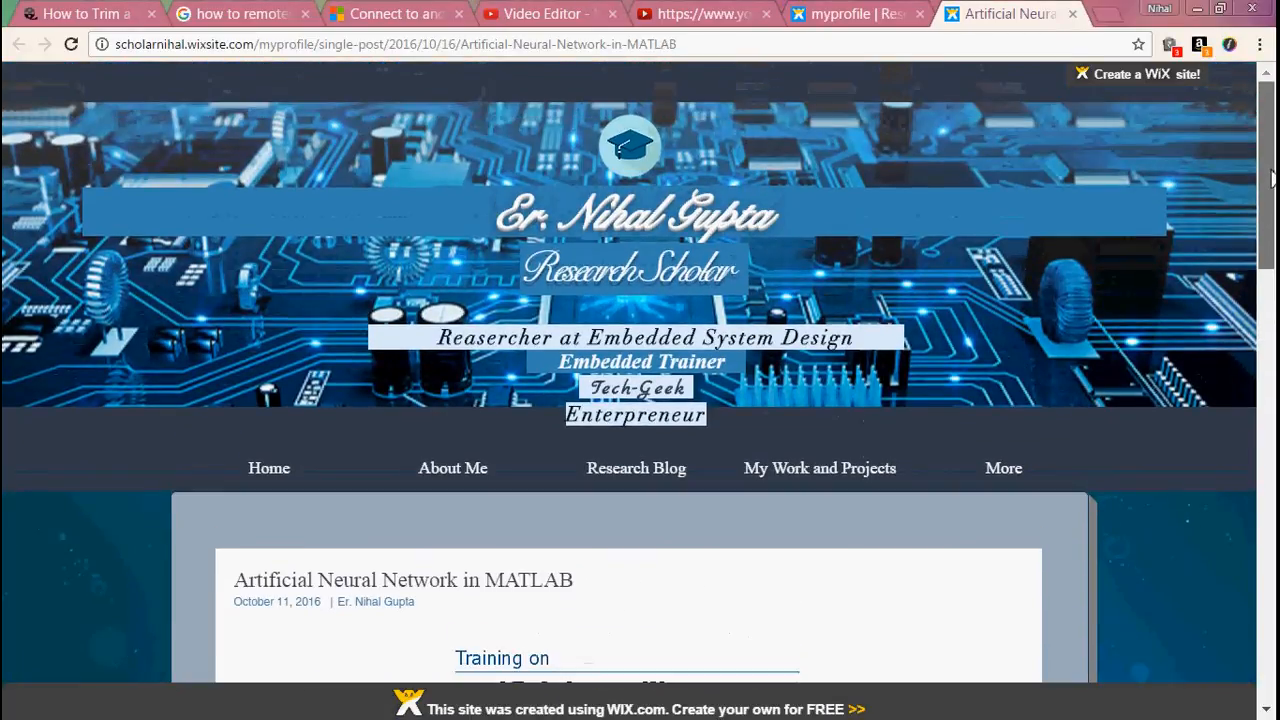
Scroll the blog post past the training banner to the resource links and chapter list
{"action": "scroll", "scroll_direction": "down", "scroll_amount": 3}
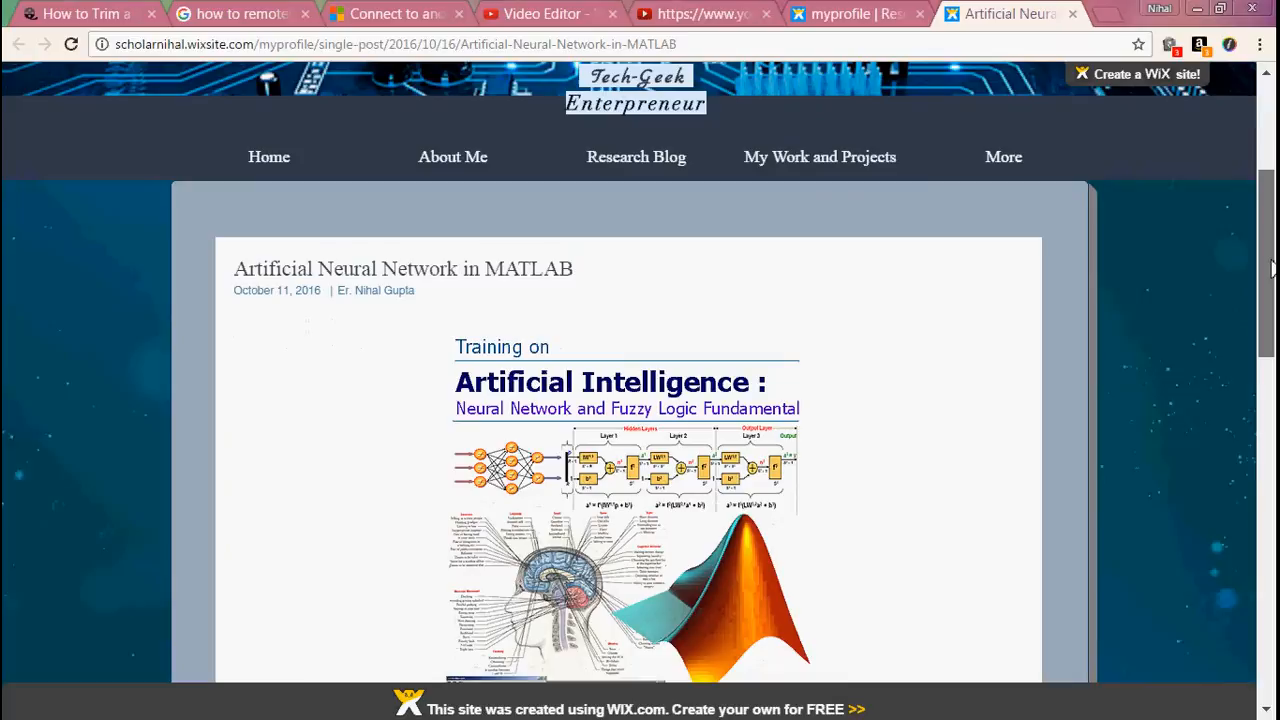
{"action": "scroll", "scroll_direction": "down", "scroll_amount": 3}
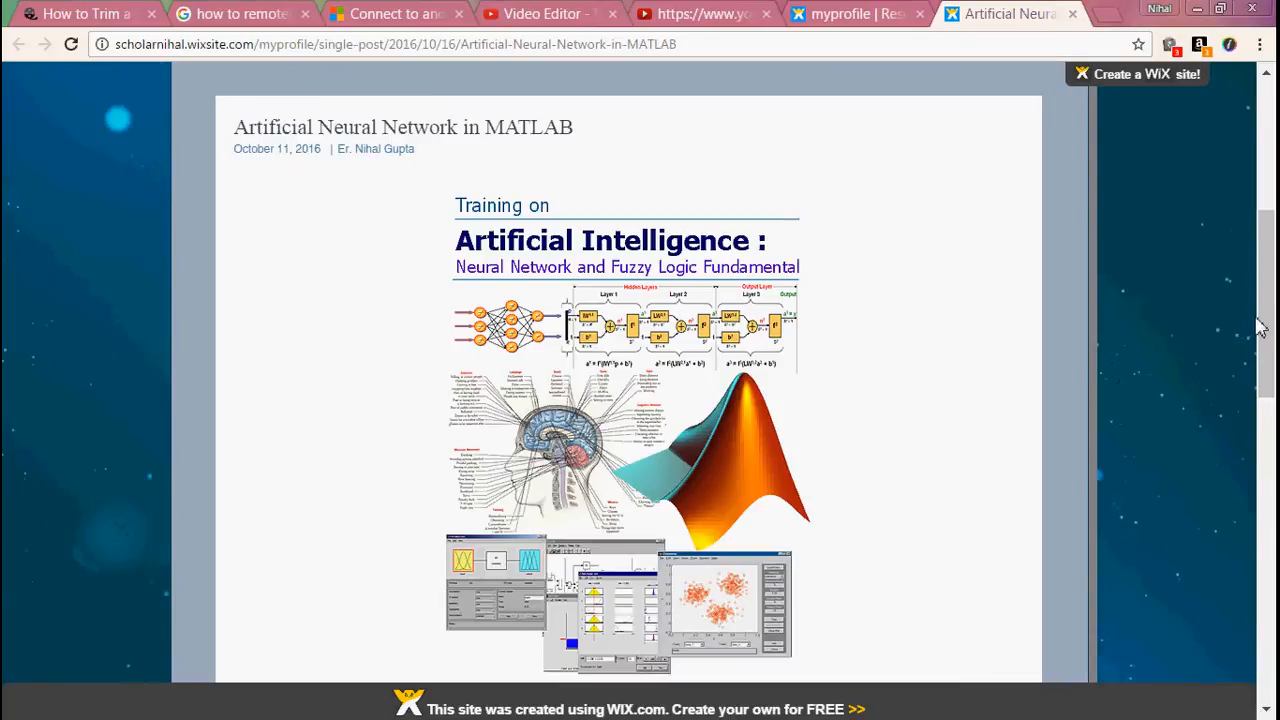
{"action": "scroll", "scroll_direction": "down", "scroll_amount": 3}
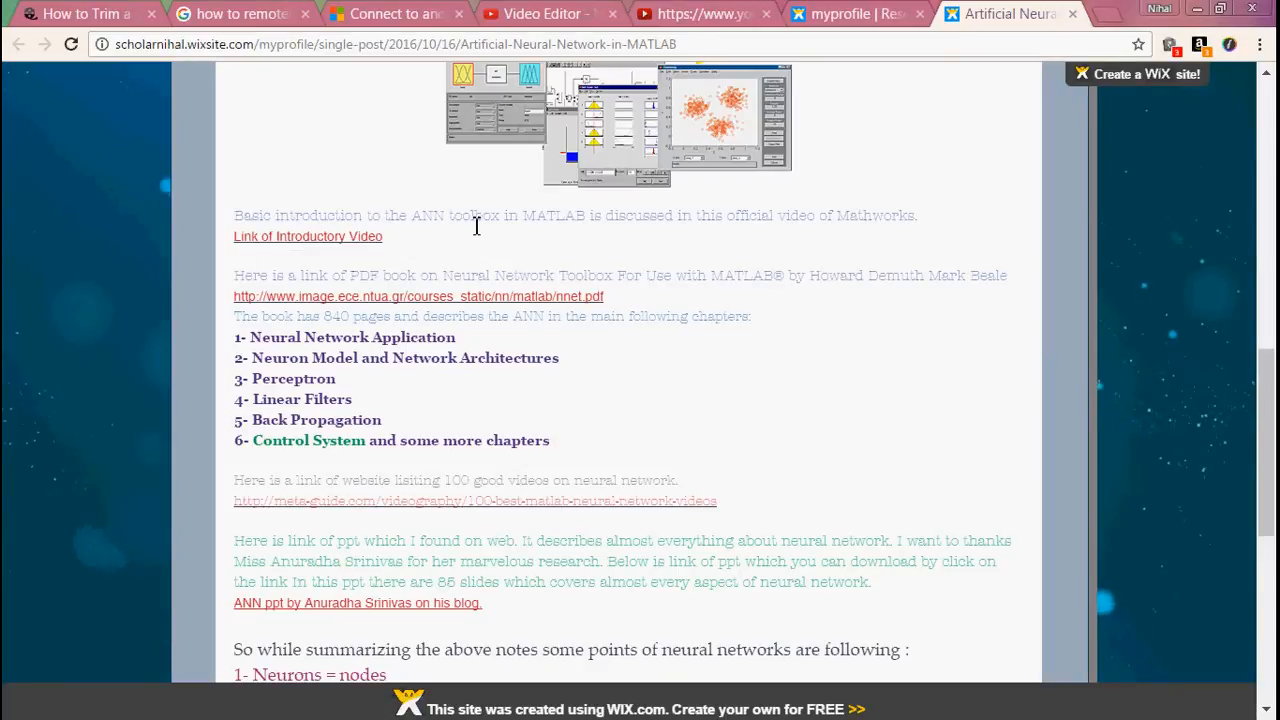
{"action": "mouse_move", "coordinate": [614, 224]}
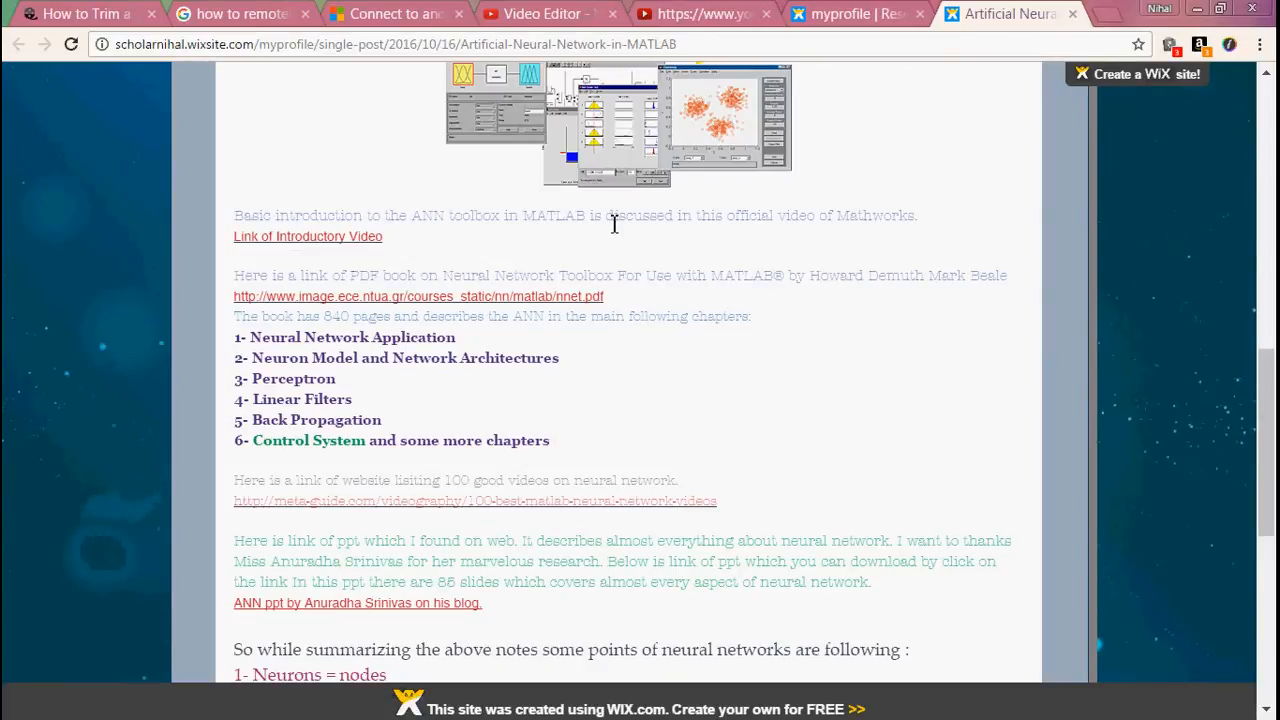
{"action": "mouse_move", "coordinate": [697, 226]}
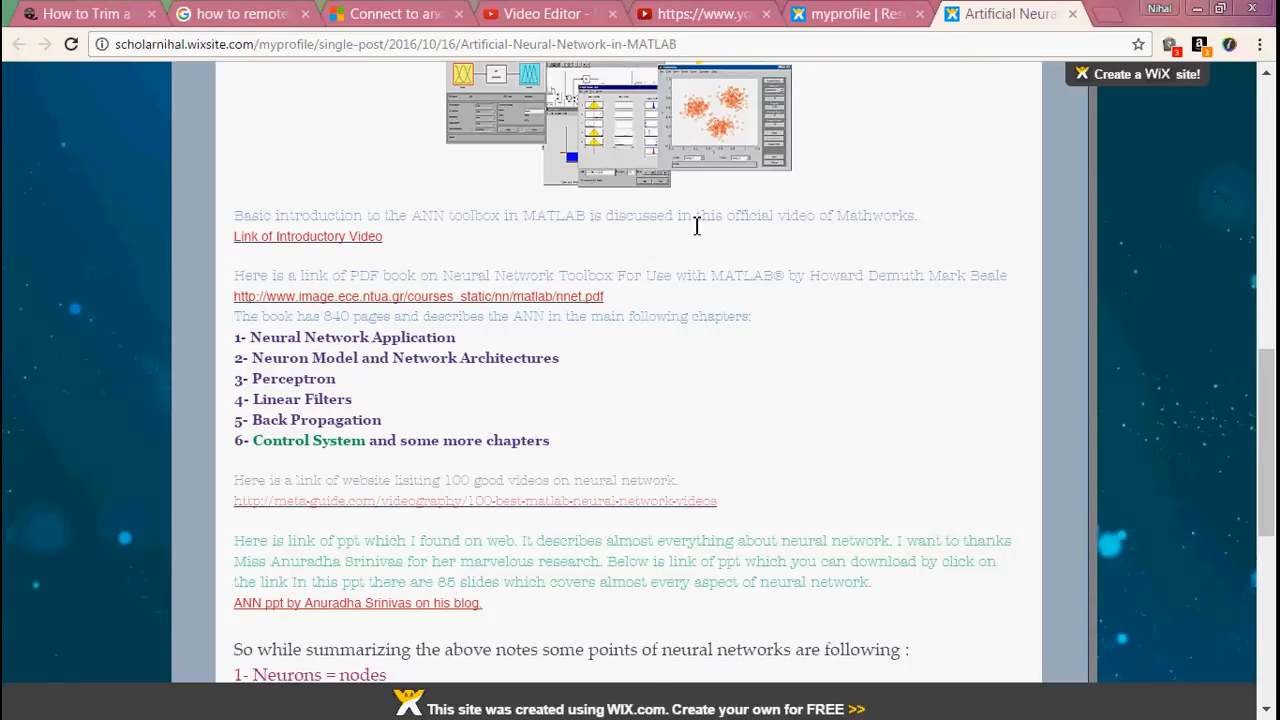
{"action": "mouse_move", "coordinate": [357, 258]}
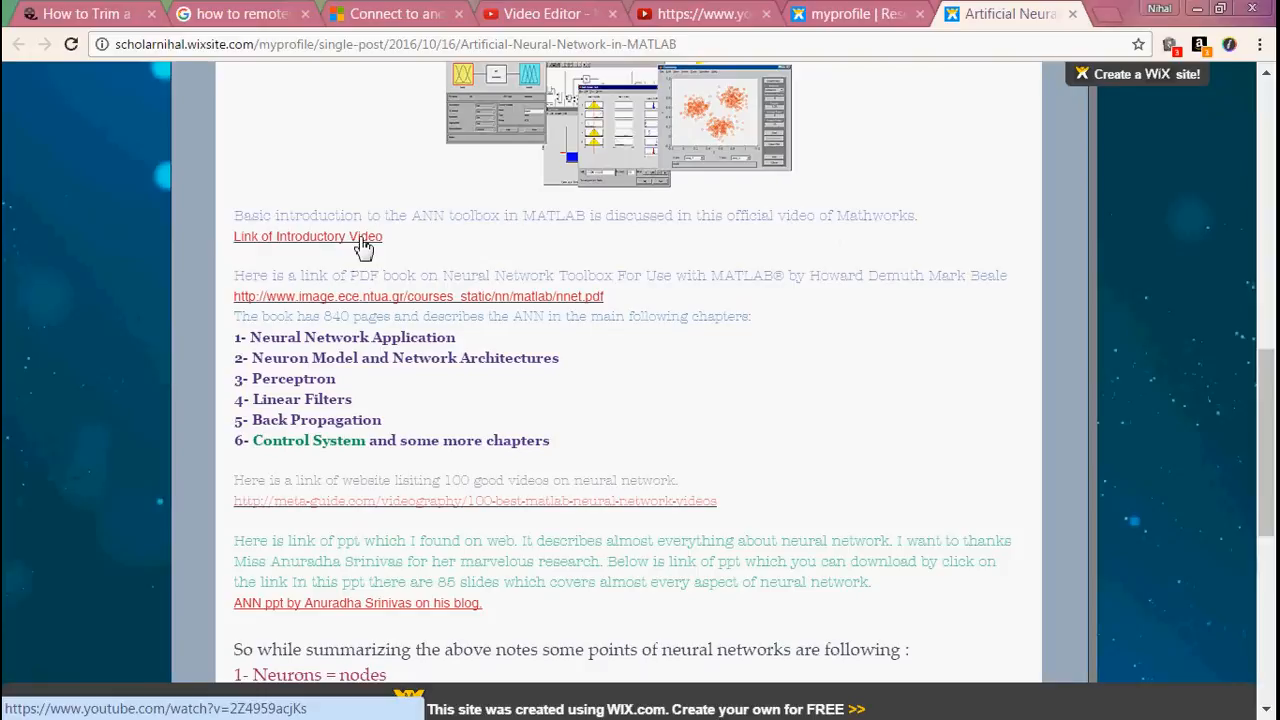
{"action": "mouse_move", "coordinate": [345, 248]}
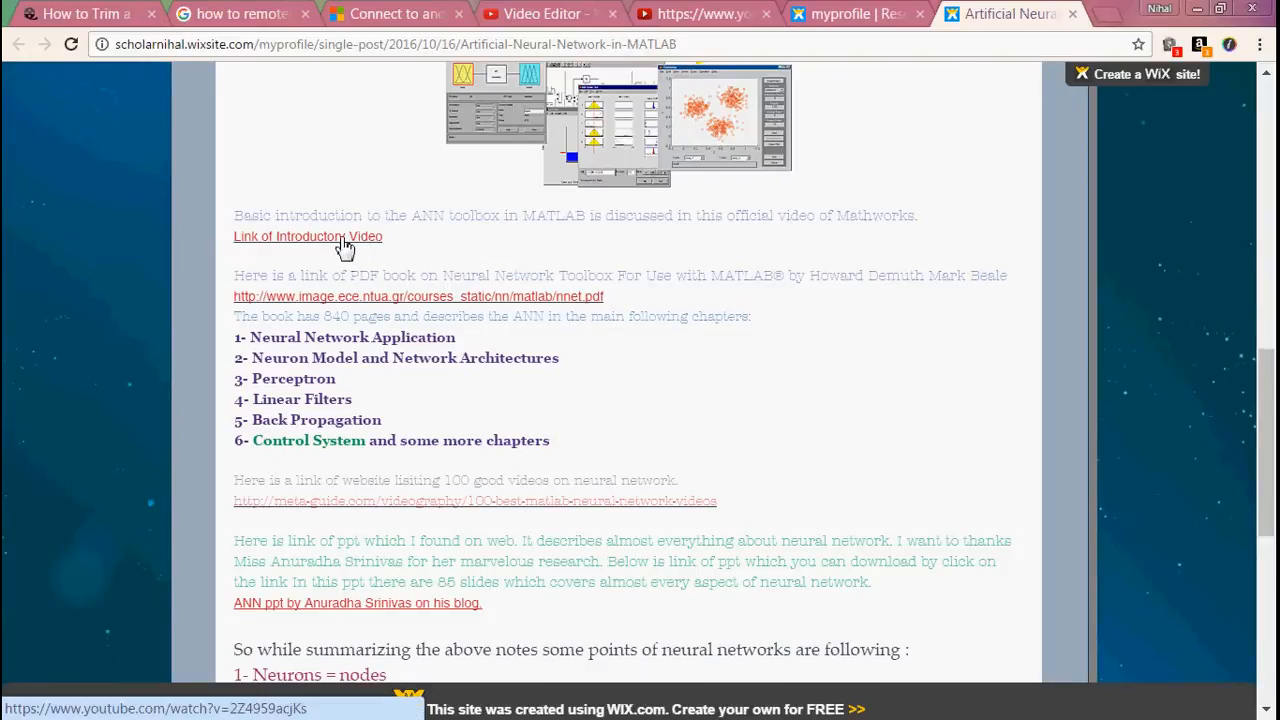
{"action": "left_click", "coordinate": [307, 236]}
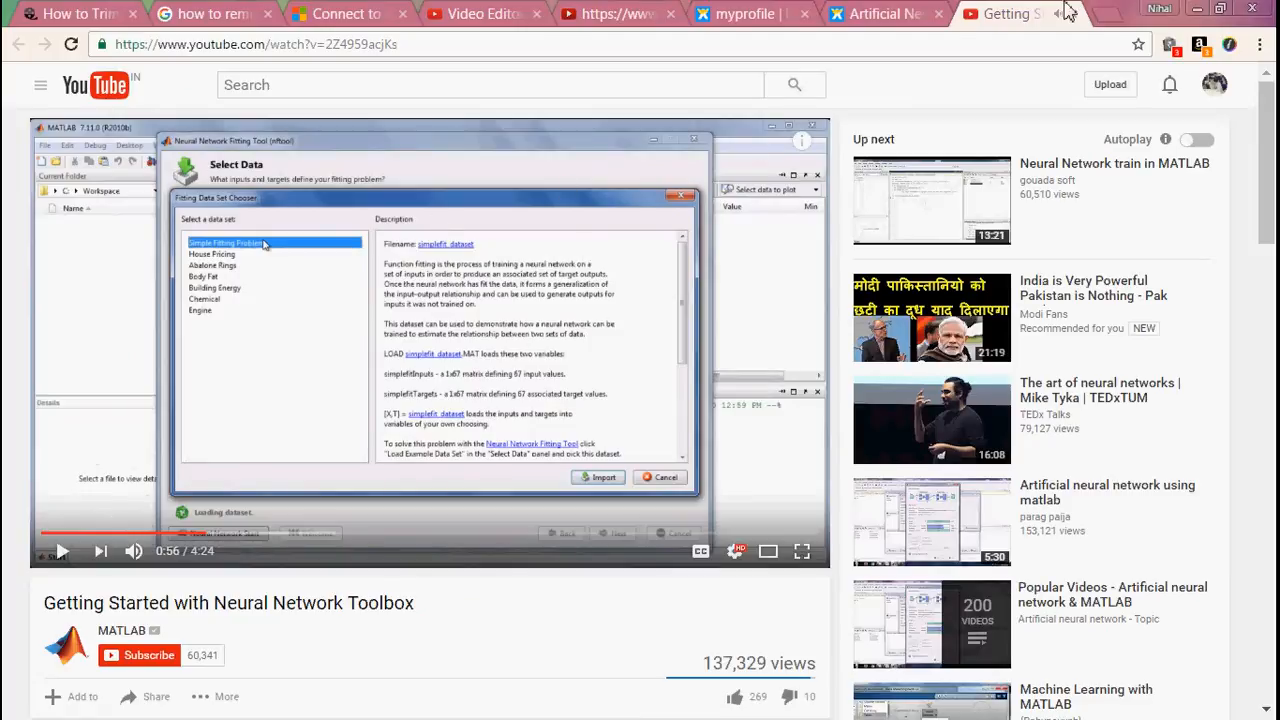
{"action": "left_click", "coordinate": [1000, 13]}
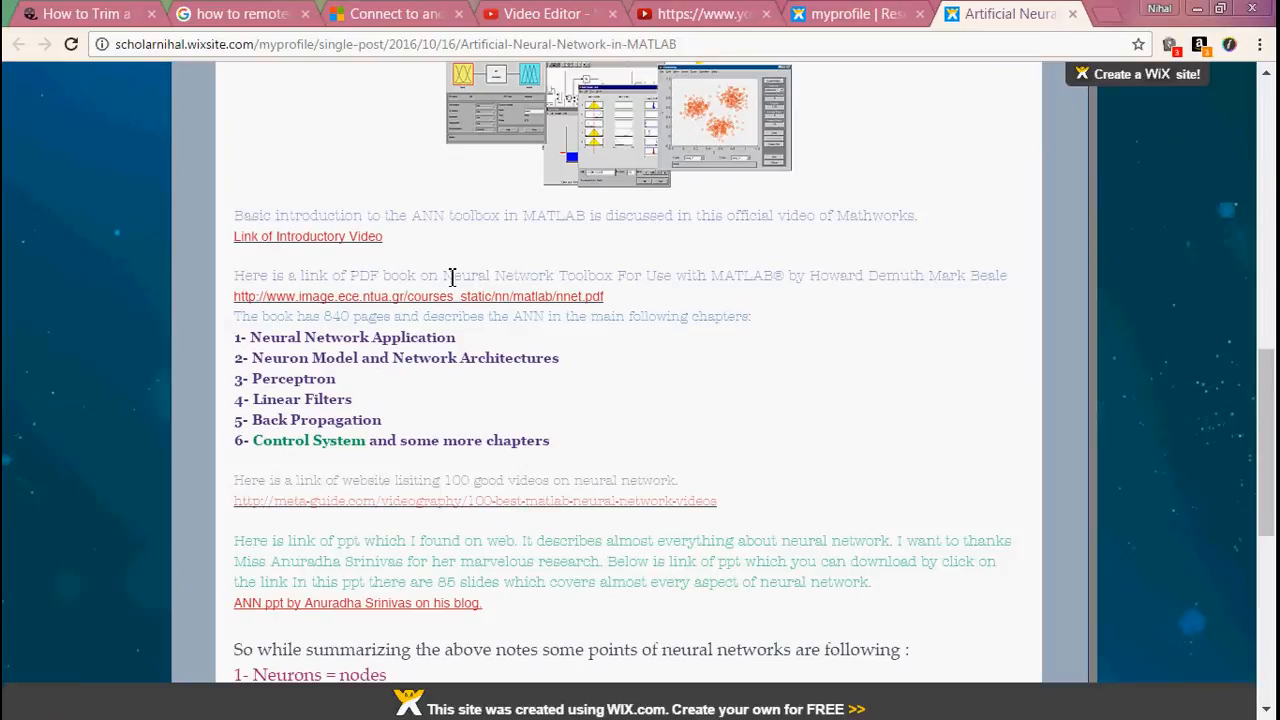
{"action": "mouse_move", "coordinate": [626, 280]}
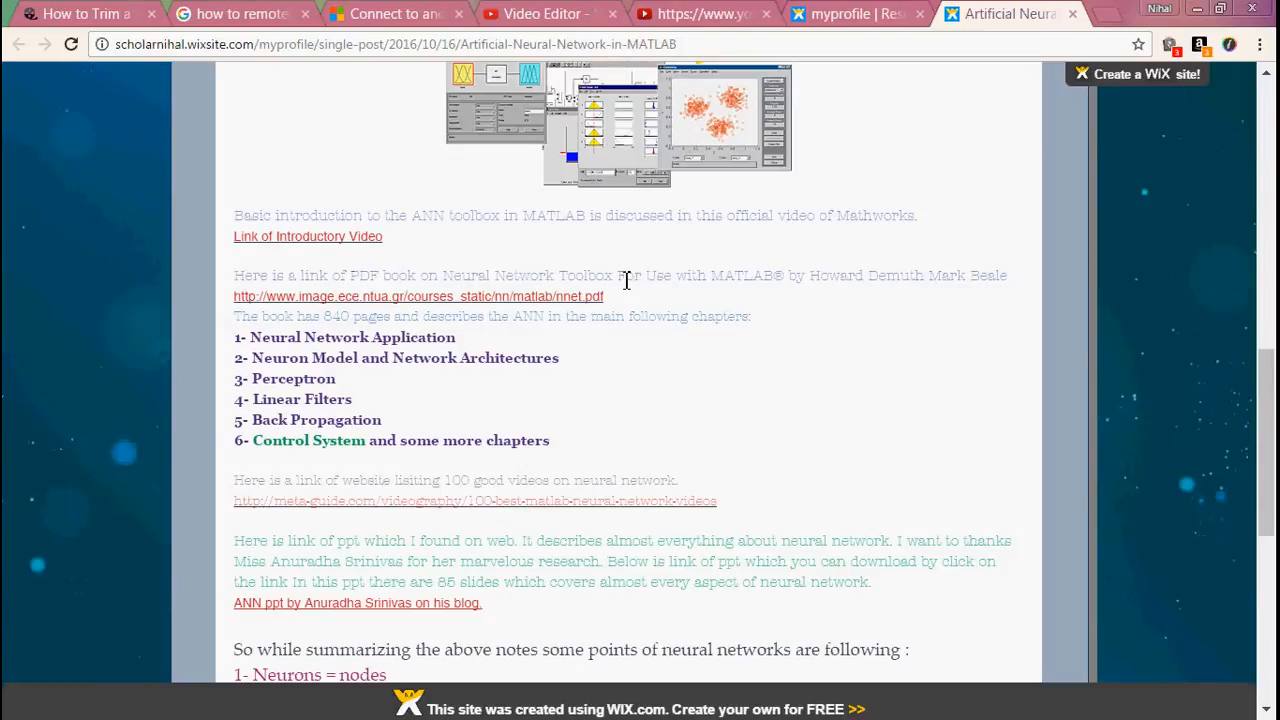
{"action": "mouse_move", "coordinate": [693, 282]}
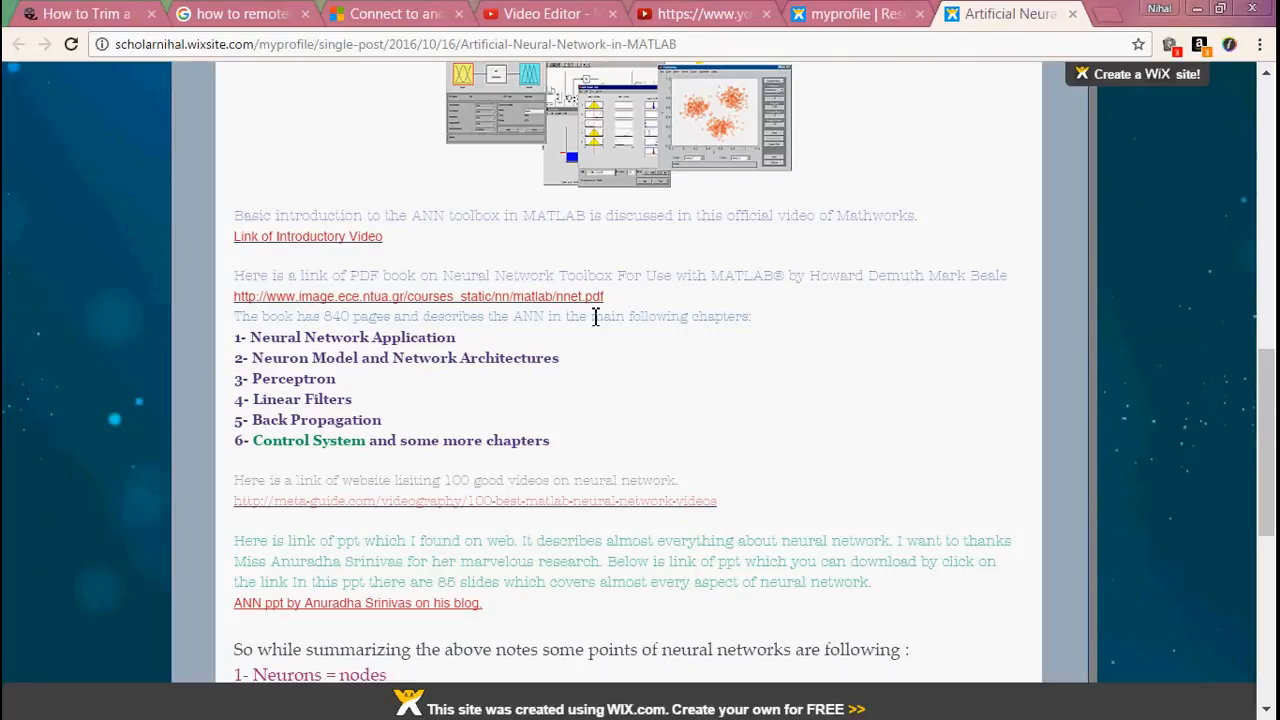
{"action": "mouse_move", "coordinate": [398, 282]}
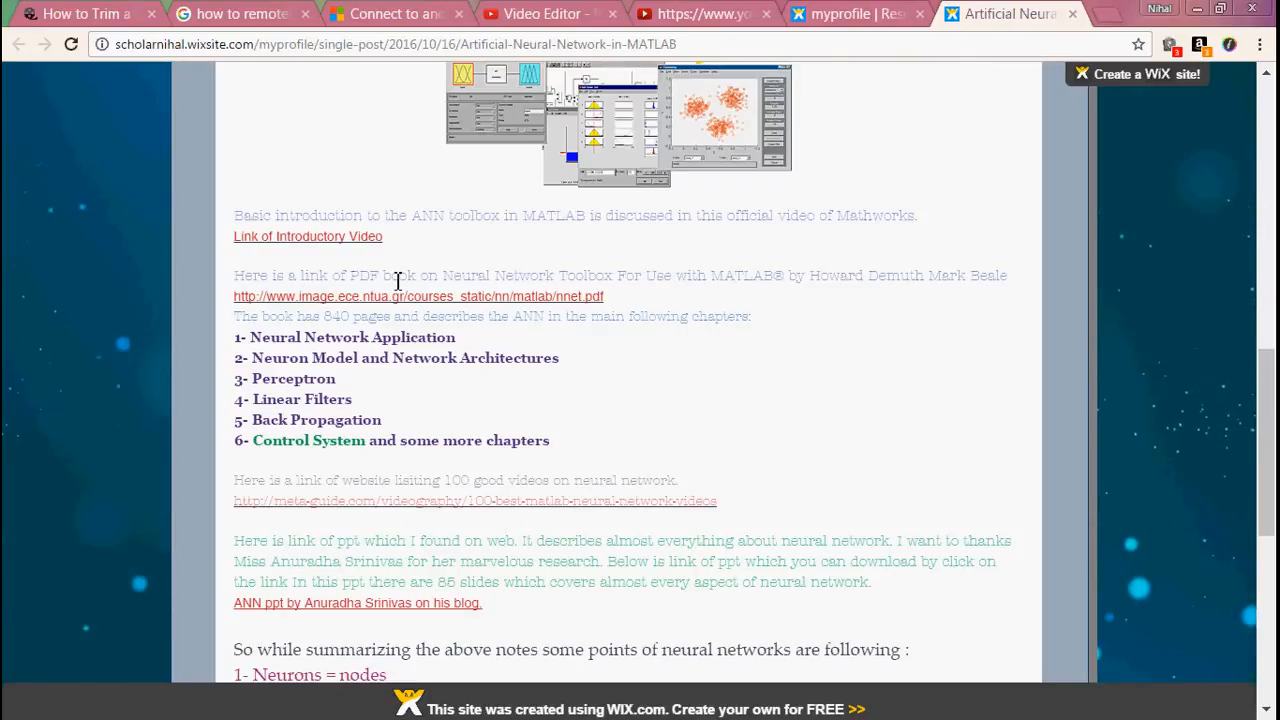
{"action": "mouse_move", "coordinate": [367, 304]}
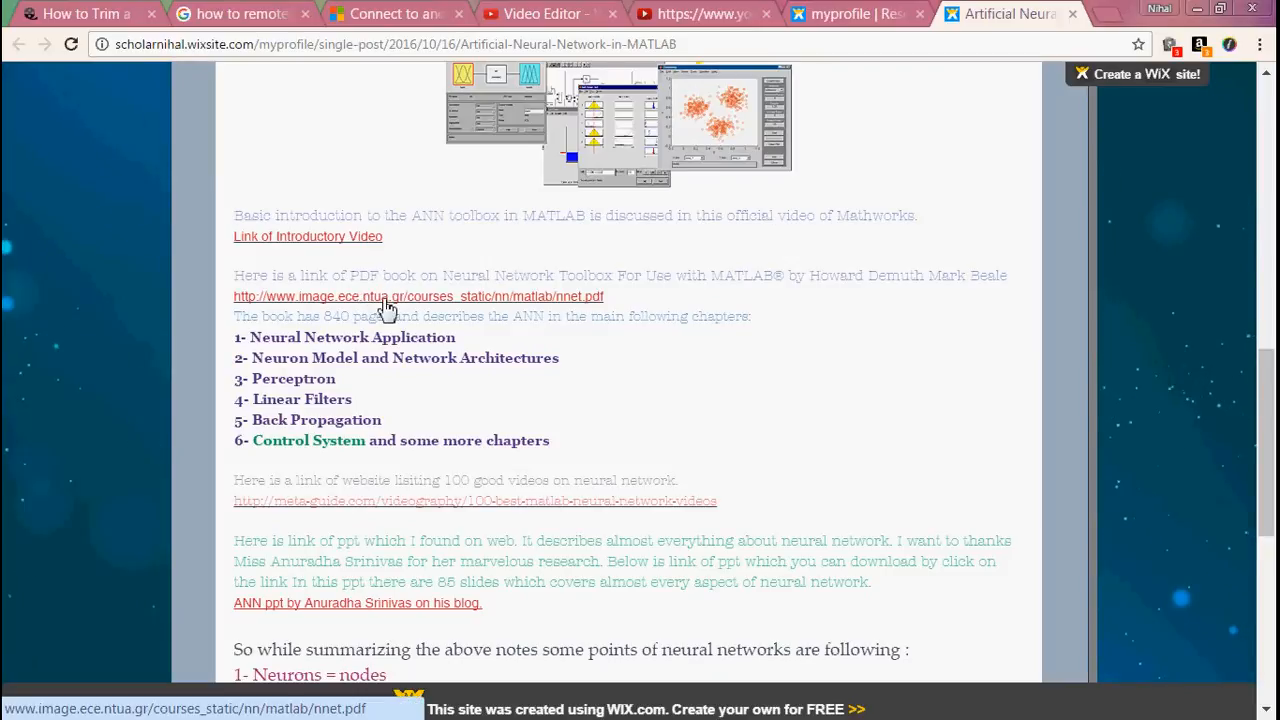
{"action": "mouse_move", "coordinate": [547, 308]}
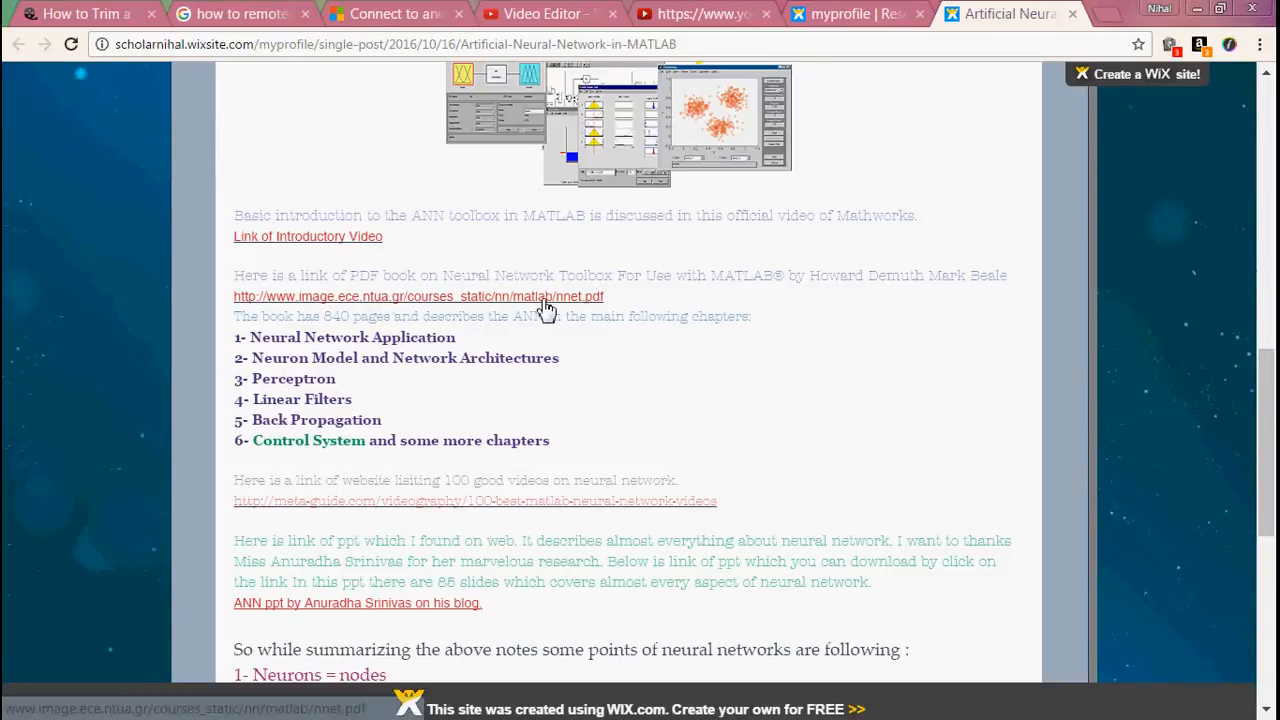
Open the nnet.pdf Neural Network Toolbox book link in a new tab
{"action": "left_click", "coordinate": [417, 296]}
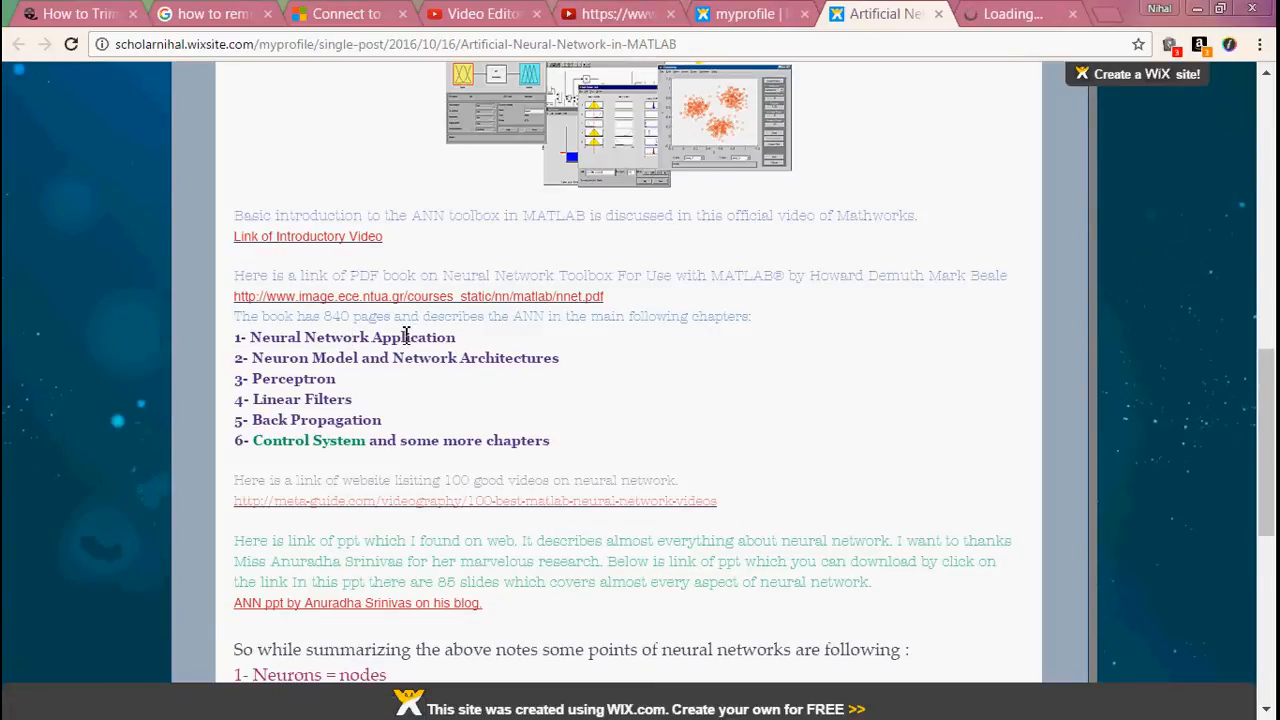
{"action": "mouse_move", "coordinate": [590, 335]}
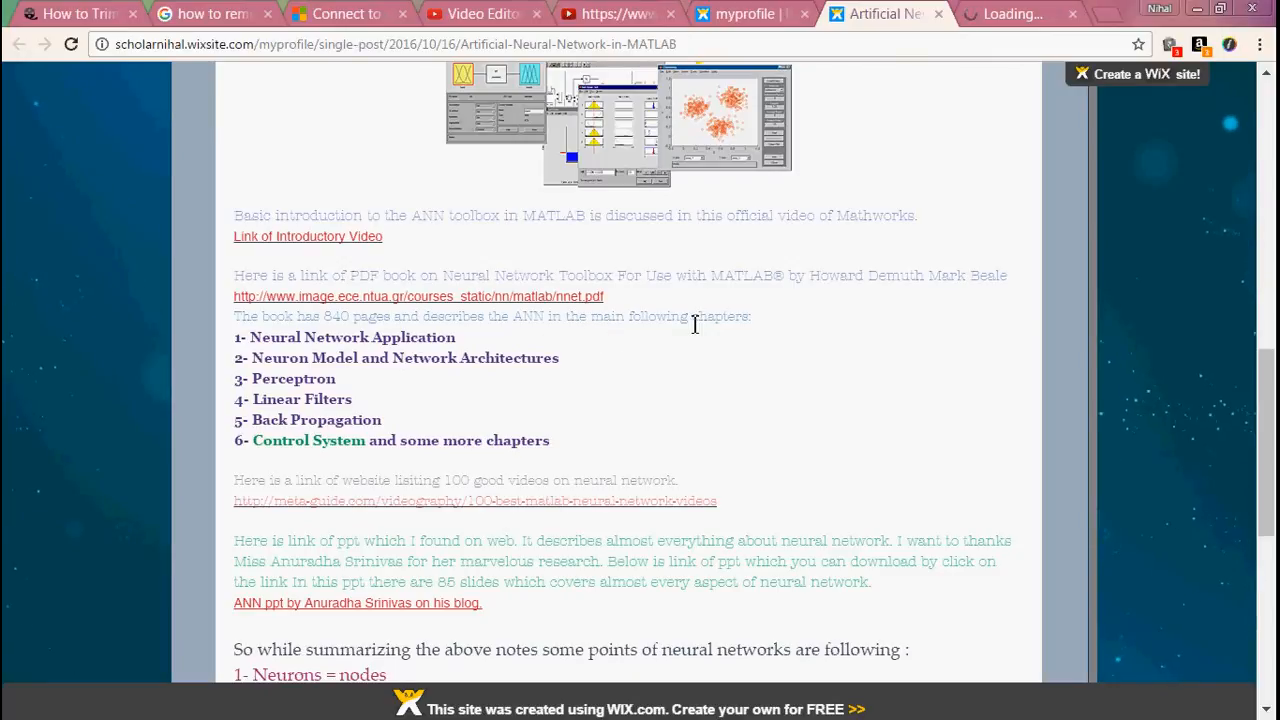
{"action": "mouse_move", "coordinate": [449, 378]}
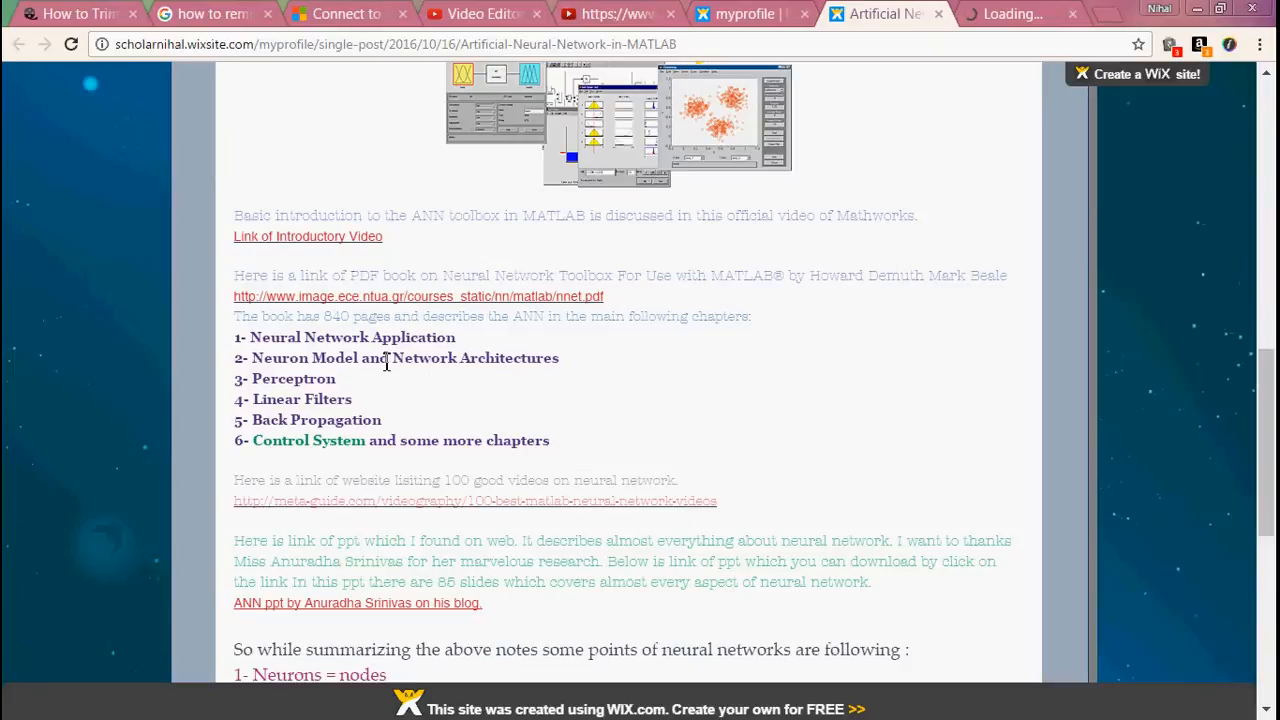
{"action": "mouse_move", "coordinate": [360, 407]}
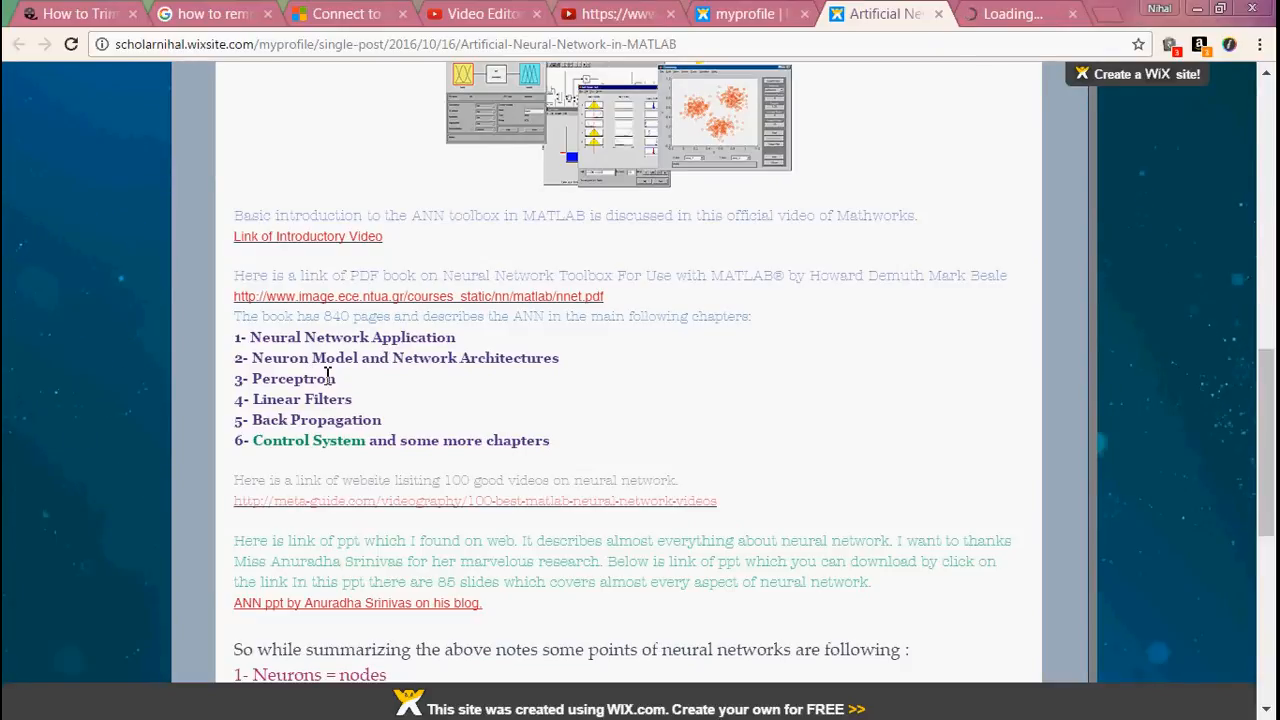
{"action": "mouse_move", "coordinate": [347, 387]}
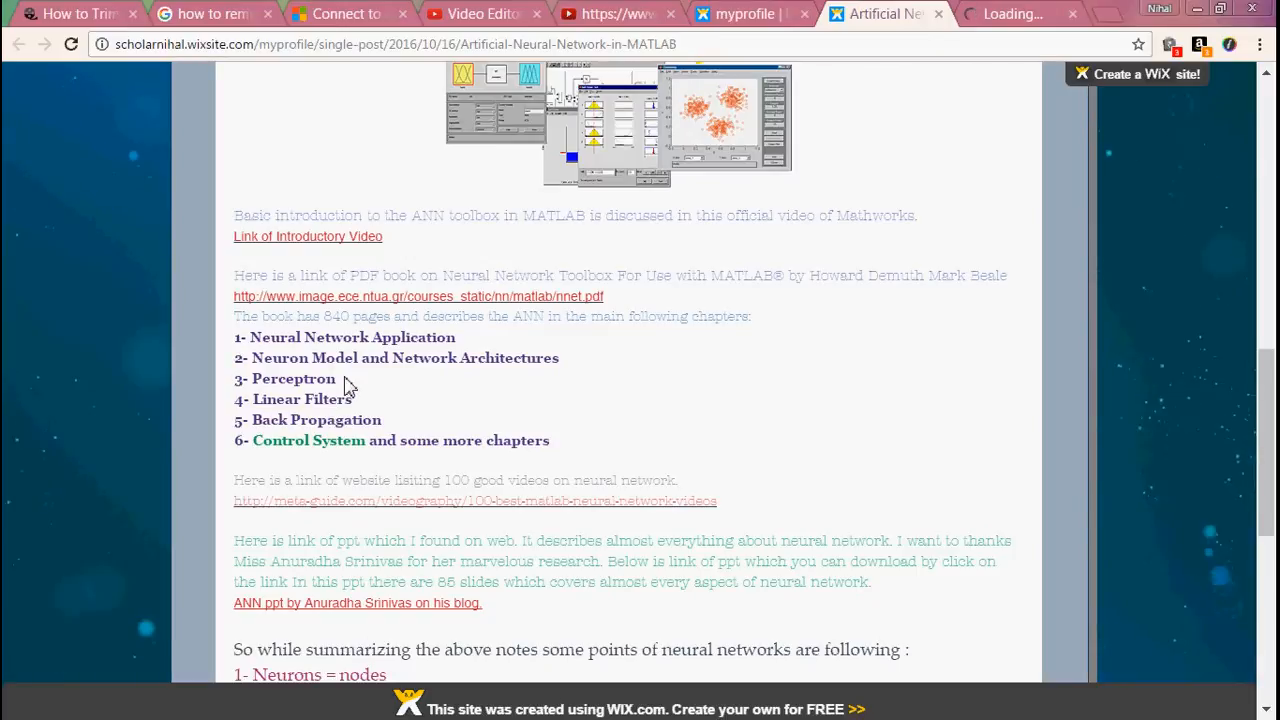
{"action": "mouse_move", "coordinate": [547, 392]}
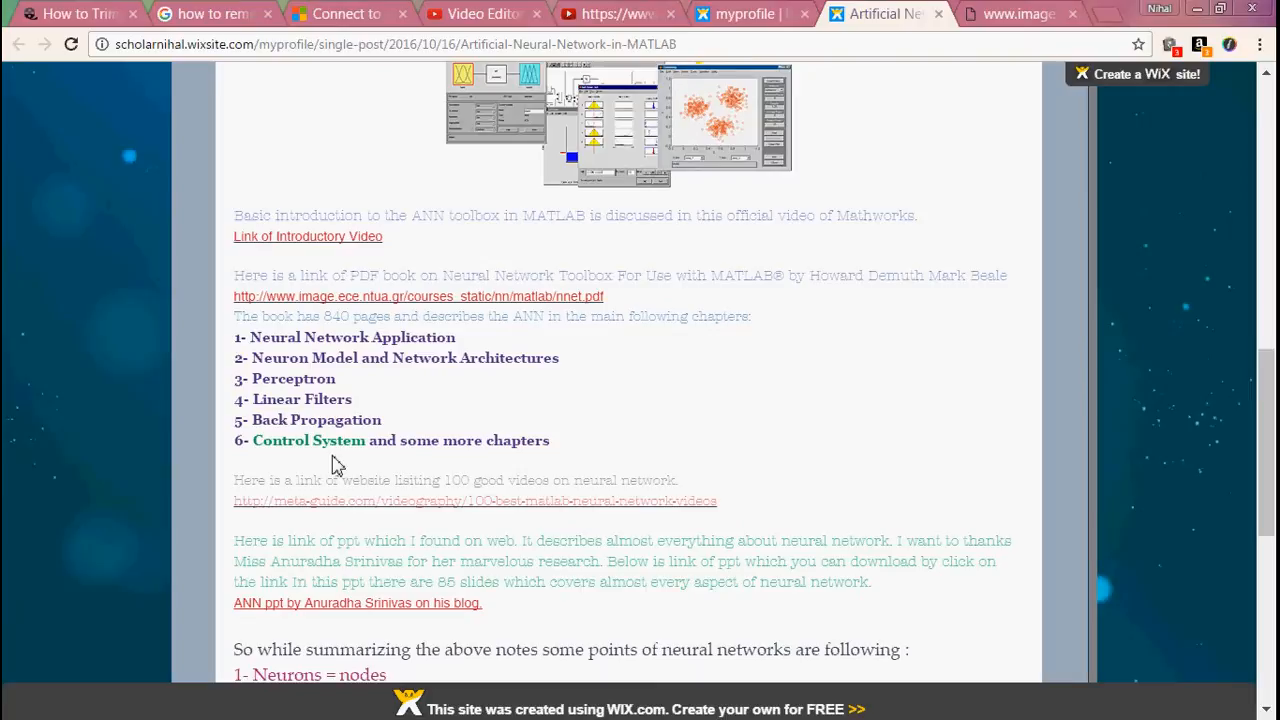
{"action": "mouse_move", "coordinate": [370, 407]}
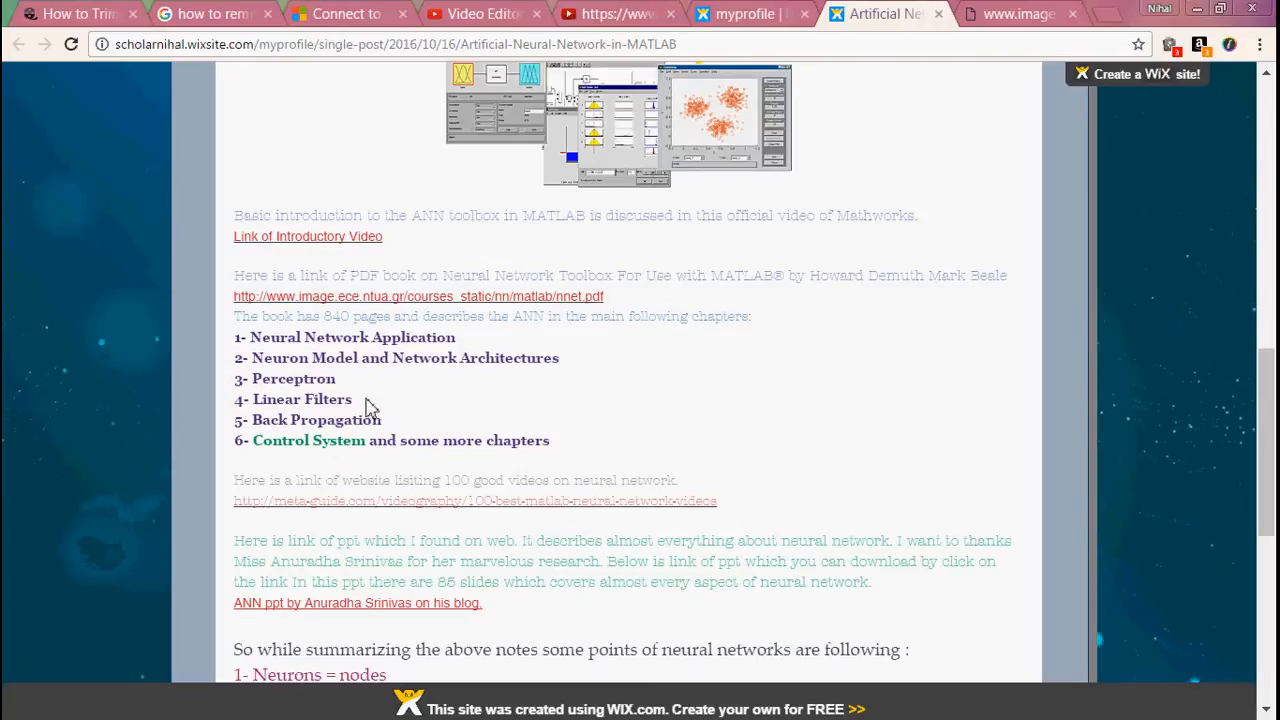
{"action": "mouse_move", "coordinate": [350, 417]}
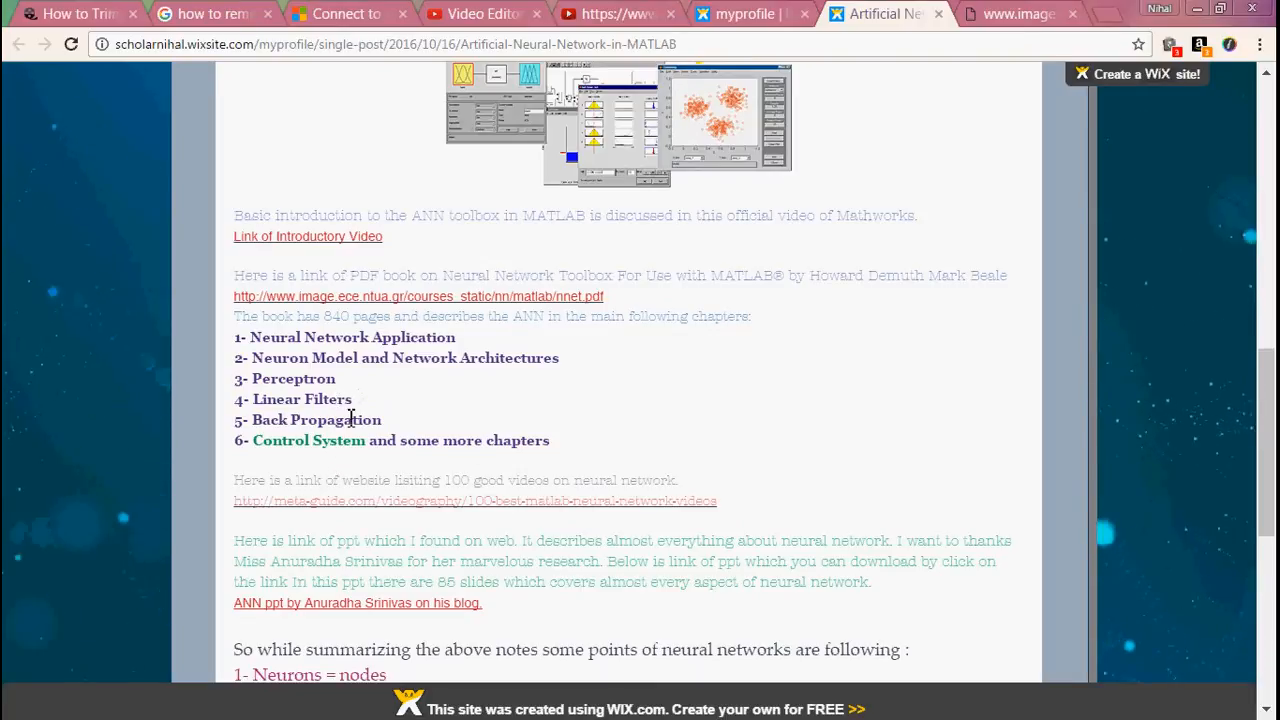
{"action": "mouse_move", "coordinate": [365, 430]}
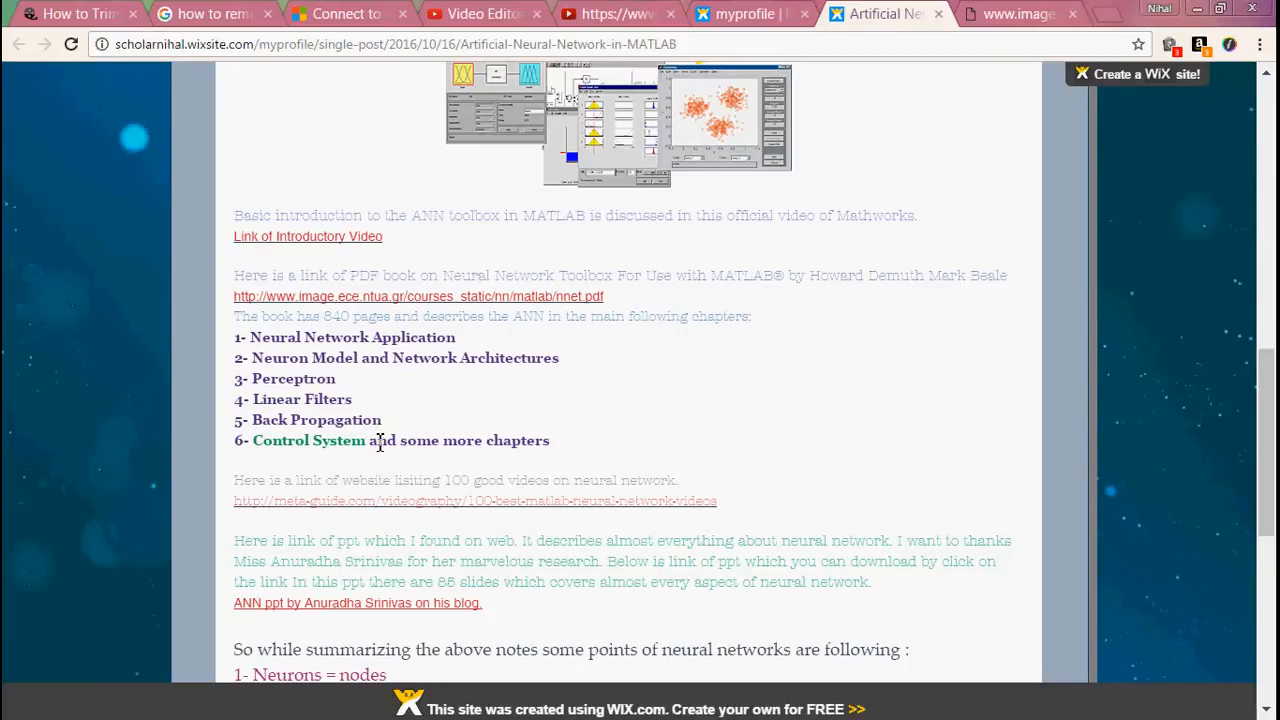
{"action": "mouse_move", "coordinate": [342, 490]}
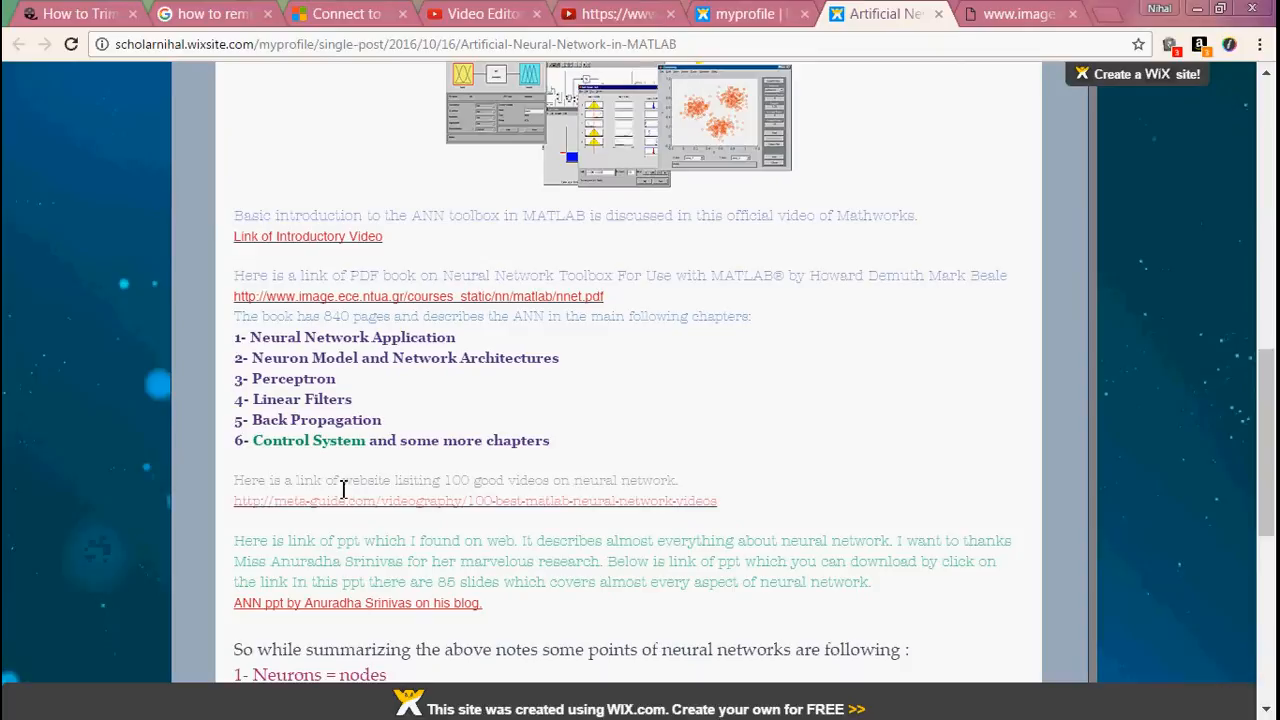
{"action": "mouse_move", "coordinate": [324, 413]}
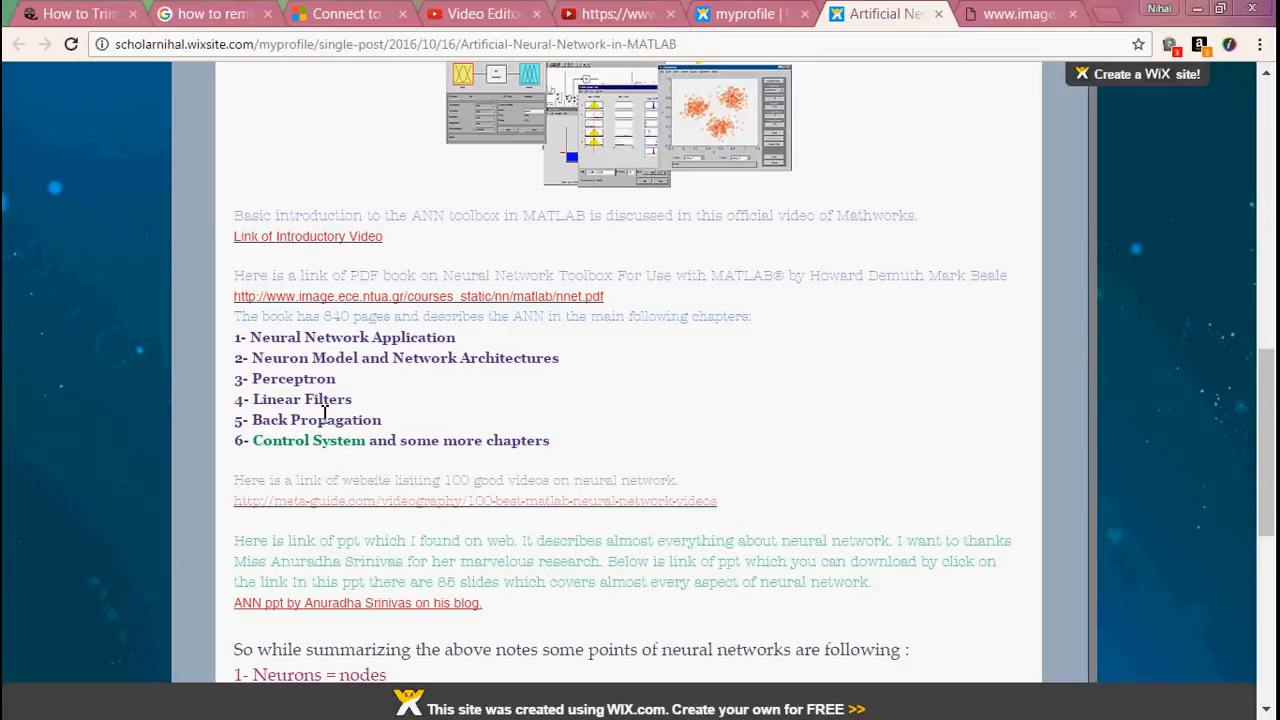
{"action": "mouse_move", "coordinate": [513, 463]}
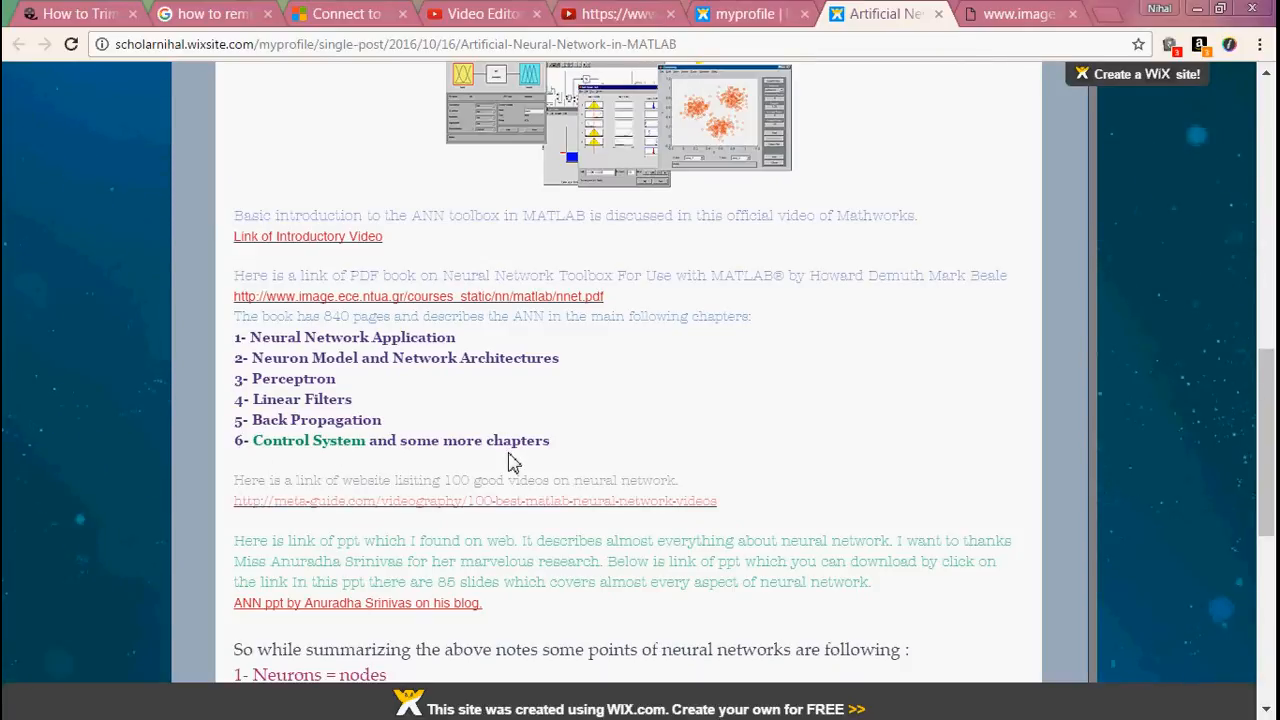
{"action": "scroll", "scroll_direction": "down", "scroll_amount": 3}
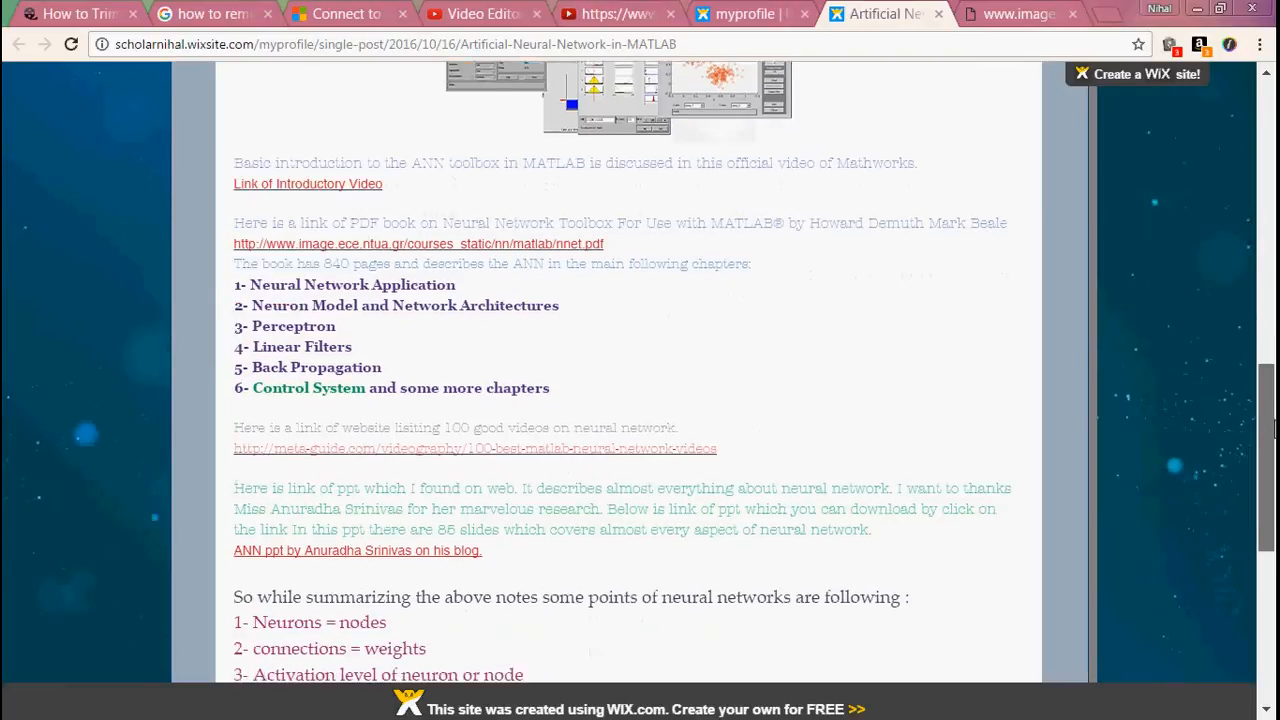
{"action": "scroll", "scroll_direction": "down", "scroll_amount": 3}
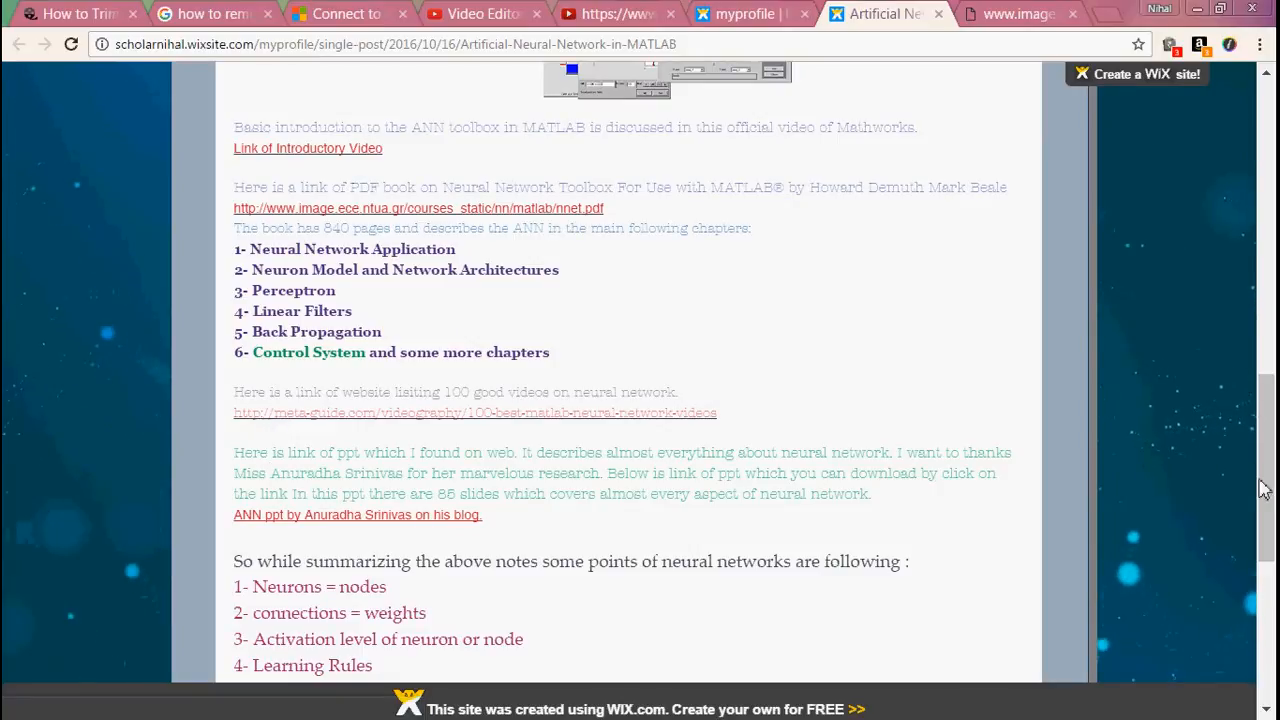
{"action": "scroll", "scroll_direction": "down", "scroll_amount": 3}
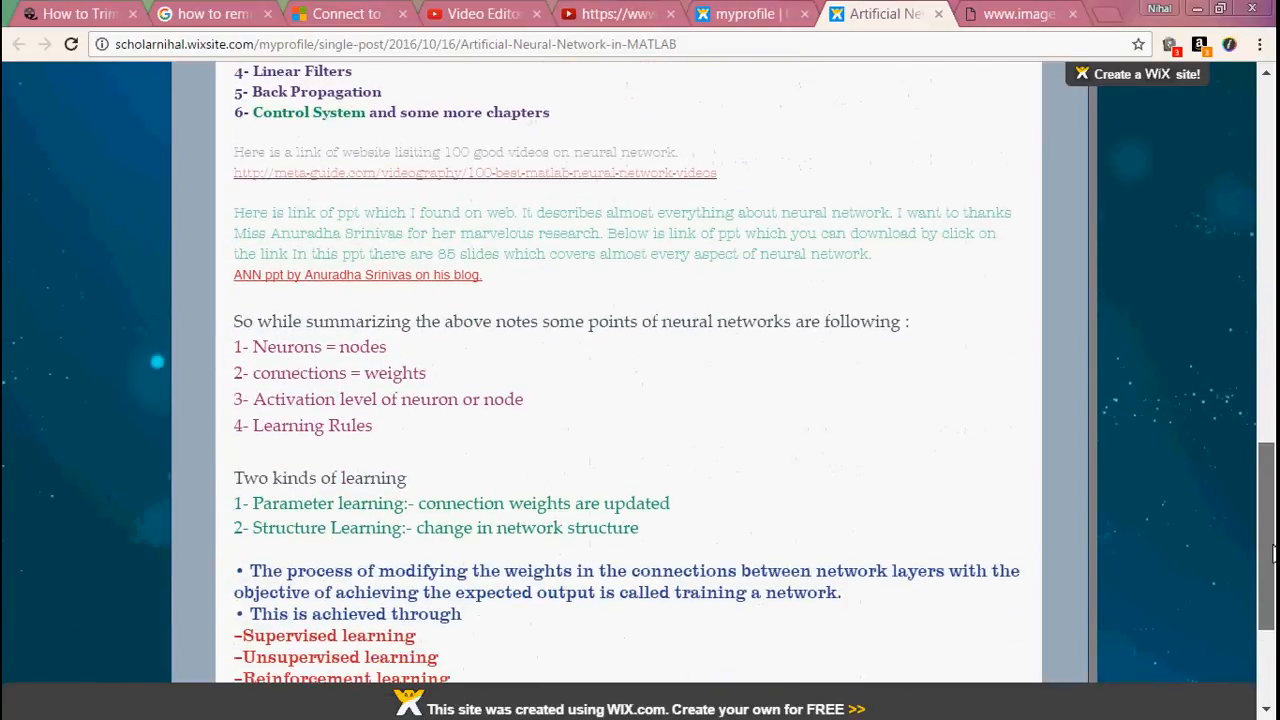
{"action": "scroll", "scroll_direction": "down", "scroll_amount": 3}
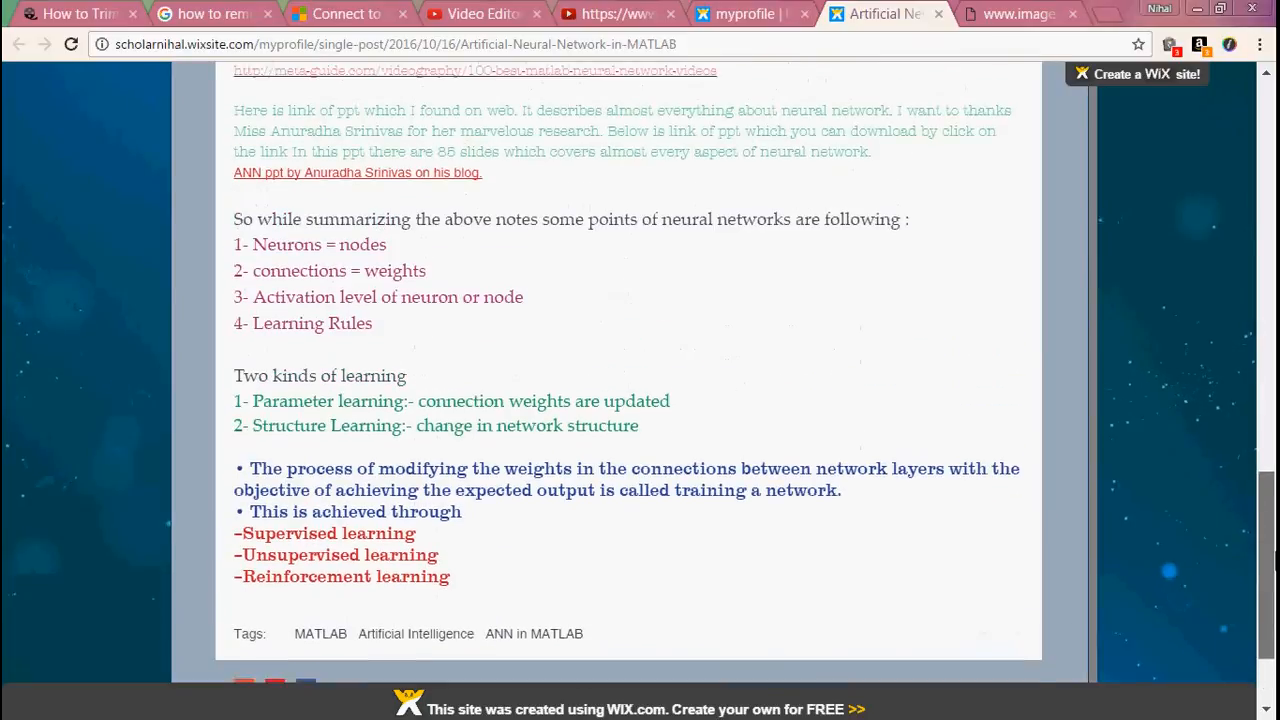
{"action": "scroll", "scroll_direction": "up", "scroll_amount": 3}
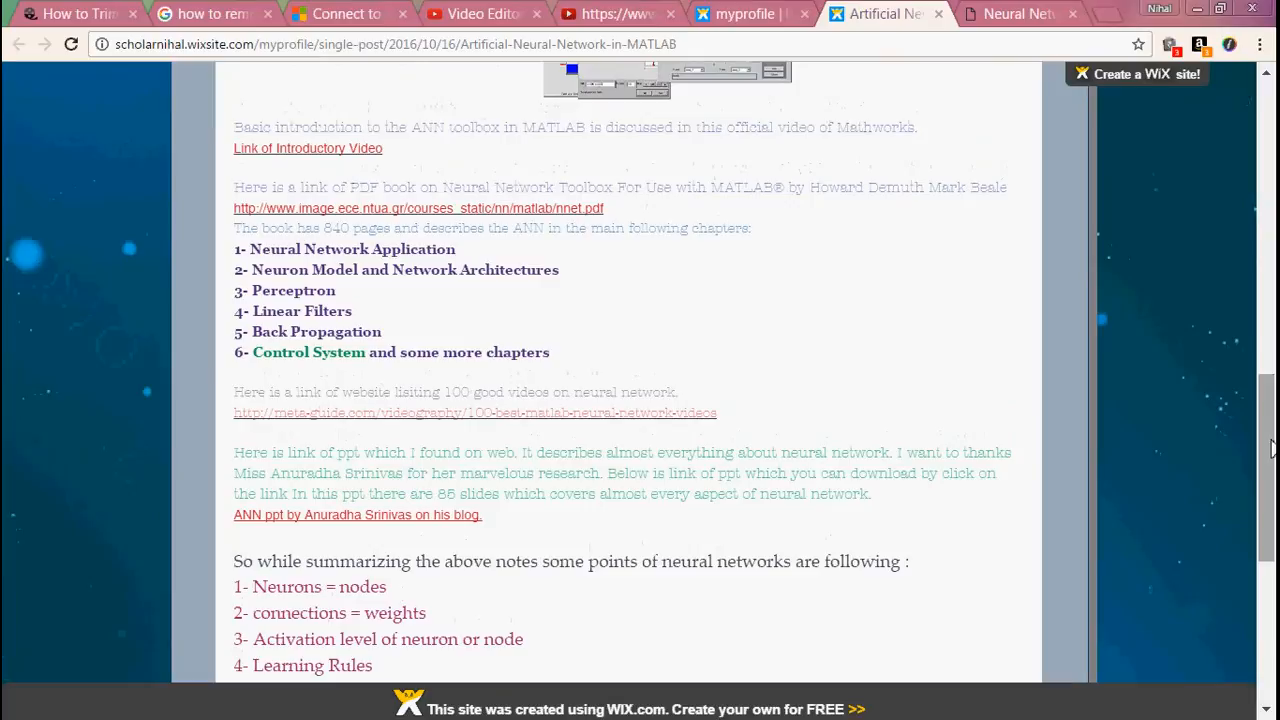
{"action": "scroll", "scroll_direction": "down", "scroll_amount": 3}
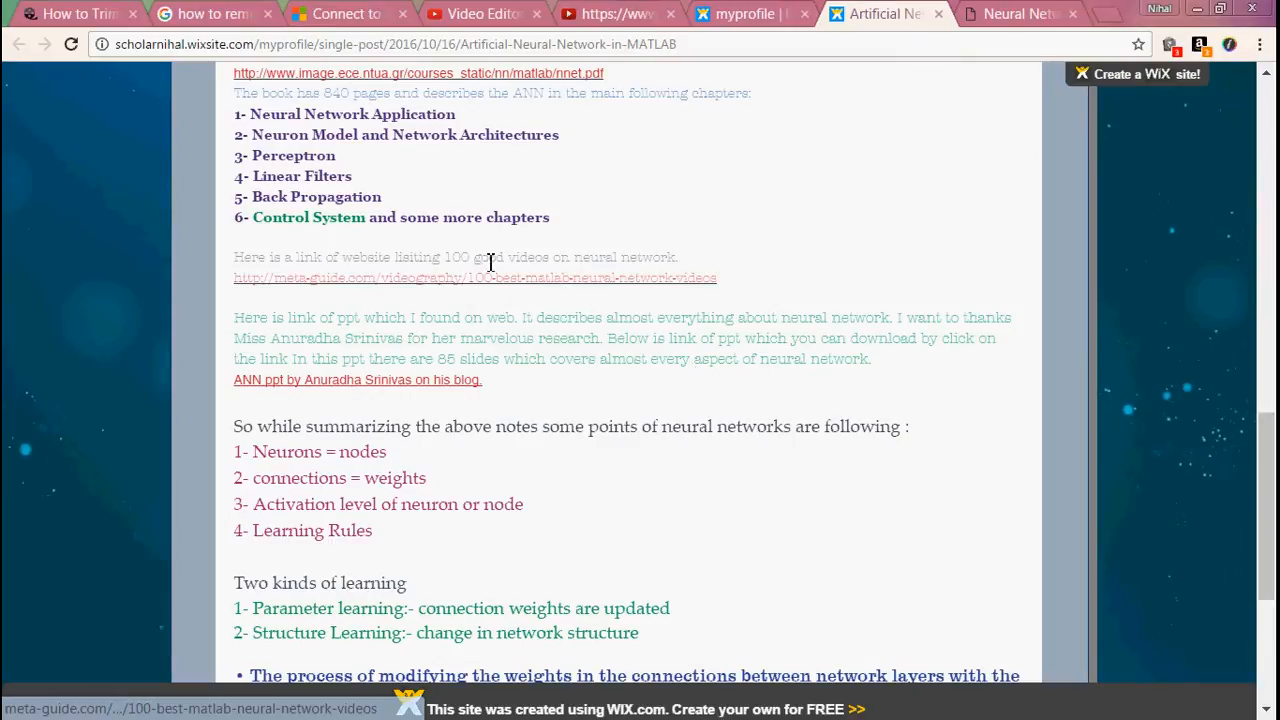
{"action": "mouse_move", "coordinate": [420, 278]}
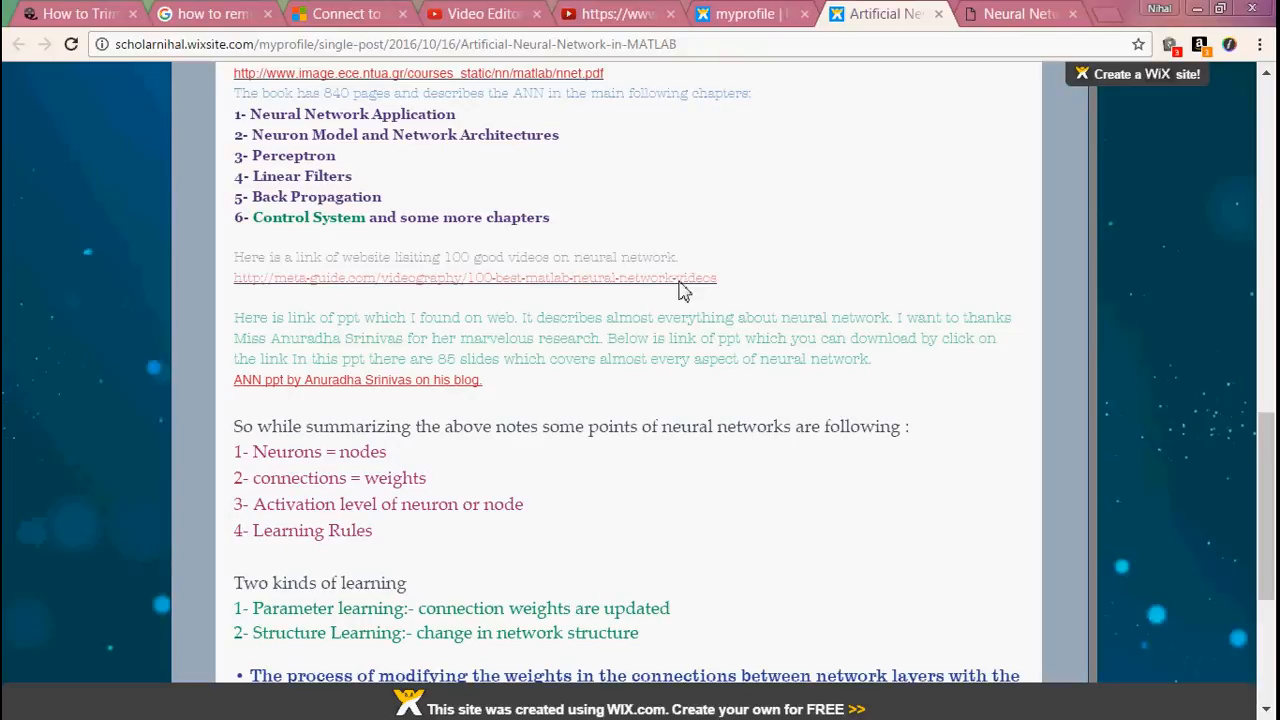
{"action": "mouse_move", "coordinate": [383, 390]}
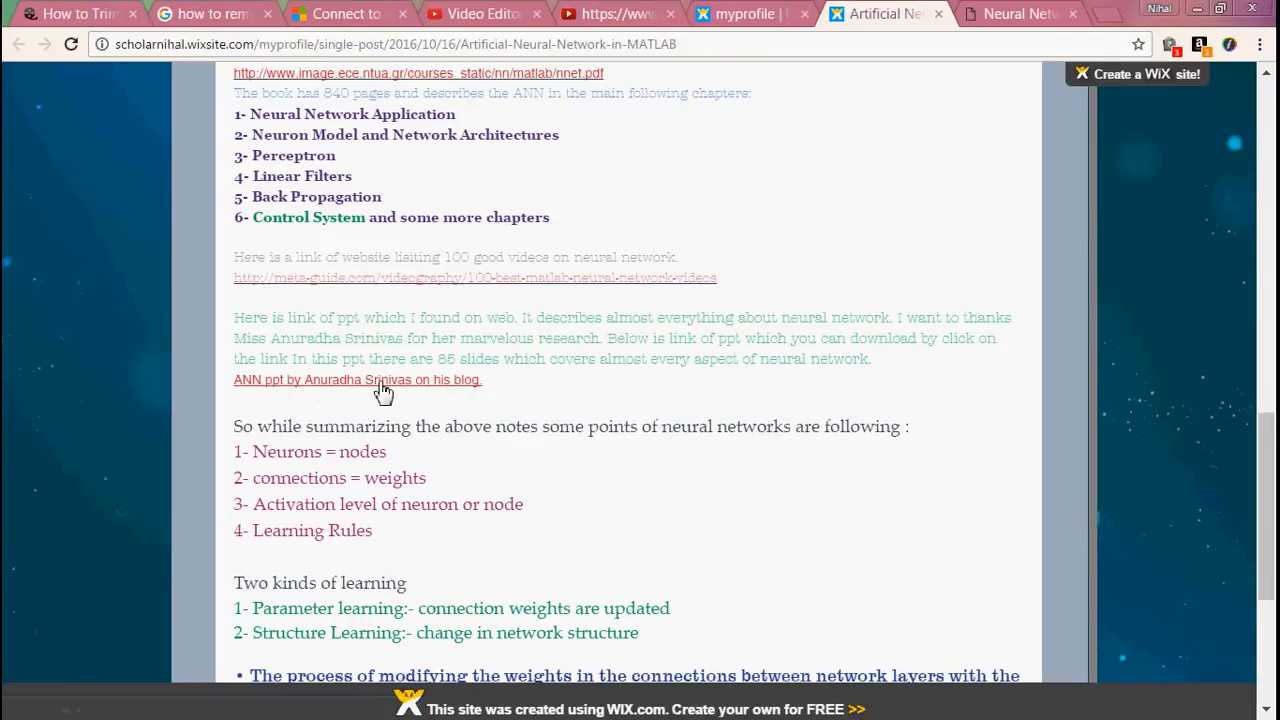
{"action": "mouse_move", "coordinate": [353, 390]}
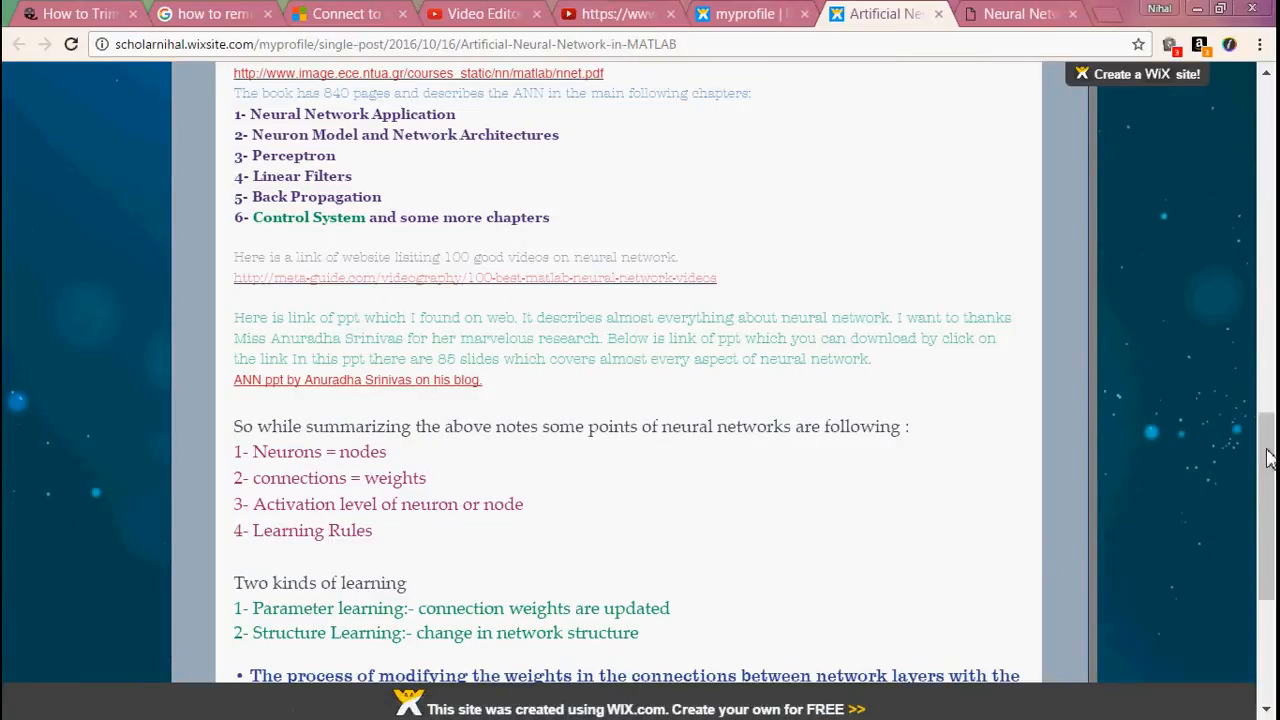
{"action": "scroll", "scroll_direction": "down", "scroll_amount": 3}
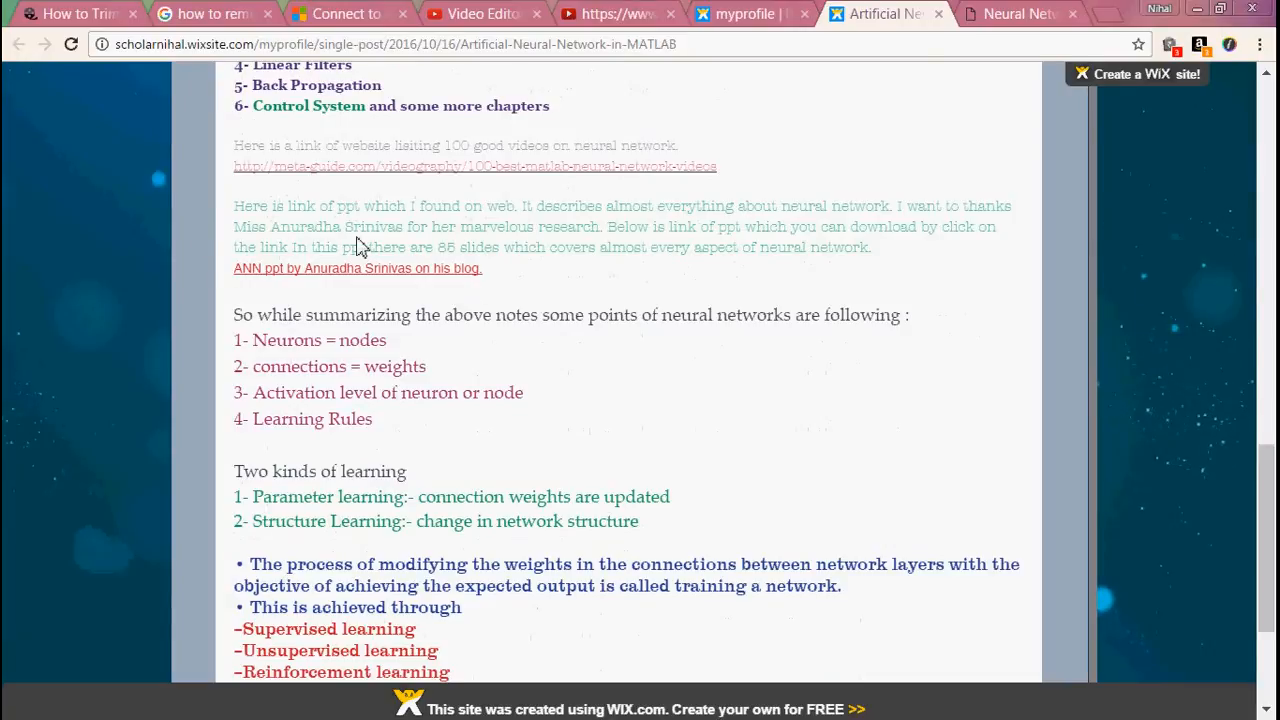
{"action": "mouse_move", "coordinate": [423, 283]}
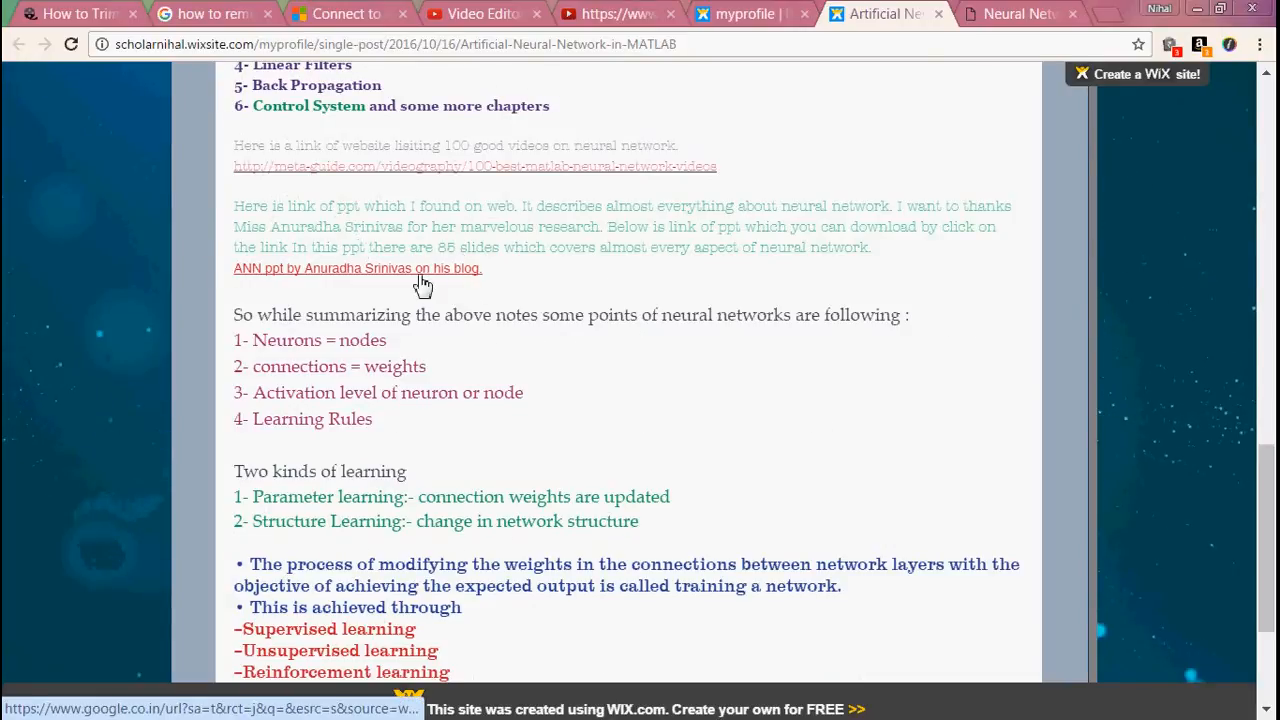
{"action": "mouse_move", "coordinate": [340, 295]}
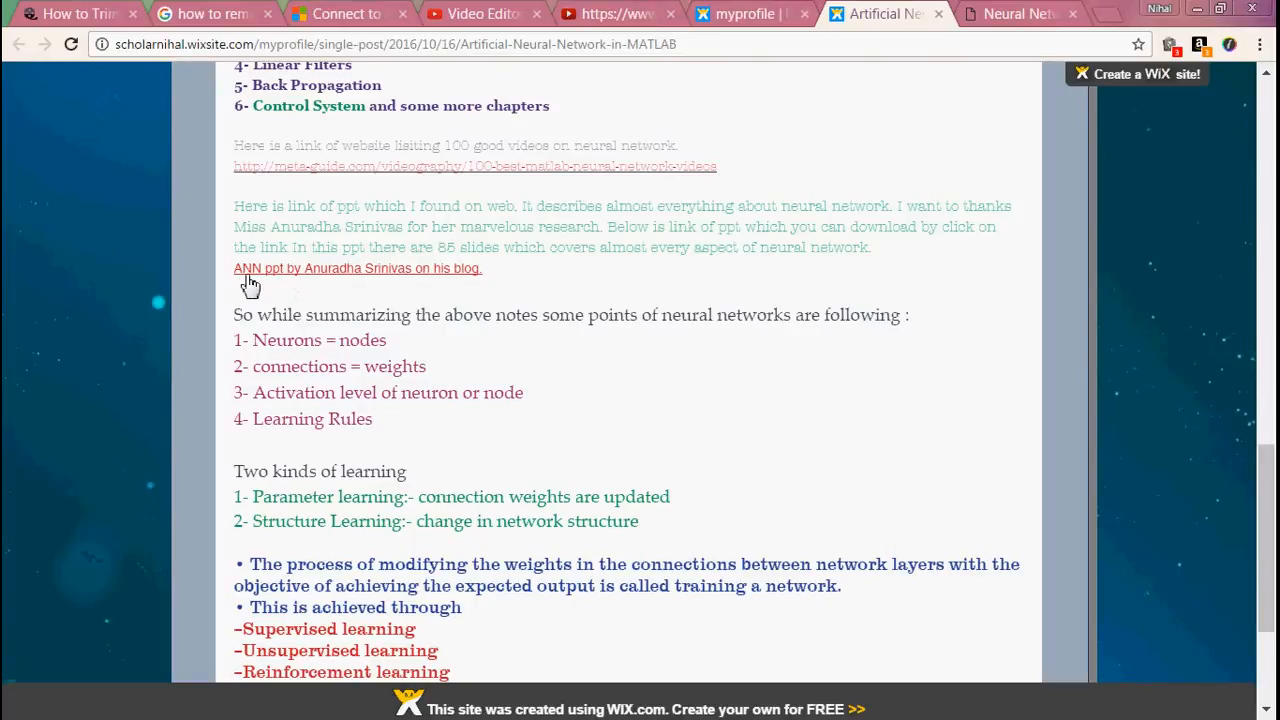
{"action": "mouse_move", "coordinate": [263, 283]}
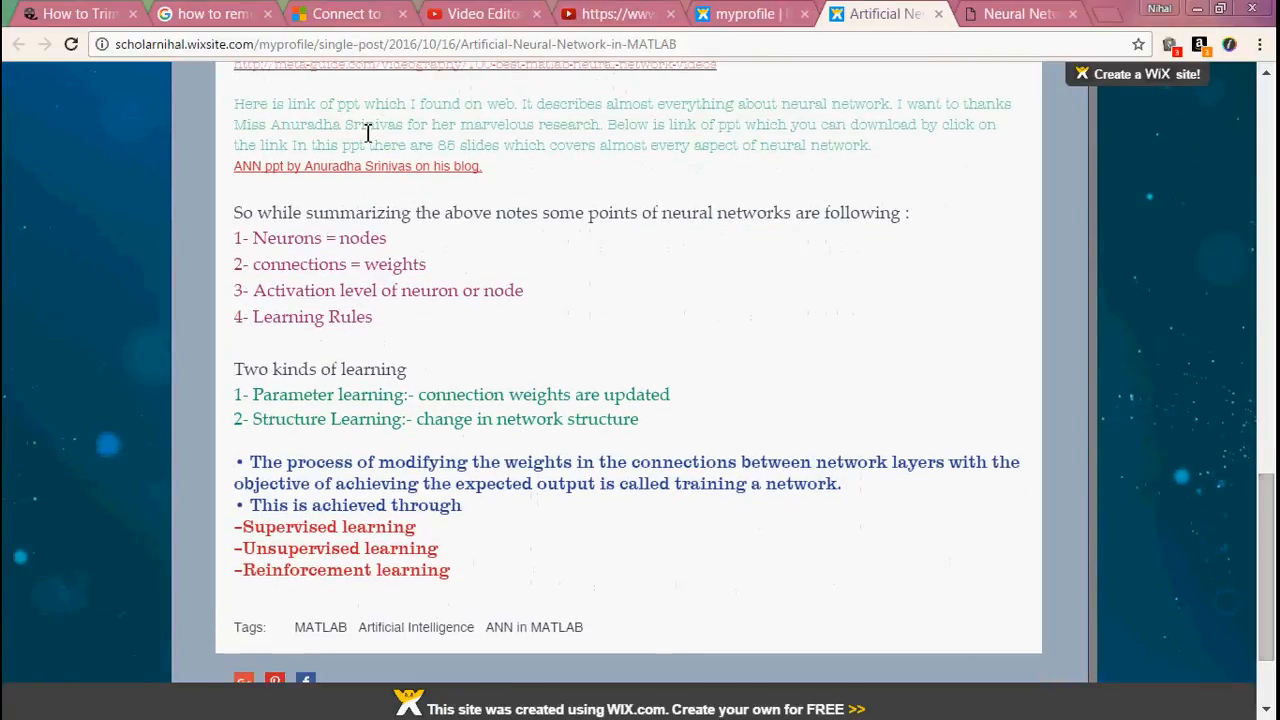
{"action": "mouse_move", "coordinate": [265, 251]}
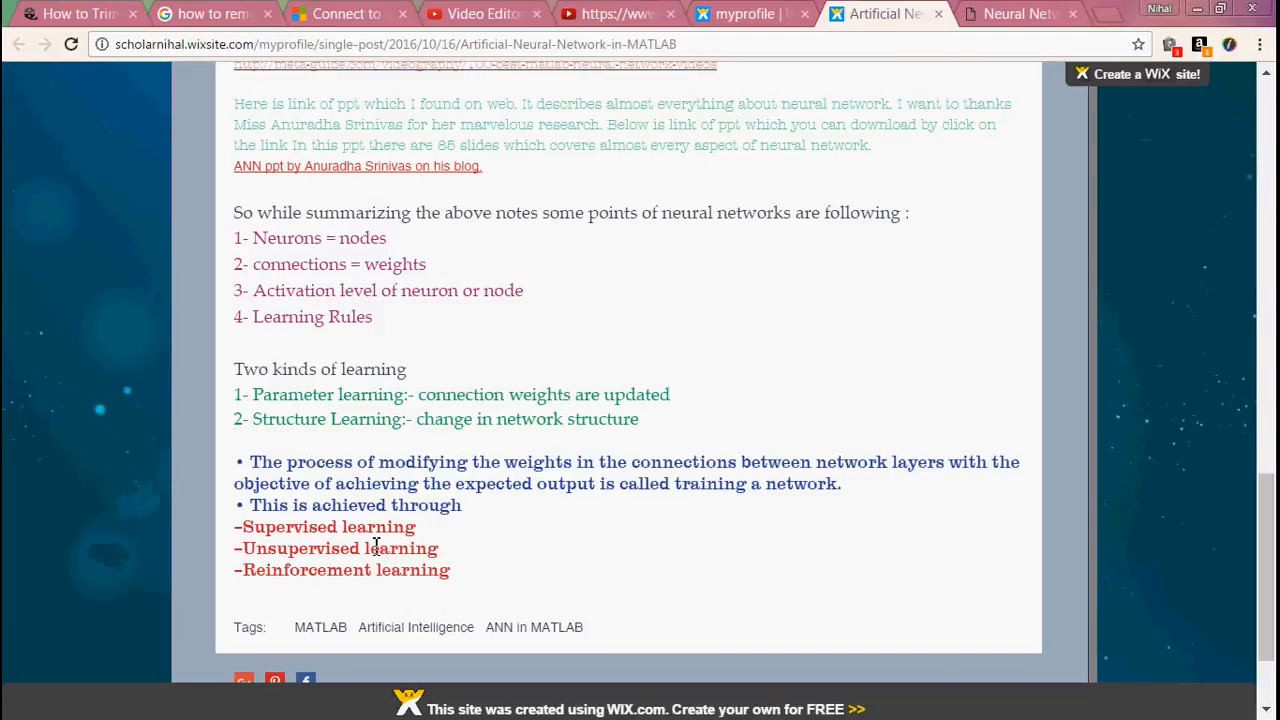
{"action": "mouse_move", "coordinate": [446, 227]}
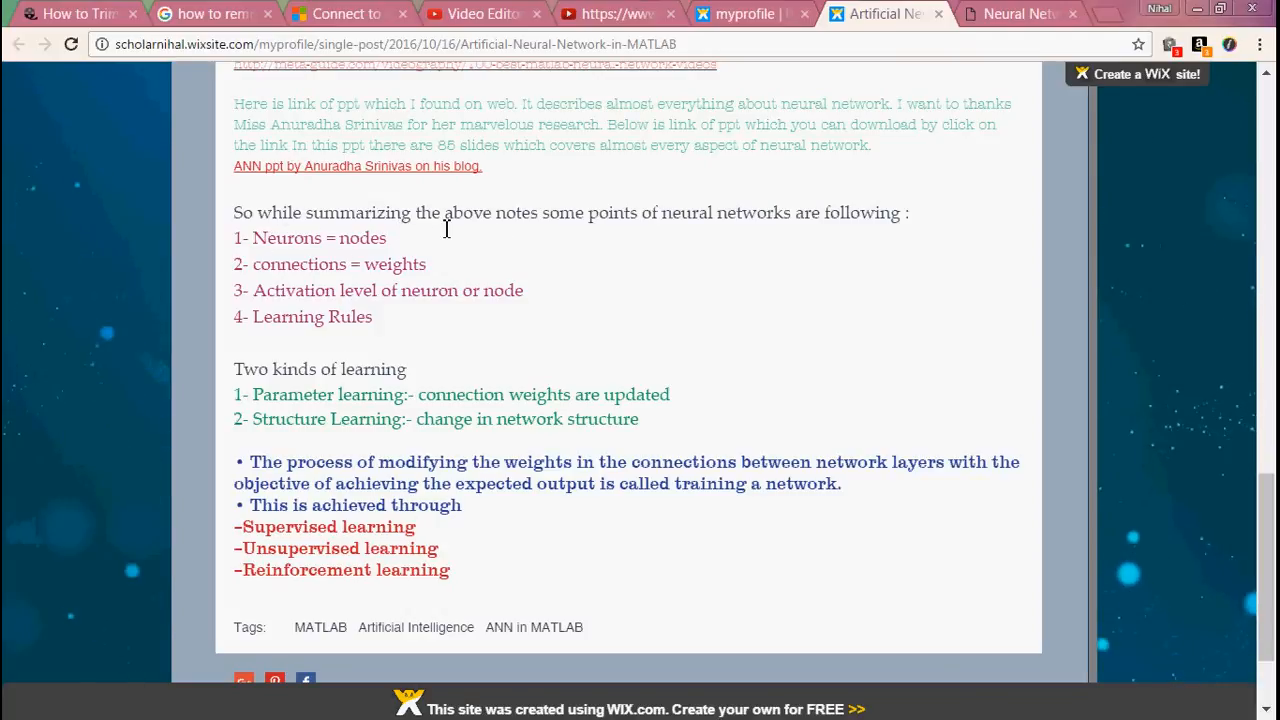
{"action": "mouse_move", "coordinate": [170, 332]}
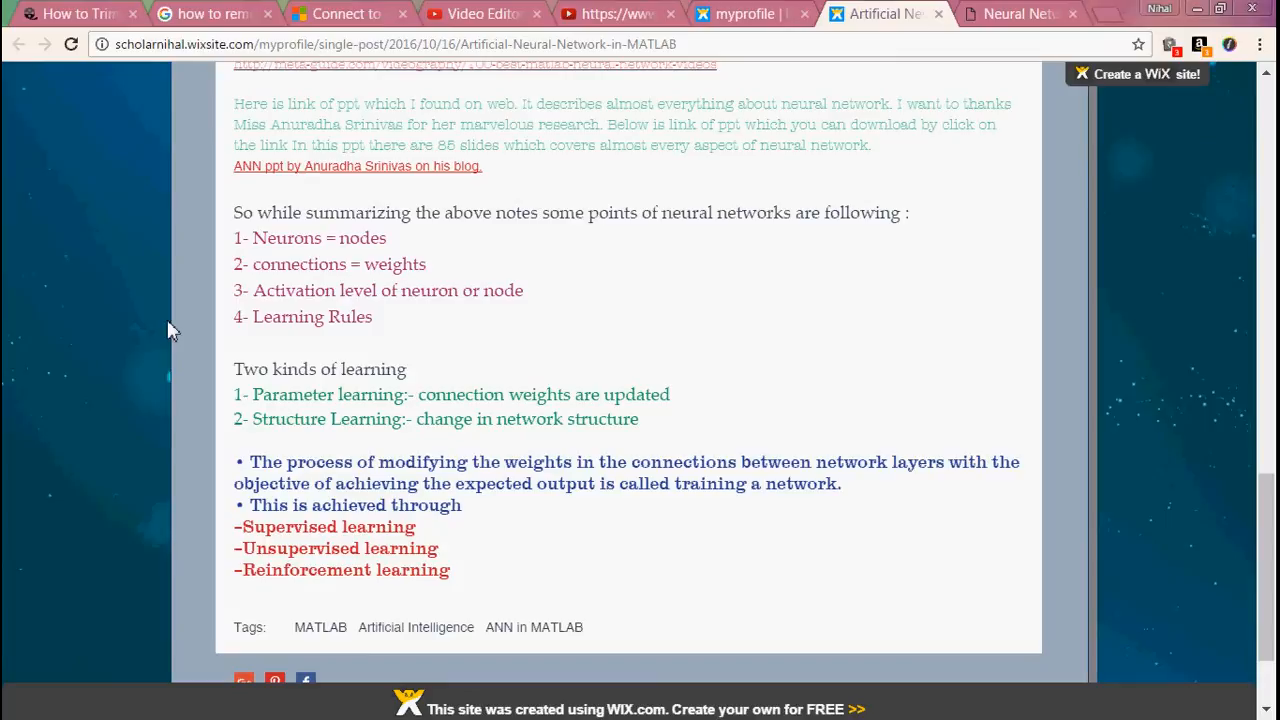
{"action": "mouse_move", "coordinate": [337, 233]}
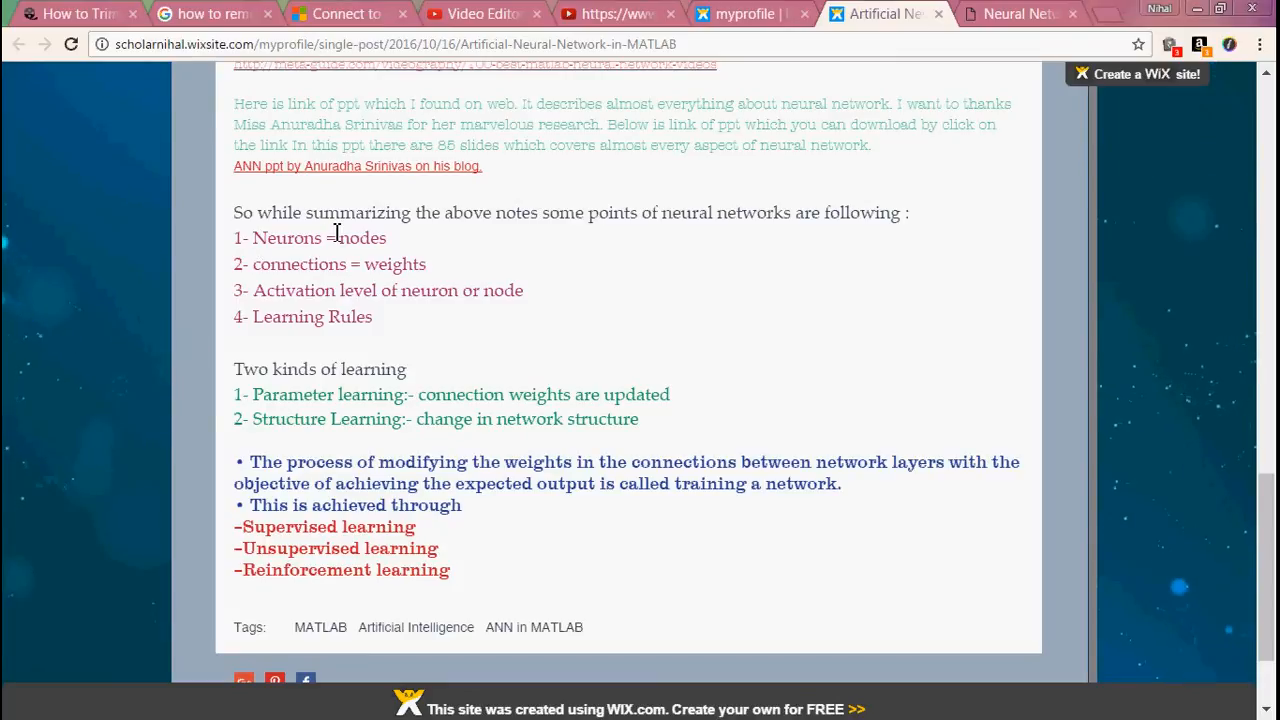
{"action": "mouse_move", "coordinate": [245, 302]}
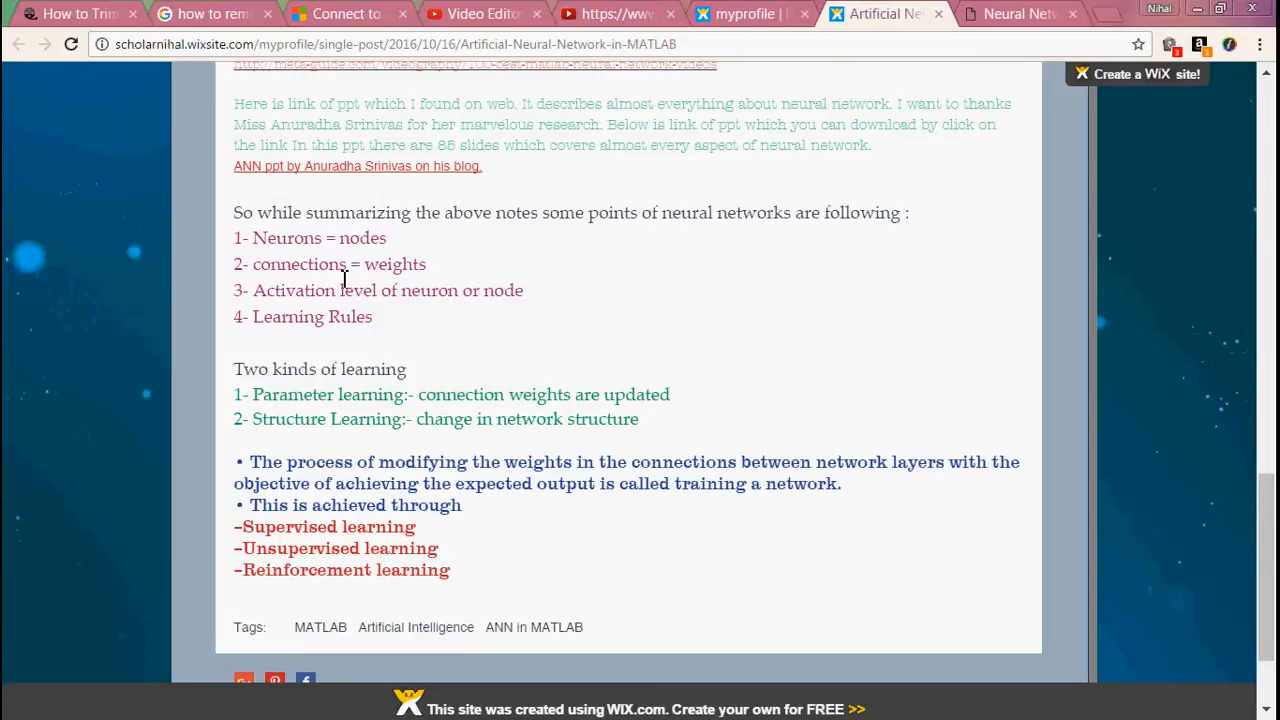
{"action": "mouse_move", "coordinate": [430, 278]}
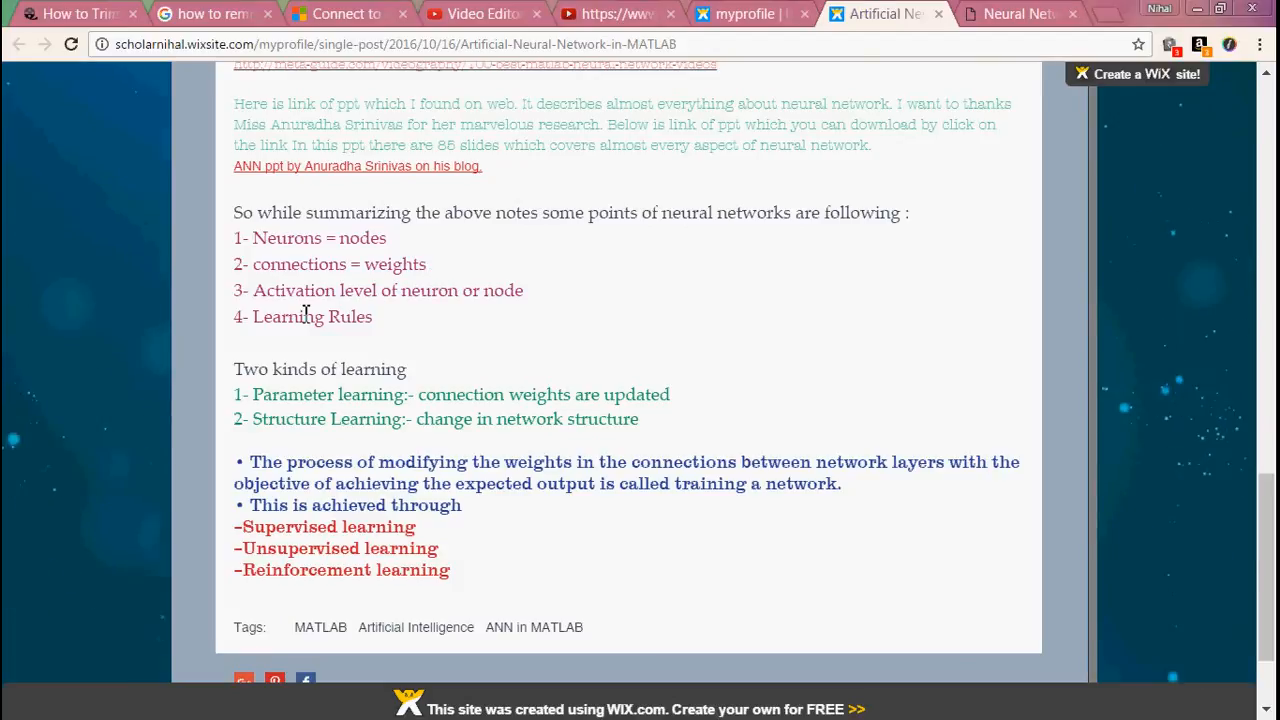
{"action": "mouse_move", "coordinate": [398, 297]}
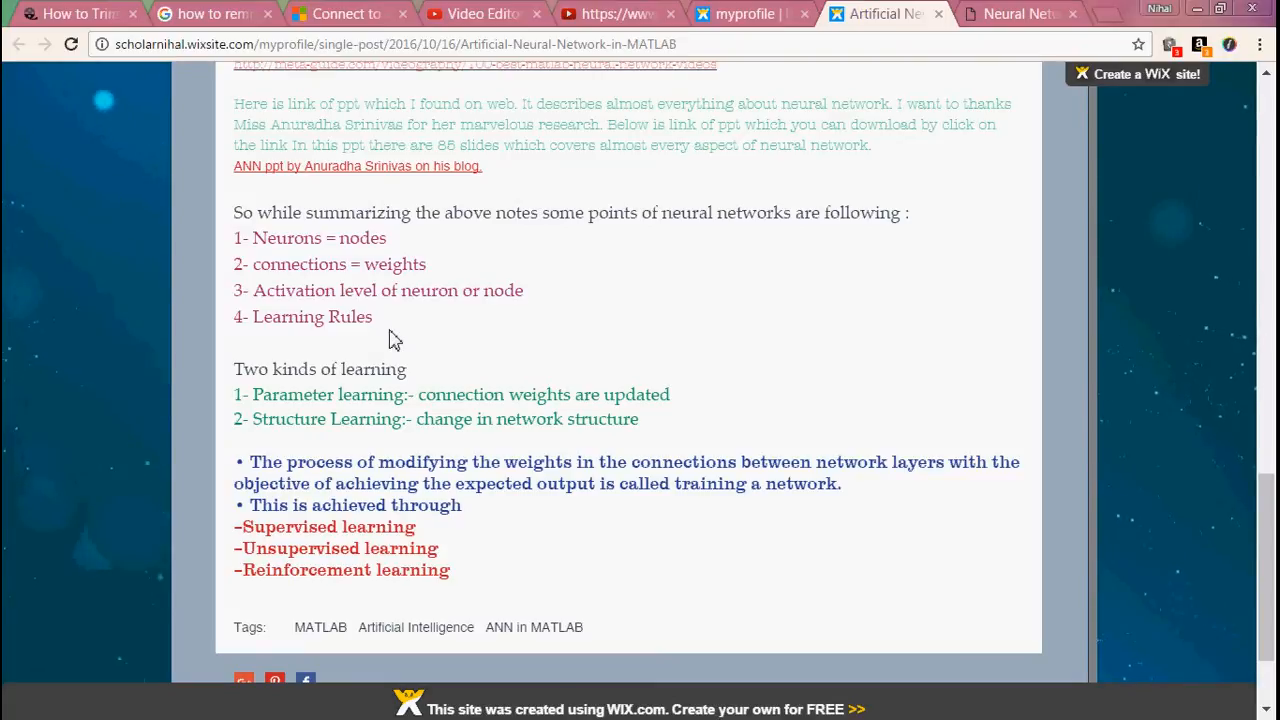
{"action": "mouse_move", "coordinate": [422, 338]}
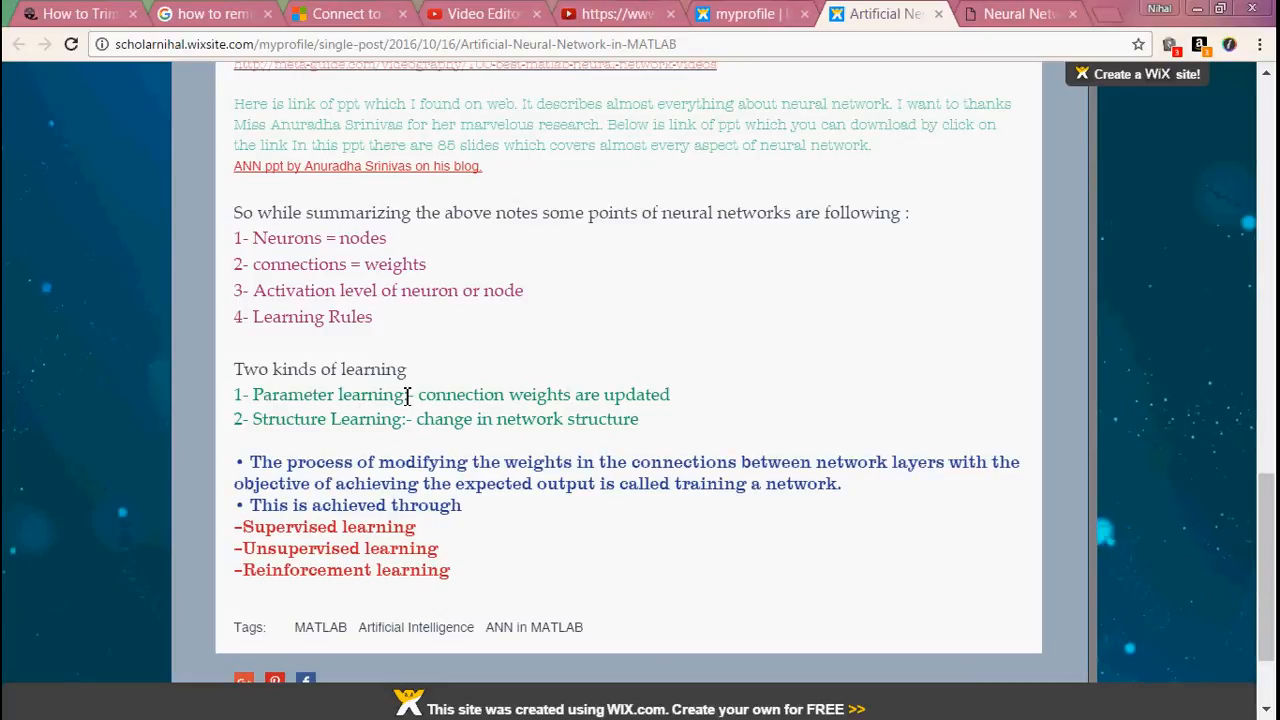
{"action": "mouse_move", "coordinate": [433, 418]}
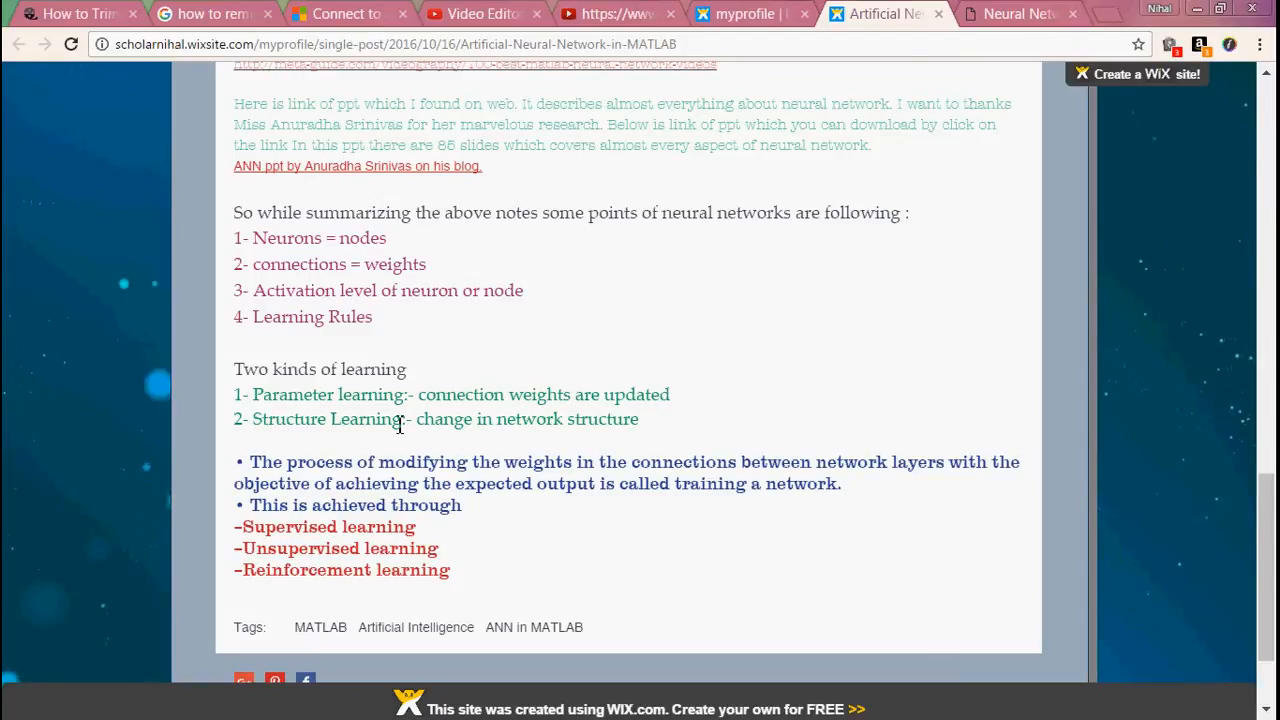
{"action": "mouse_move", "coordinate": [485, 430]}
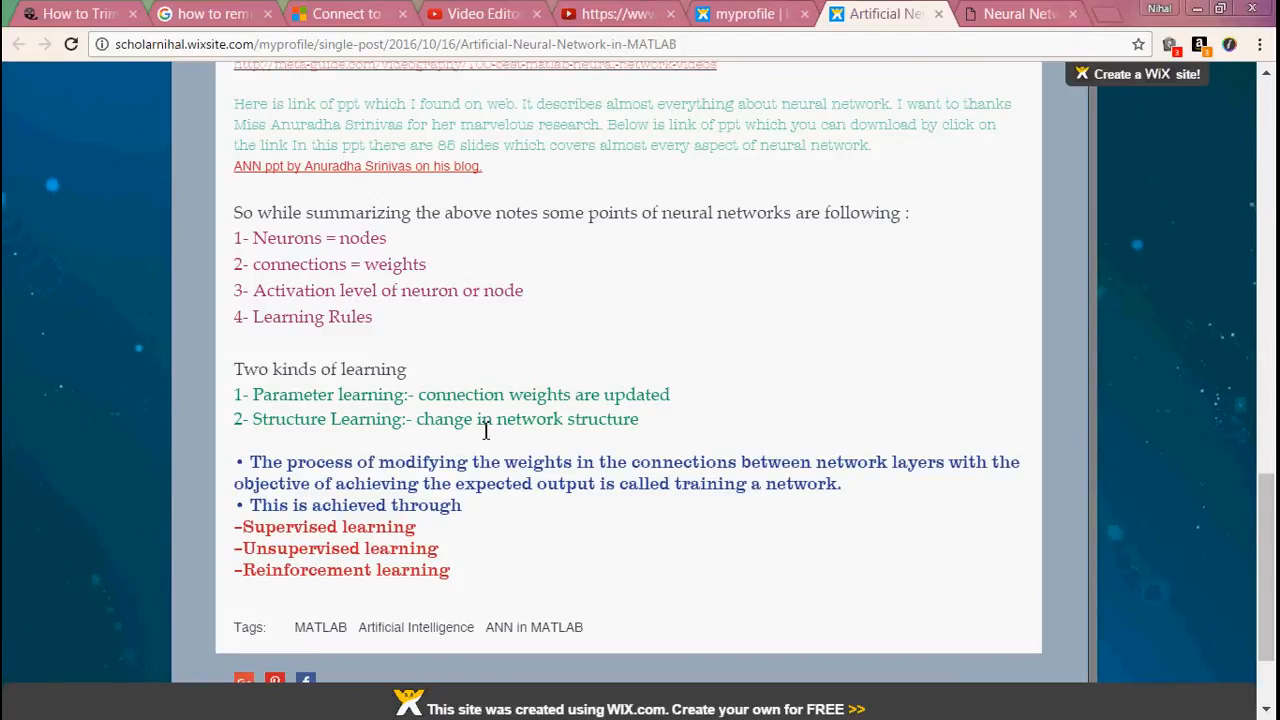
{"action": "mouse_move", "coordinate": [420, 446]}
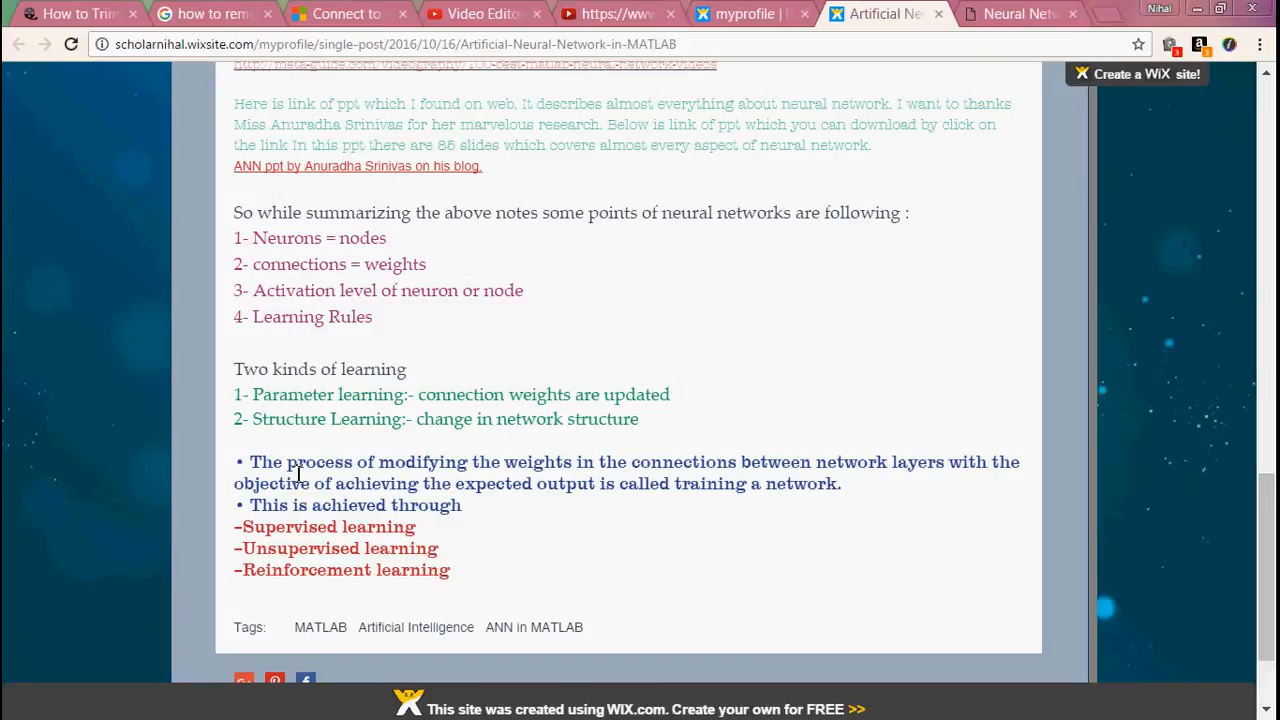
{"action": "mouse_move", "coordinate": [475, 488]}
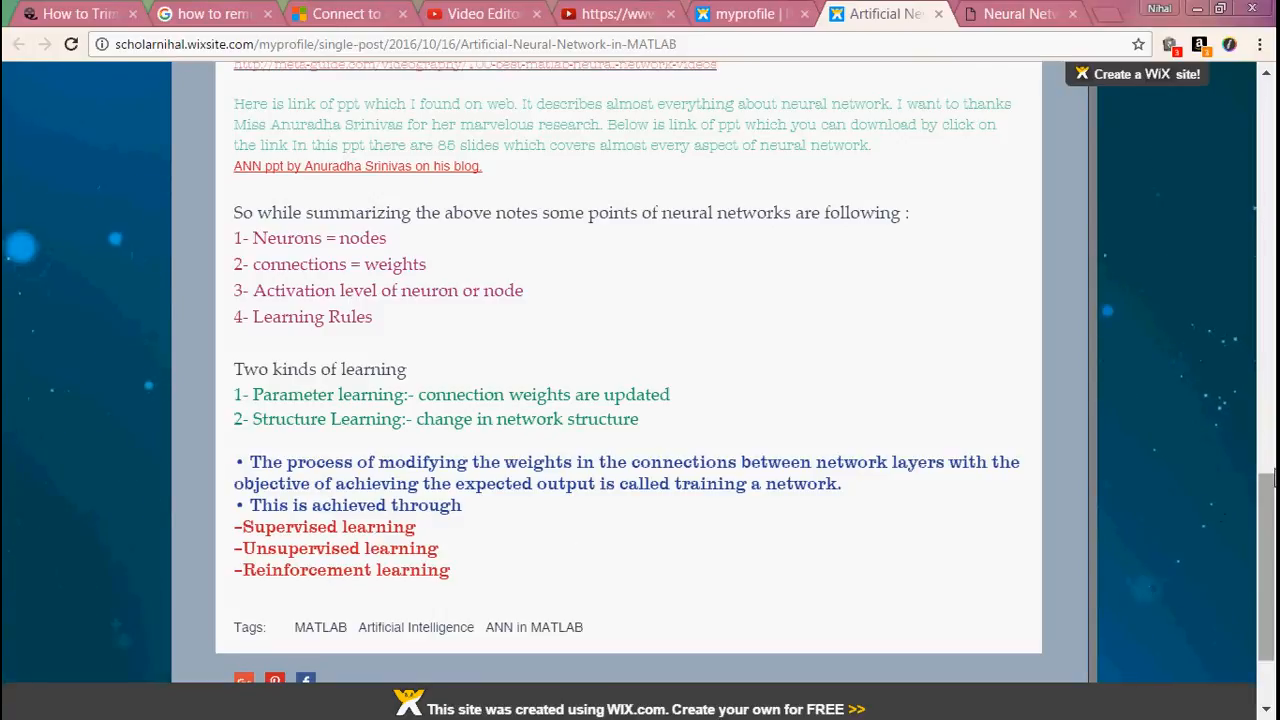
Scroll down the research blog listing to posts like Network Monitoring Softwares
{"action": "scroll", "scroll_direction": "down", "scroll_amount": 3}
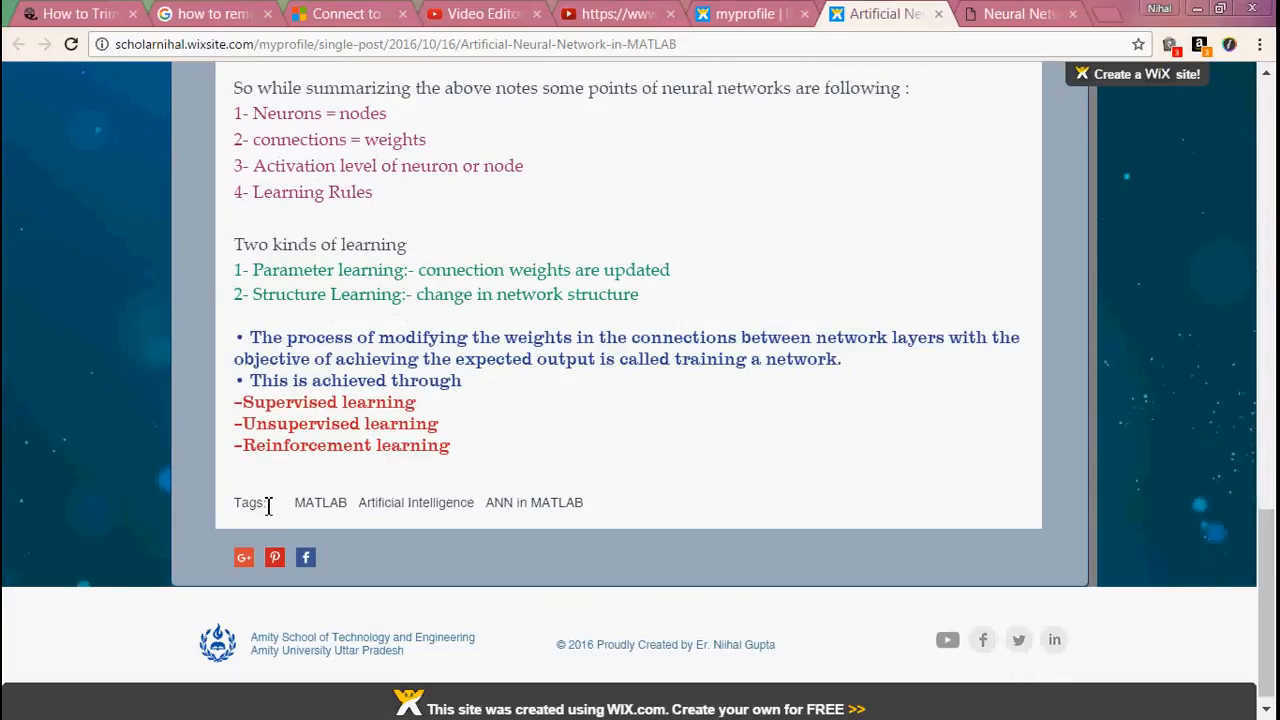
{"action": "mouse_move", "coordinate": [407, 458]}
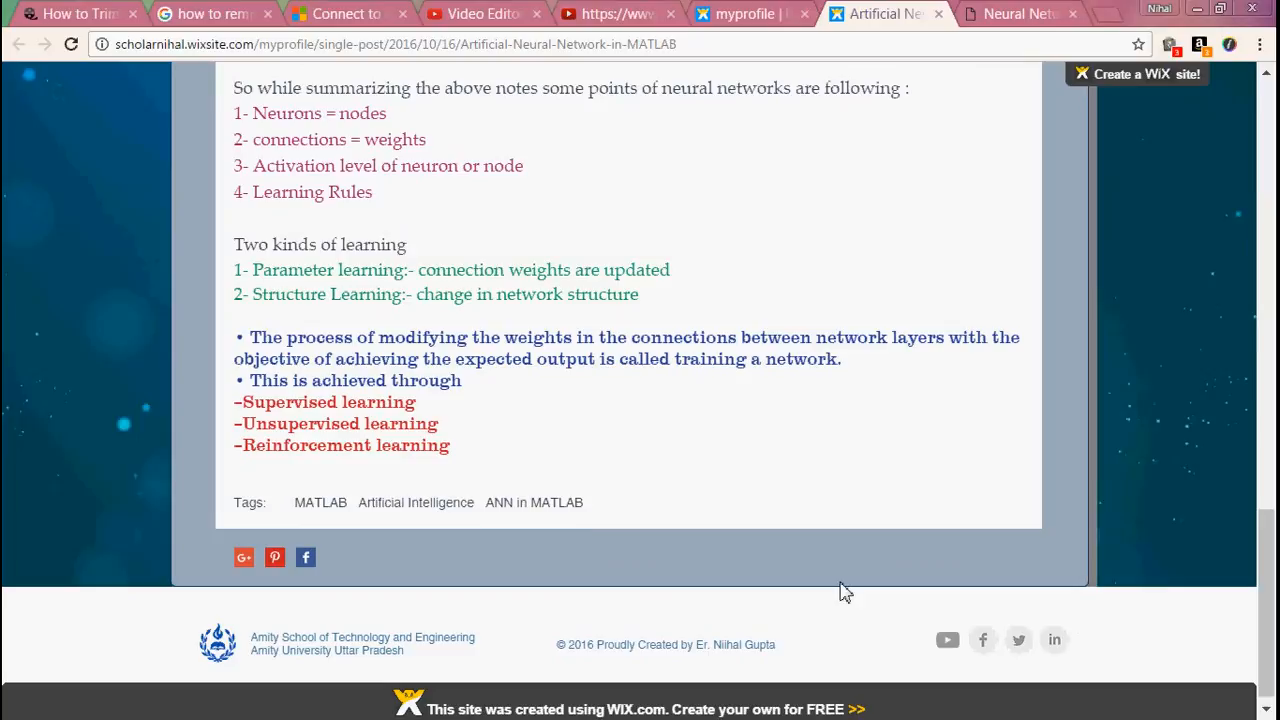
{"action": "mouse_move", "coordinate": [1097, 595]}
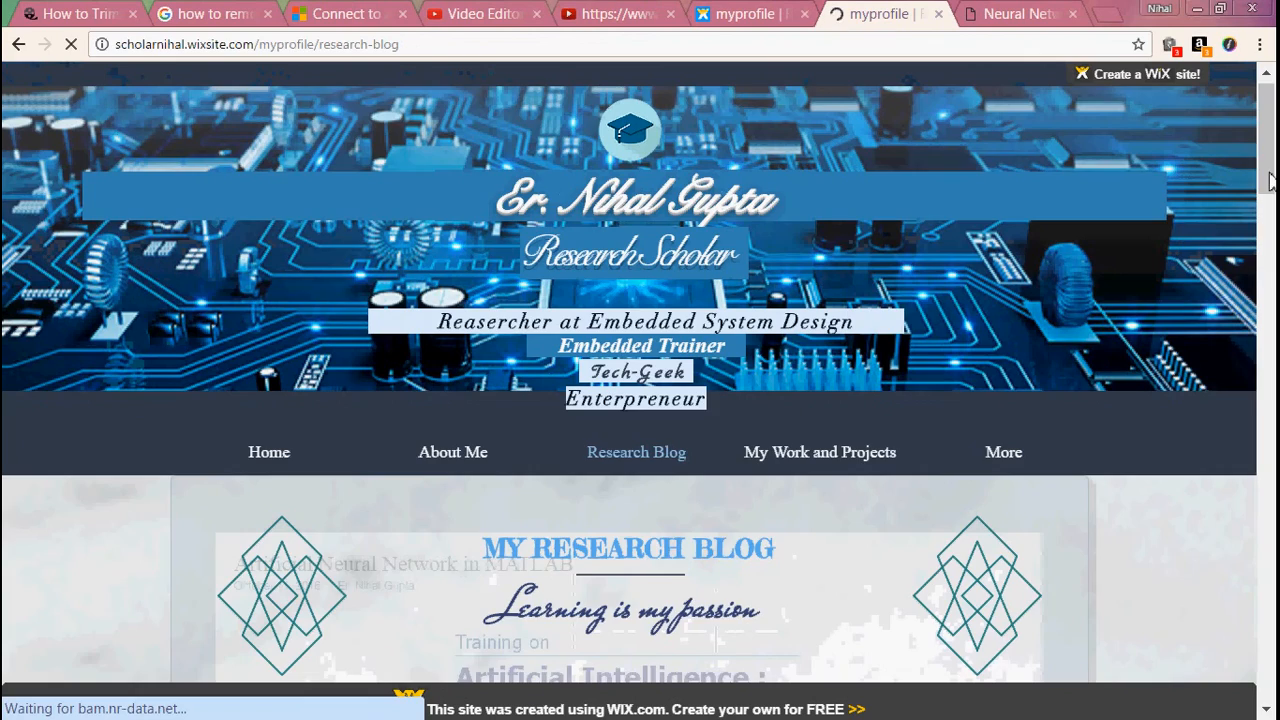
{"action": "scroll", "scroll_direction": "down", "scroll_amount": 3}
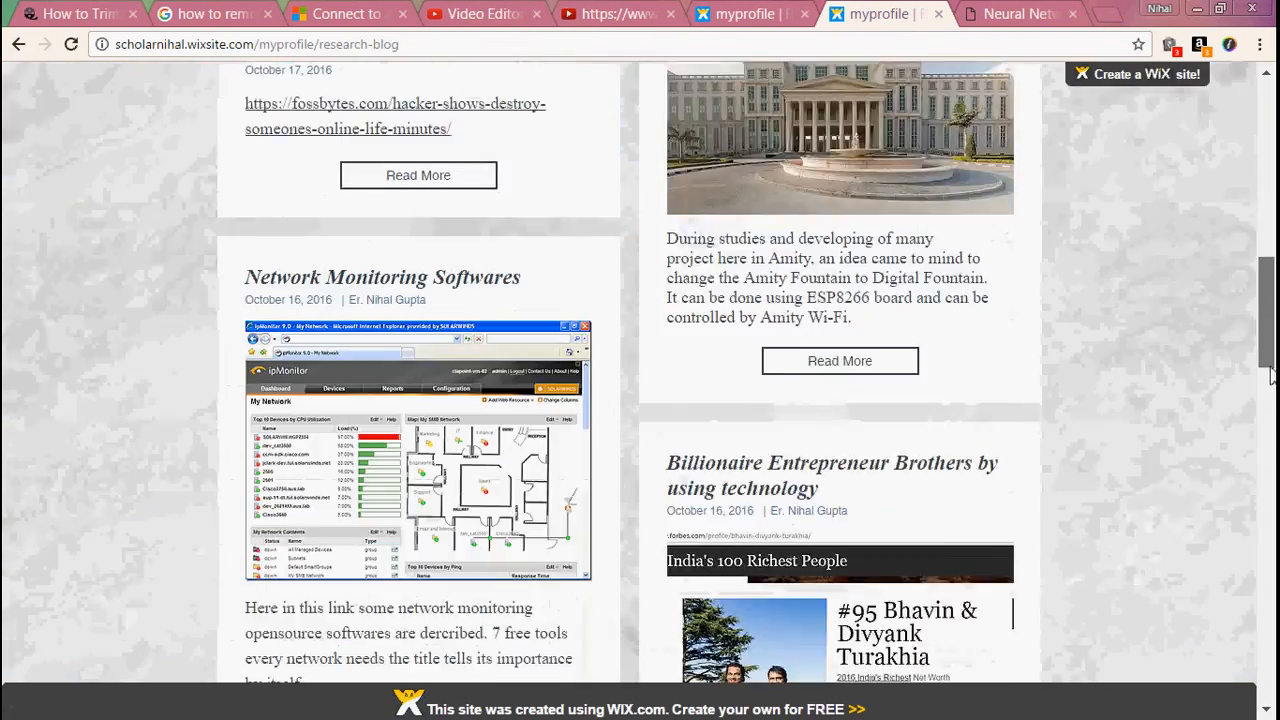